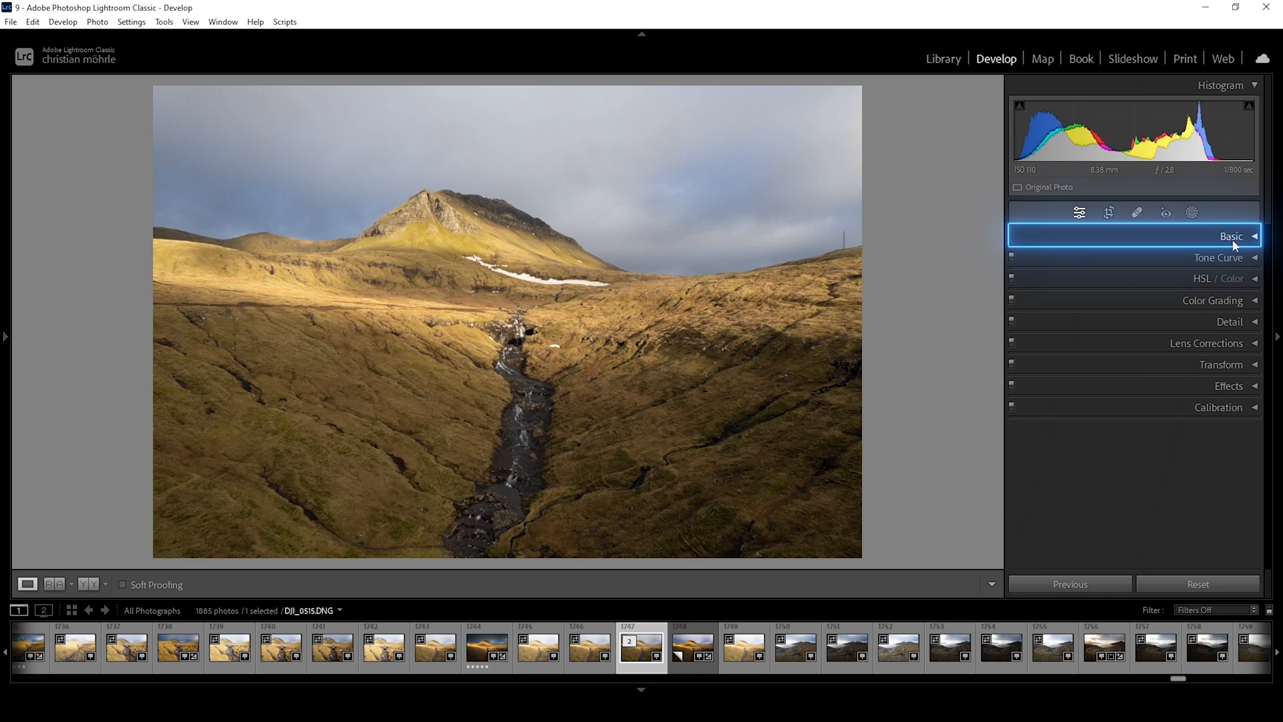
Step: Expand the Basic panel to show profile, white balance, tone and presence sliders
{"action": "left_click", "coordinate": [1231, 237]}
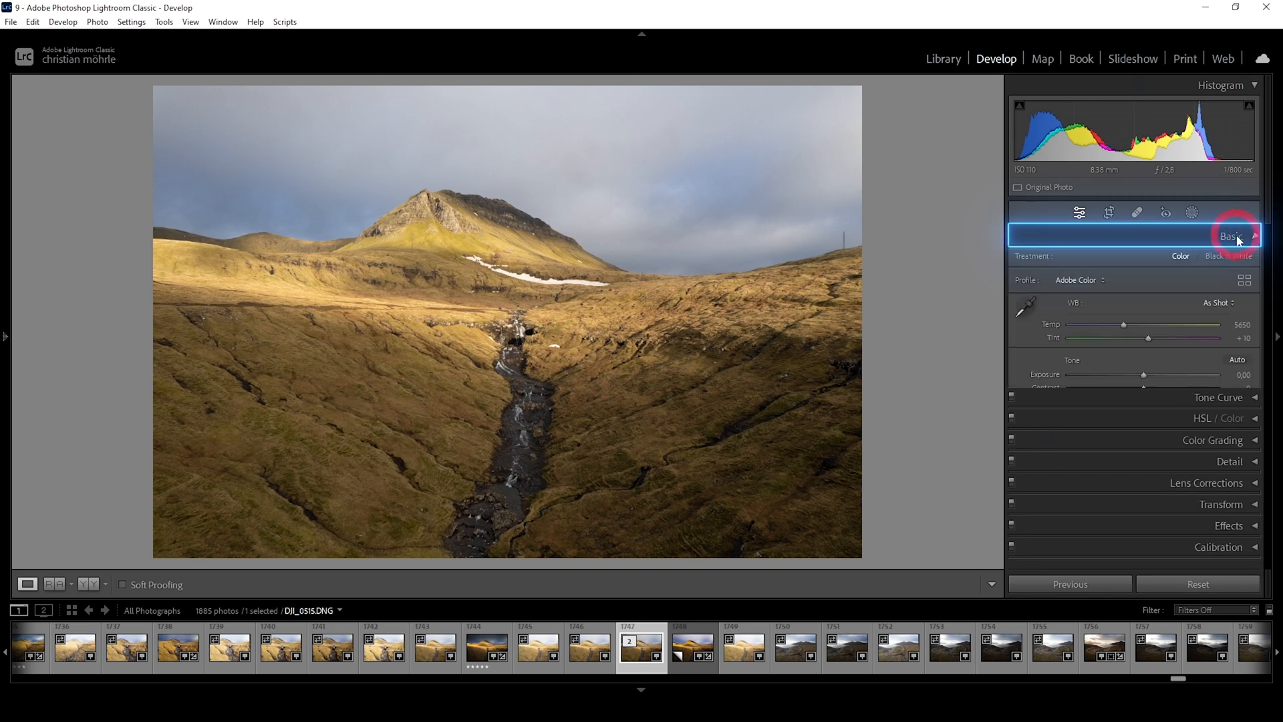
{"action": "left_click", "coordinate": [1231, 237]}
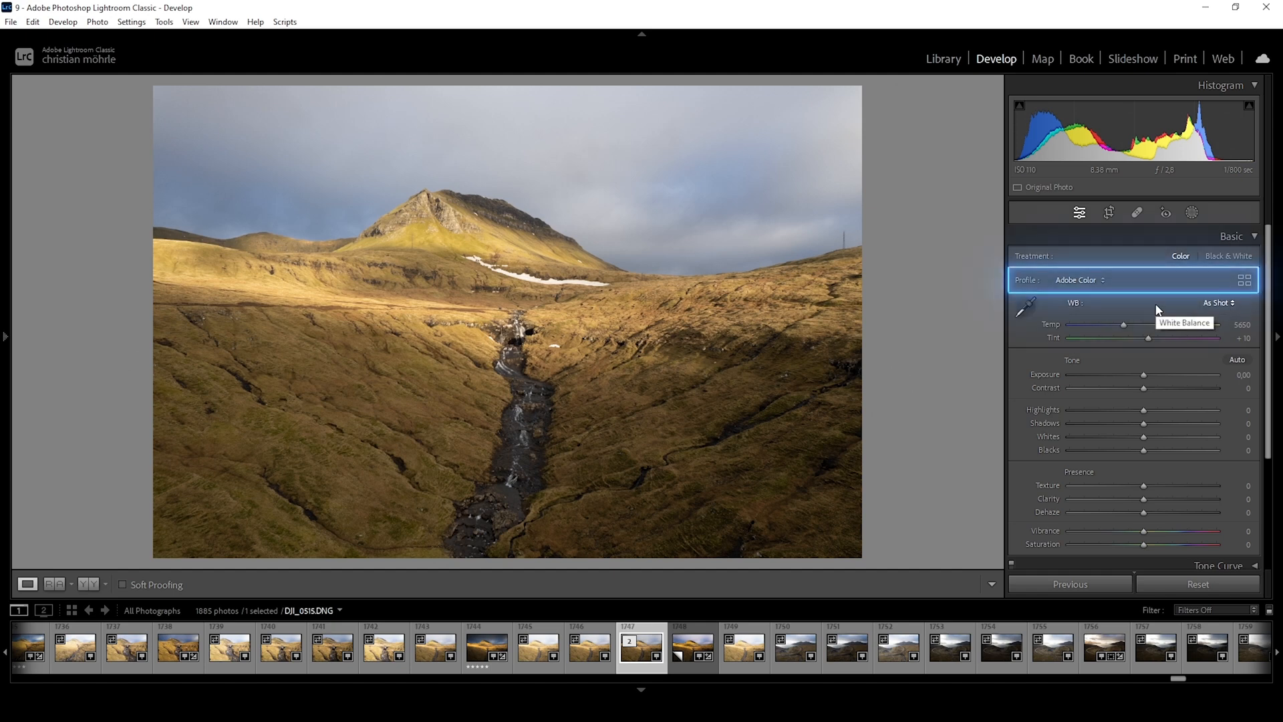
{"action": "mouse_move", "coordinate": [1102, 282]}
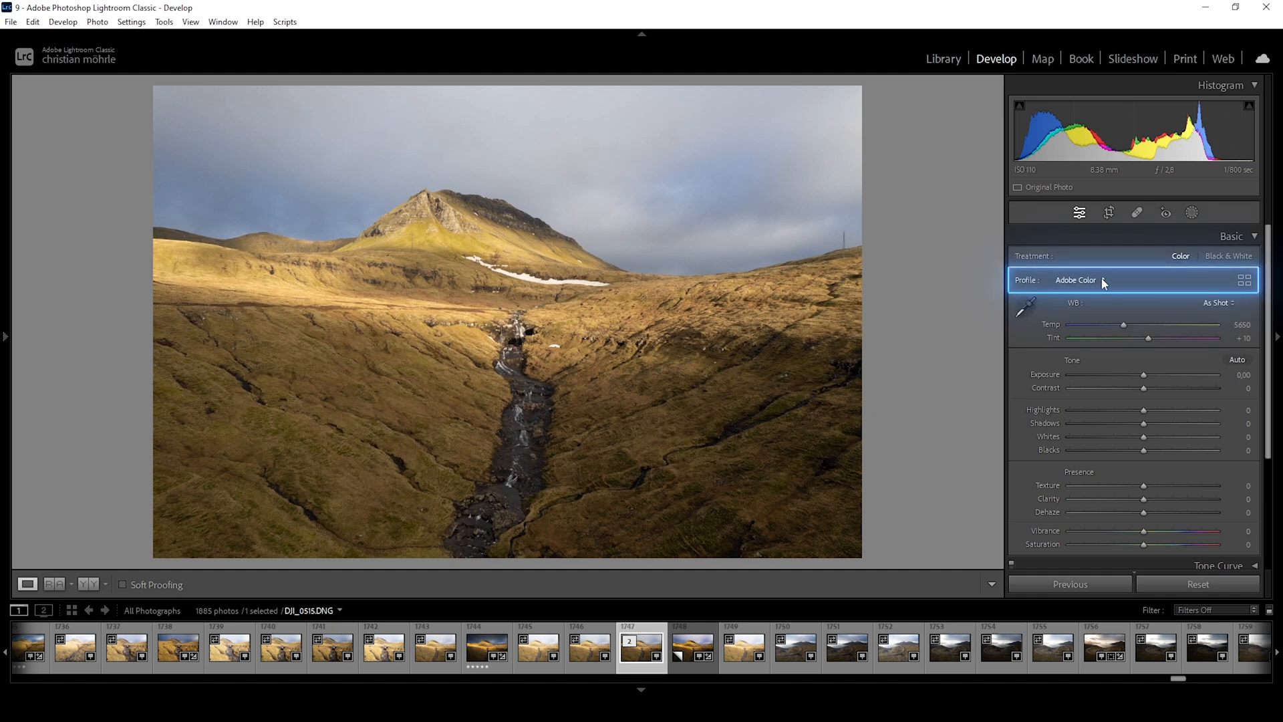
Step: Try the Adobe Landscape profile, then switch the photo to Adobe Neutral
{"action": "left_click", "coordinate": [1075, 279]}
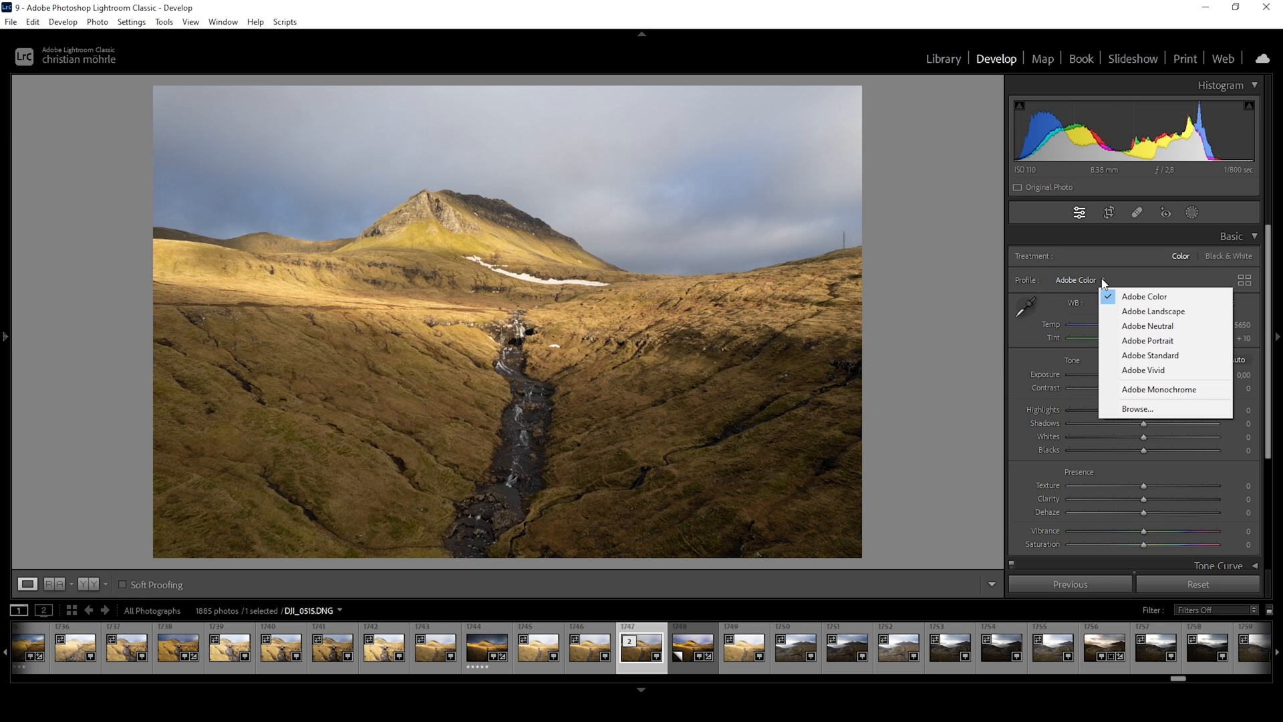
{"action": "left_click", "coordinate": [1144, 297]}
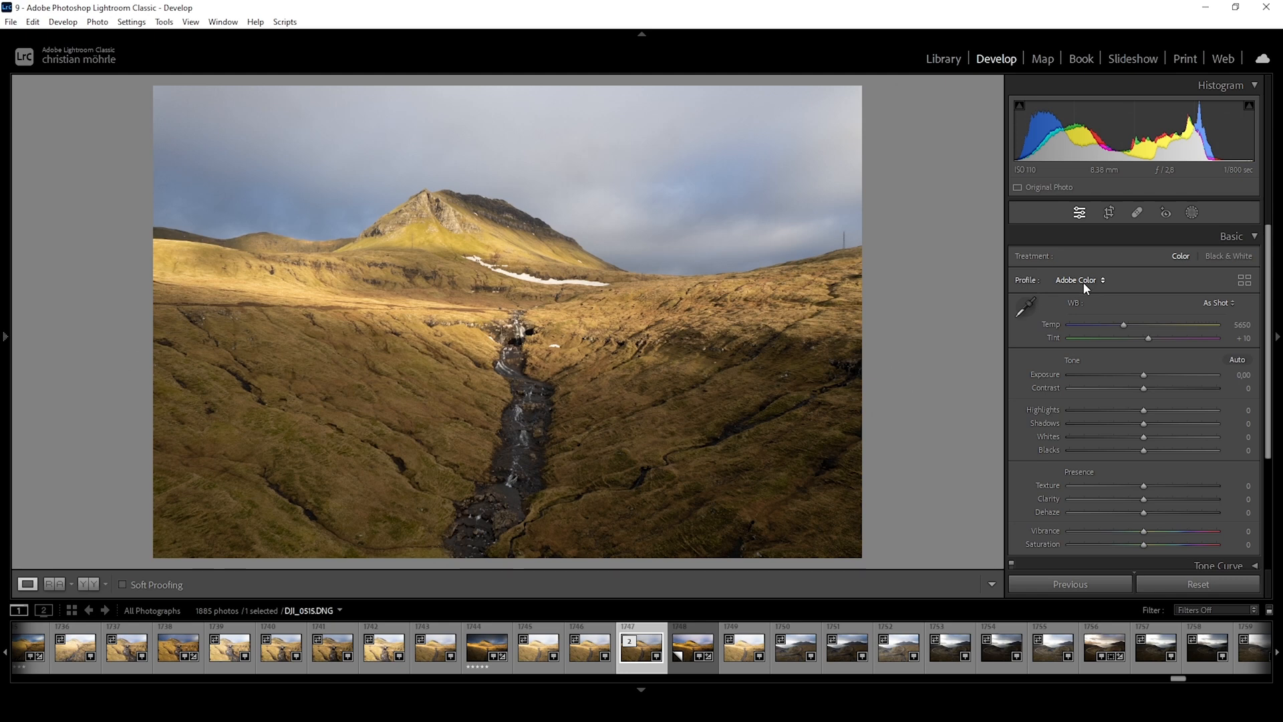
{"action": "left_click", "coordinate": [1078, 280]}
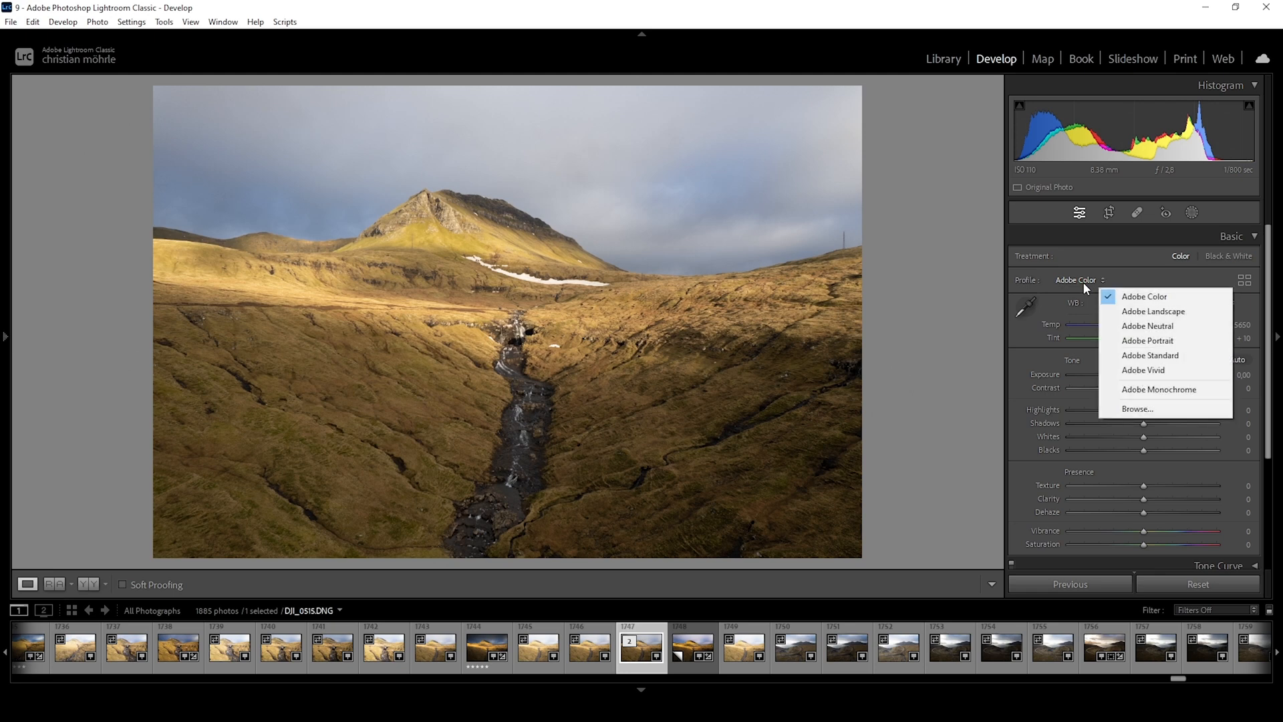
{"action": "left_click", "coordinate": [1152, 312]}
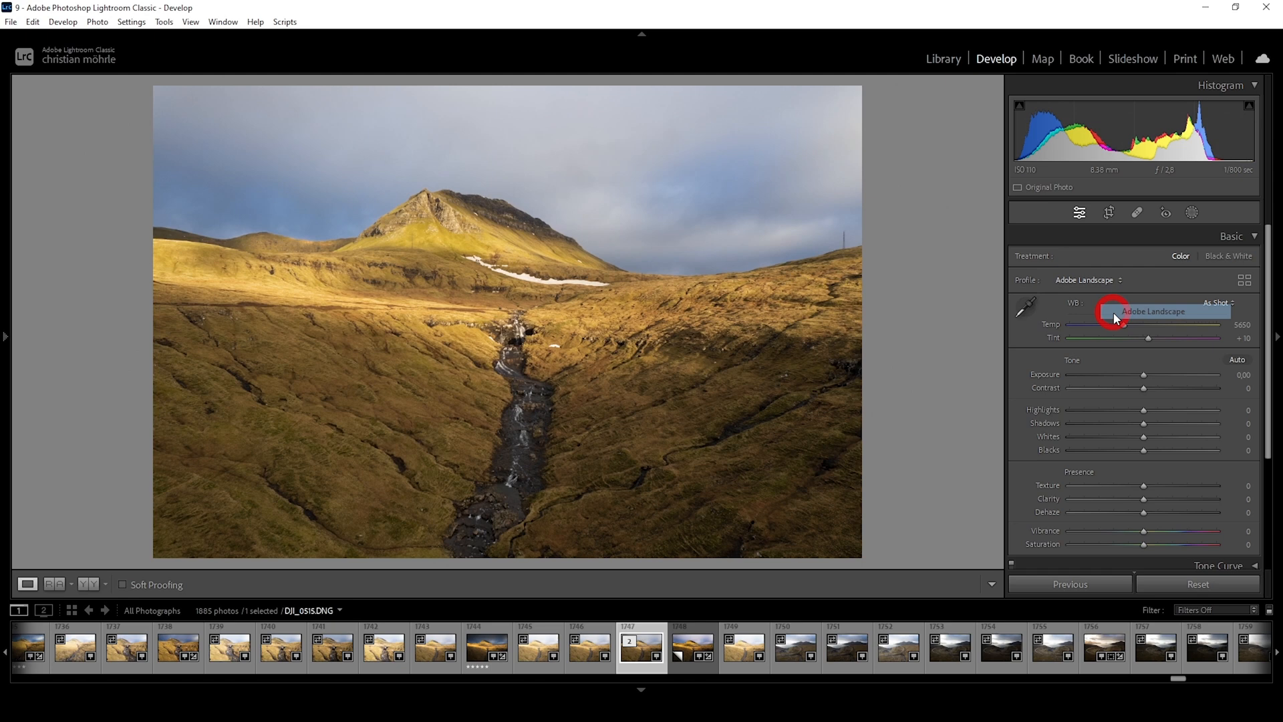
{"action": "left_click", "coordinate": [1107, 280]}
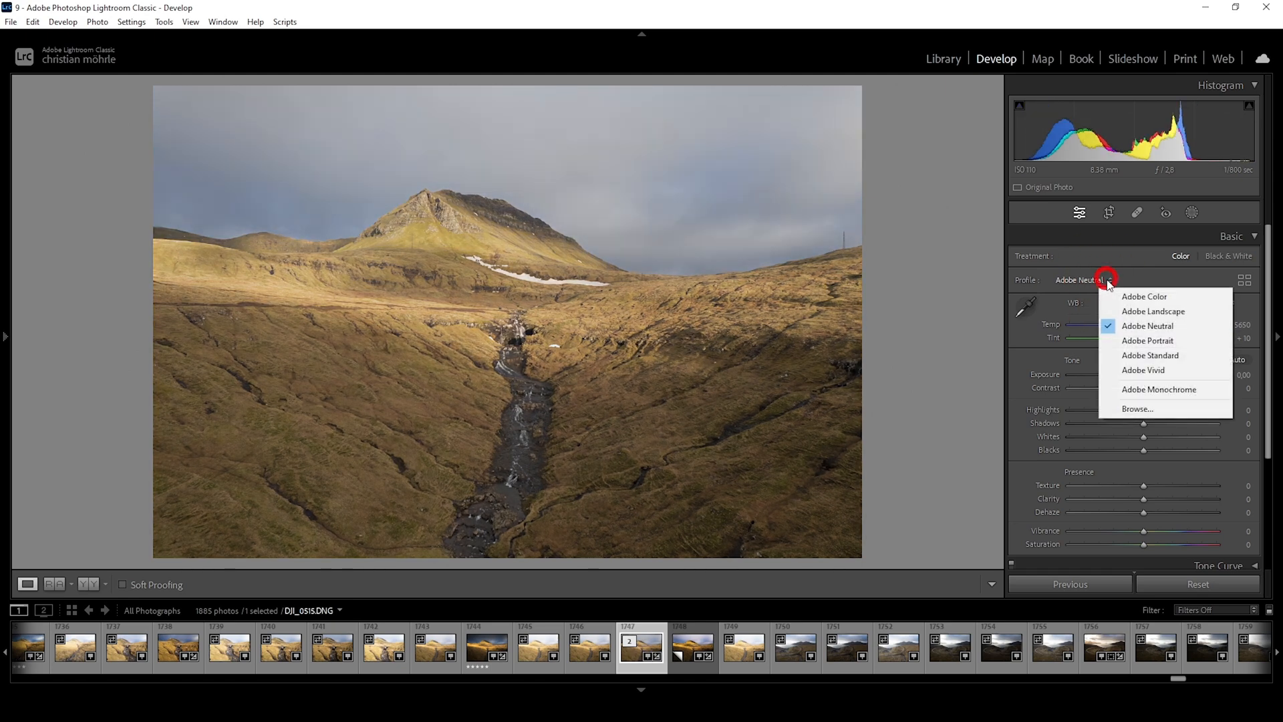
{"action": "left_click", "coordinate": [1149, 355]}
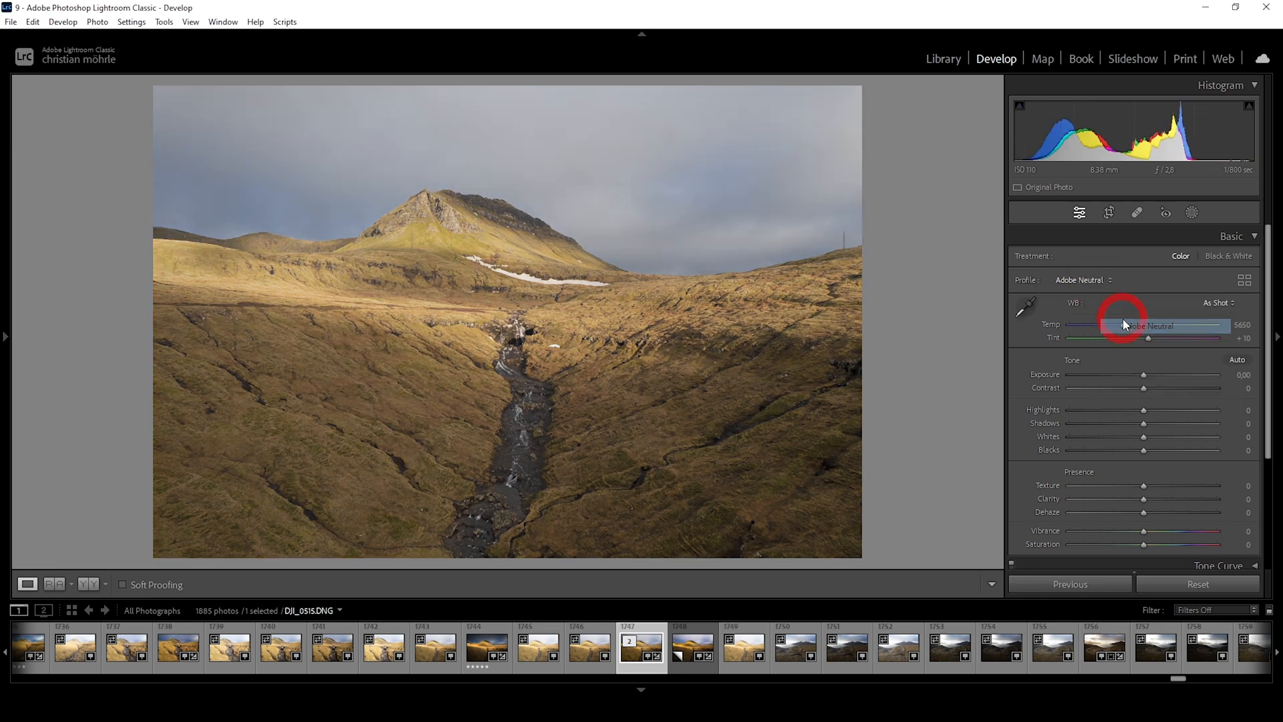
Step: Try Adobe Standard, then settle the photo on the Adobe Landscape profile
{"action": "left_click", "coordinate": [1110, 280]}
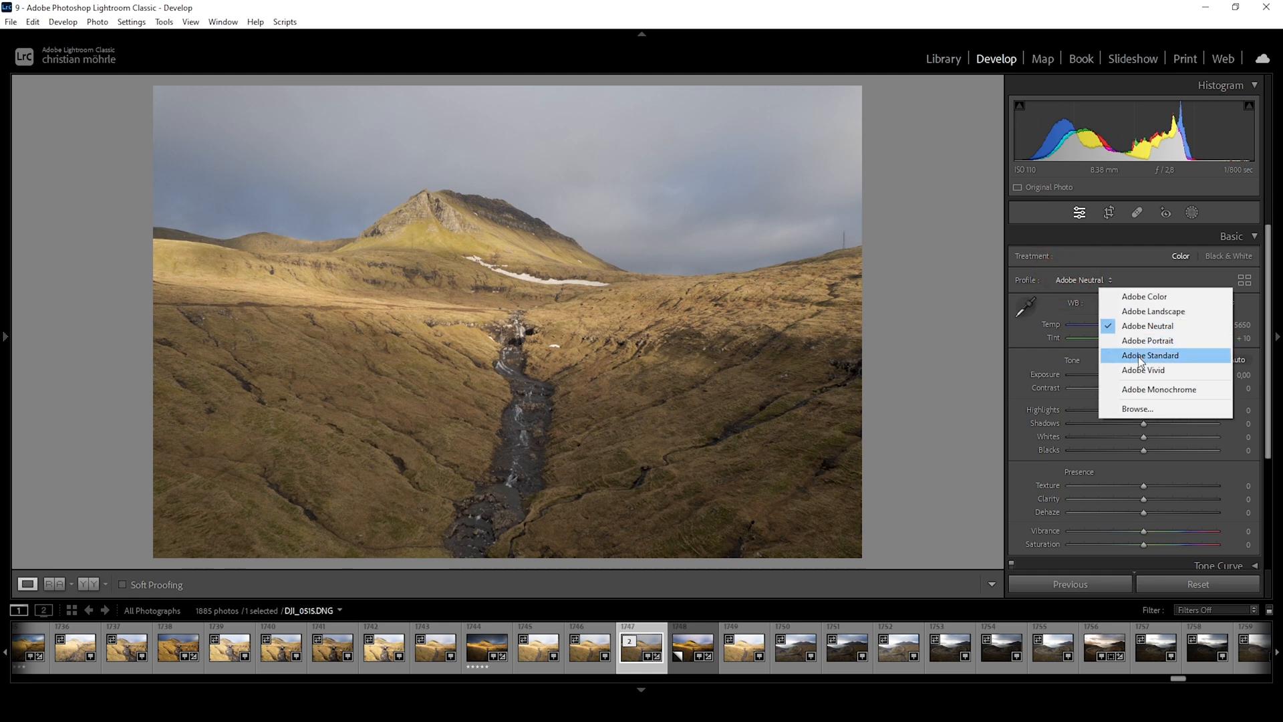
{"action": "left_click", "coordinate": [1150, 355]}
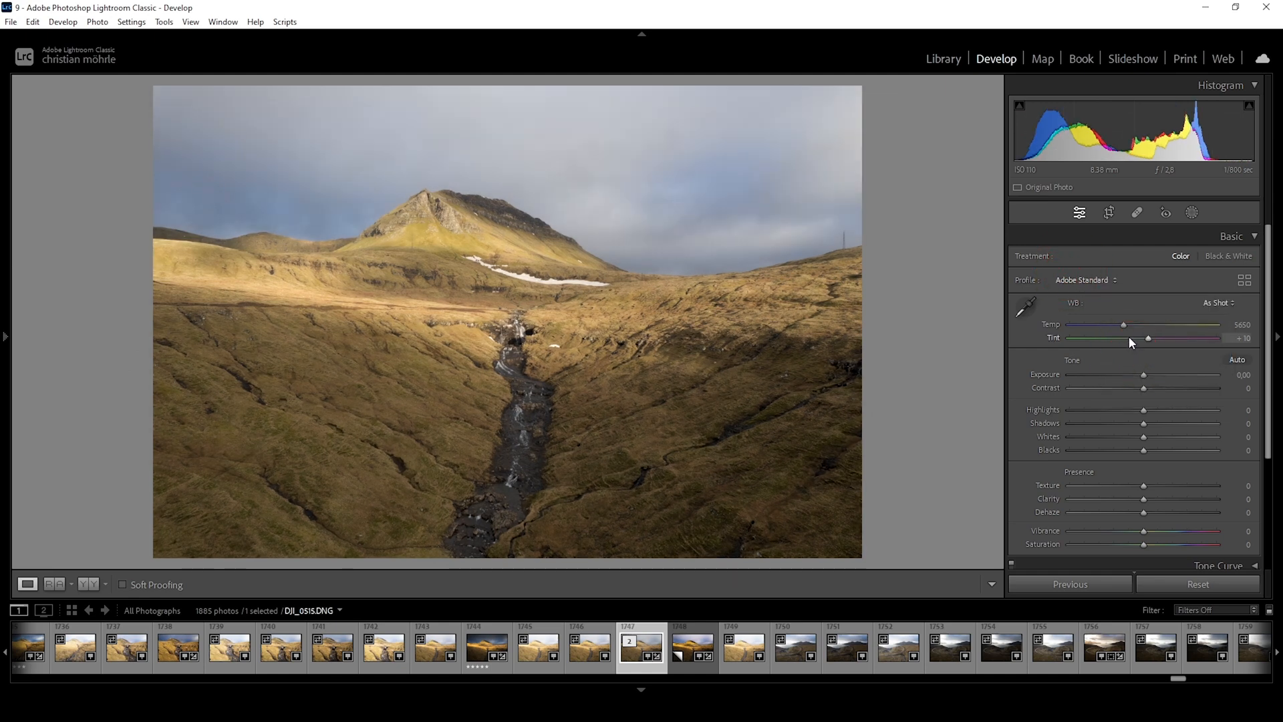
{"action": "mouse_move", "coordinate": [1128, 345]}
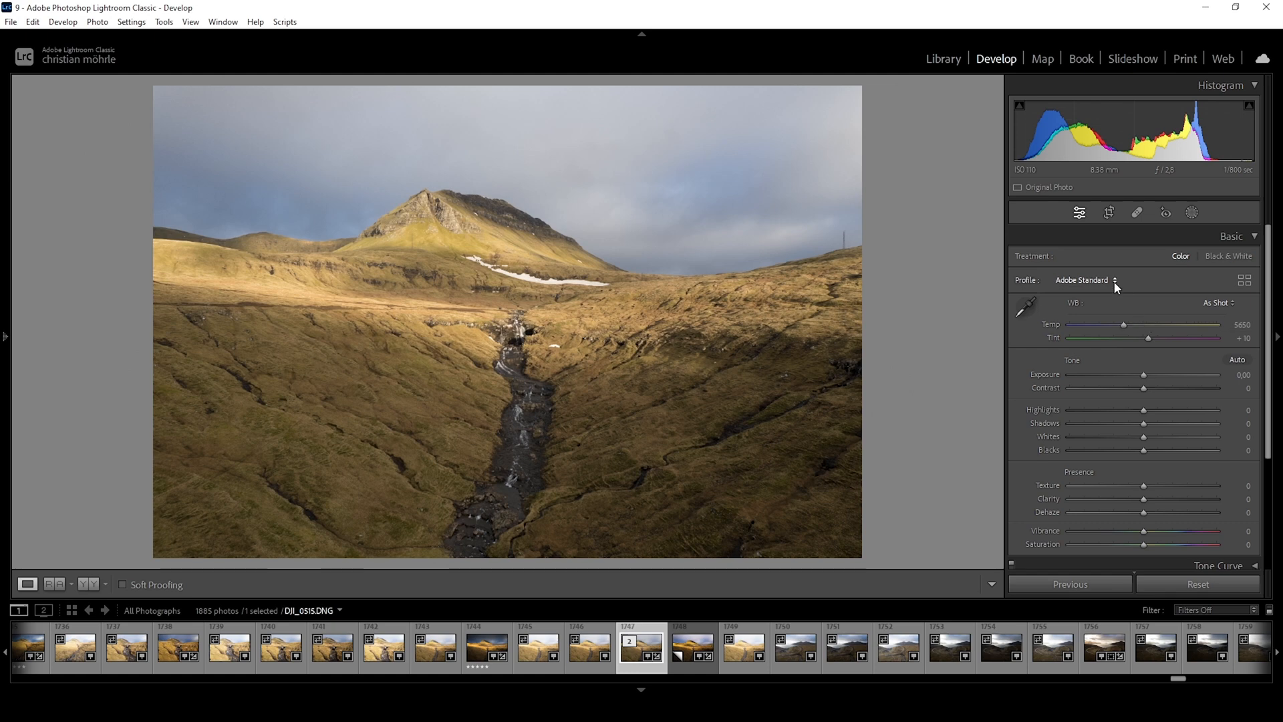
{"action": "left_click", "coordinate": [1088, 279]}
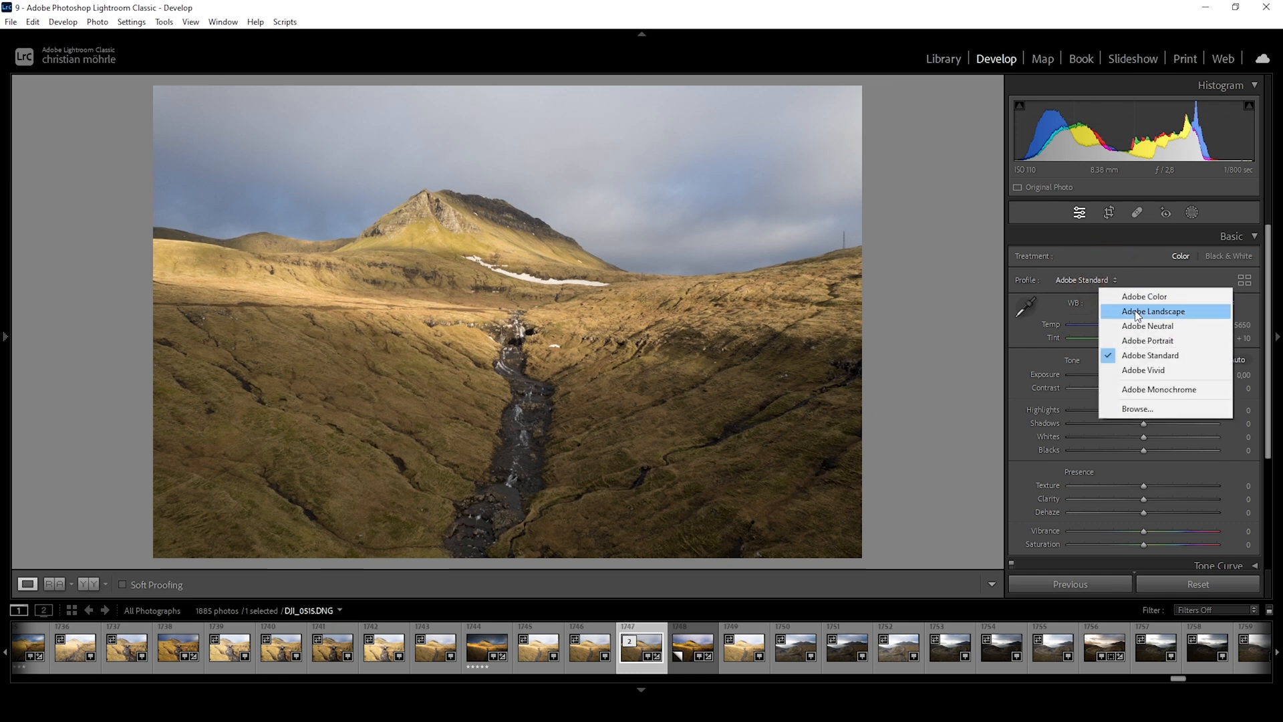
{"action": "left_click", "coordinate": [1153, 312]}
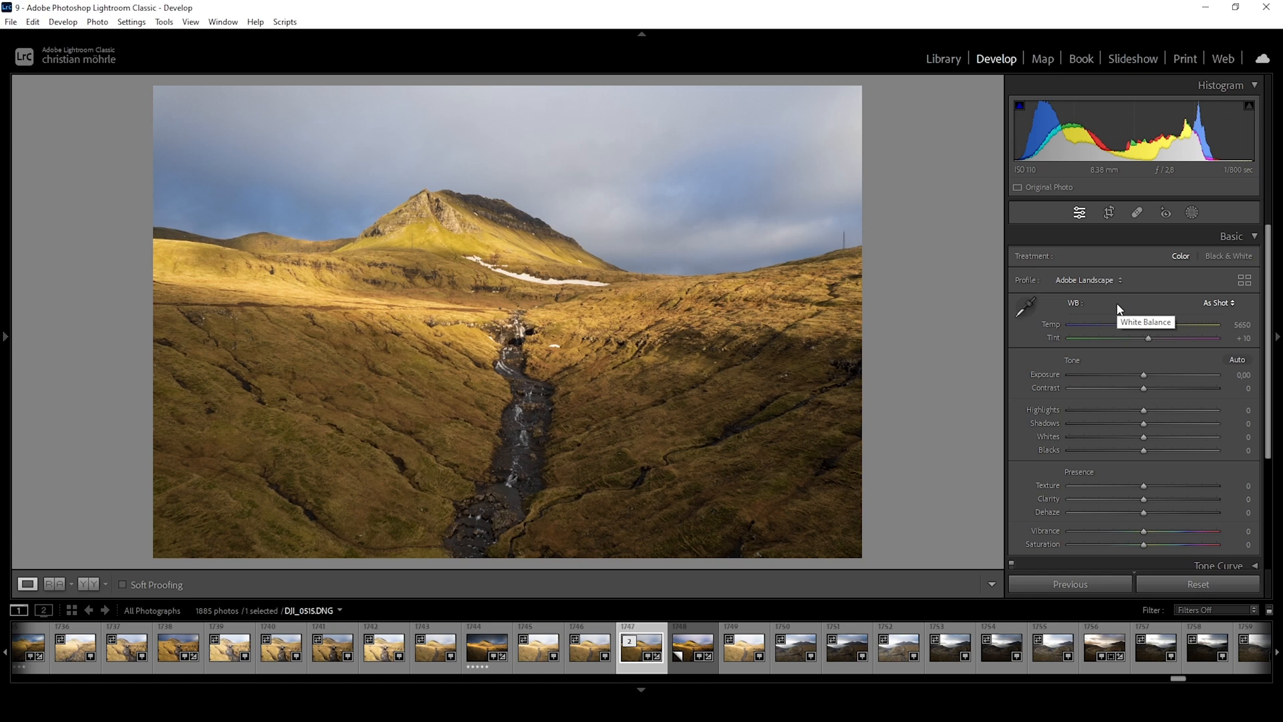
{"action": "mouse_move", "coordinate": [1119, 309]}
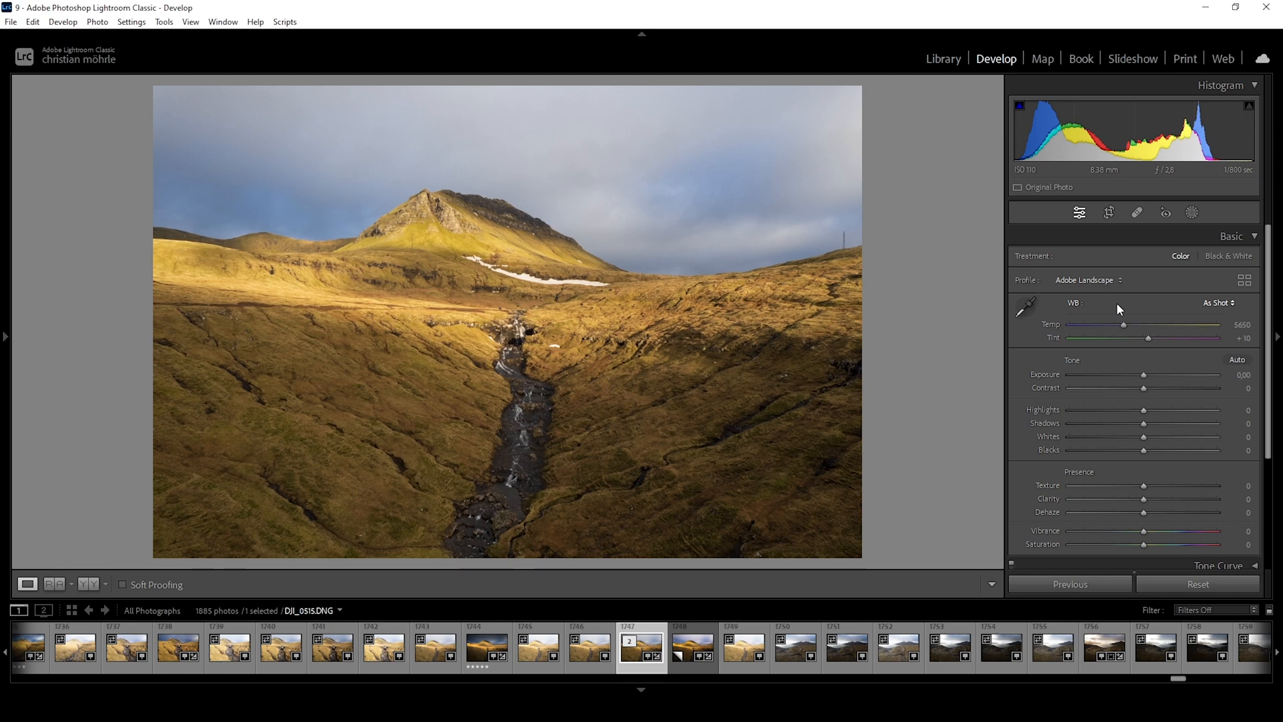
Step: Browse profiles, expand the Artistic group and apply Artistic 01 to the photo
{"action": "left_click", "coordinate": [1088, 279]}
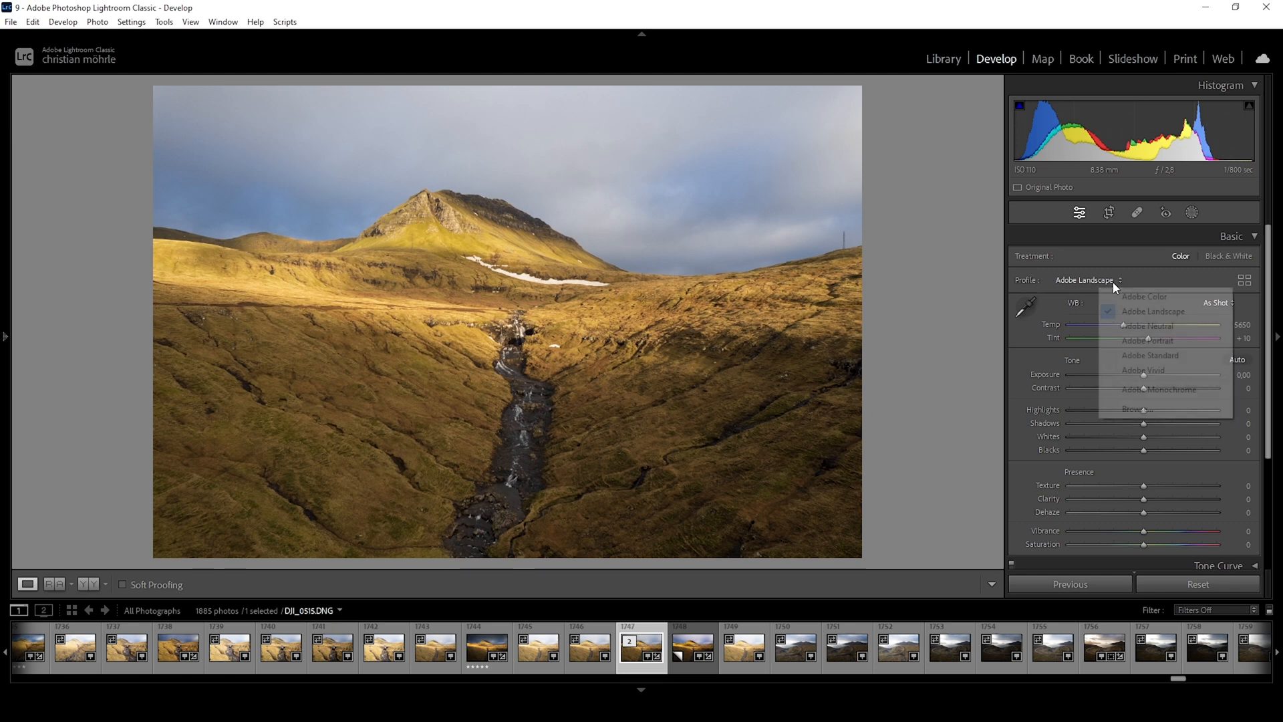
{"action": "mouse_move", "coordinate": [1146, 341]}
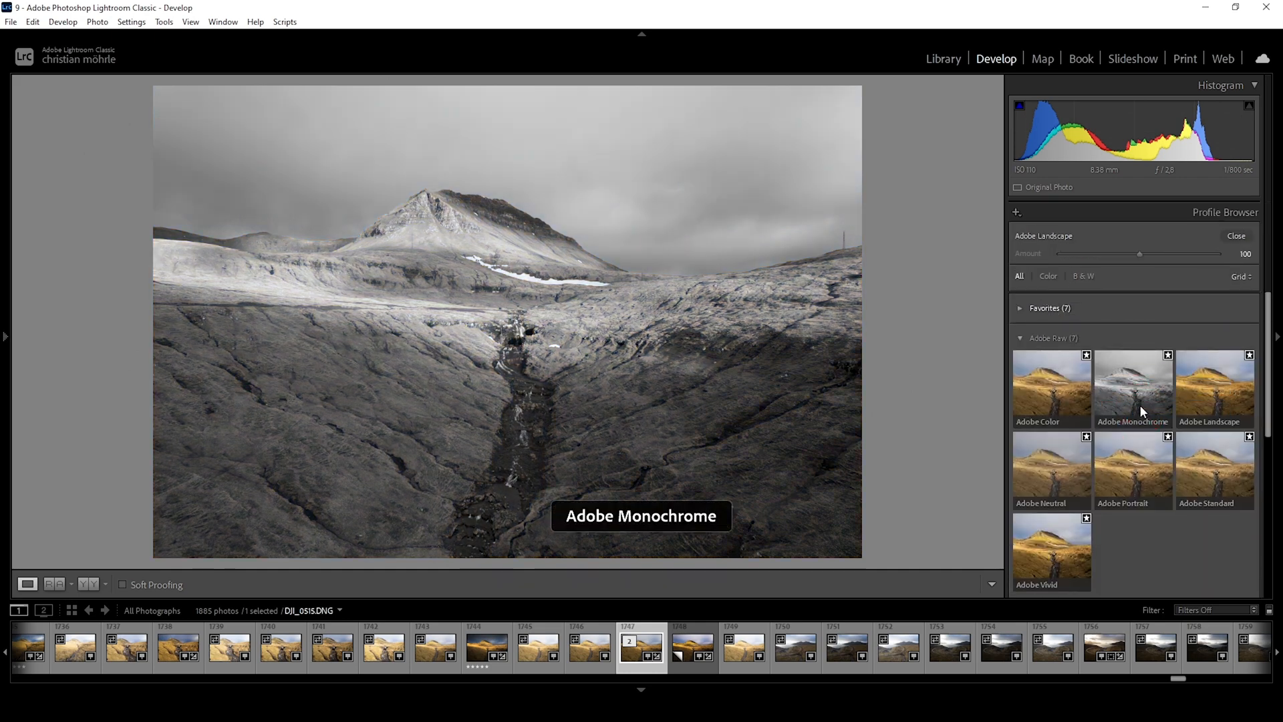
{"action": "left_click", "coordinate": [1020, 369]}
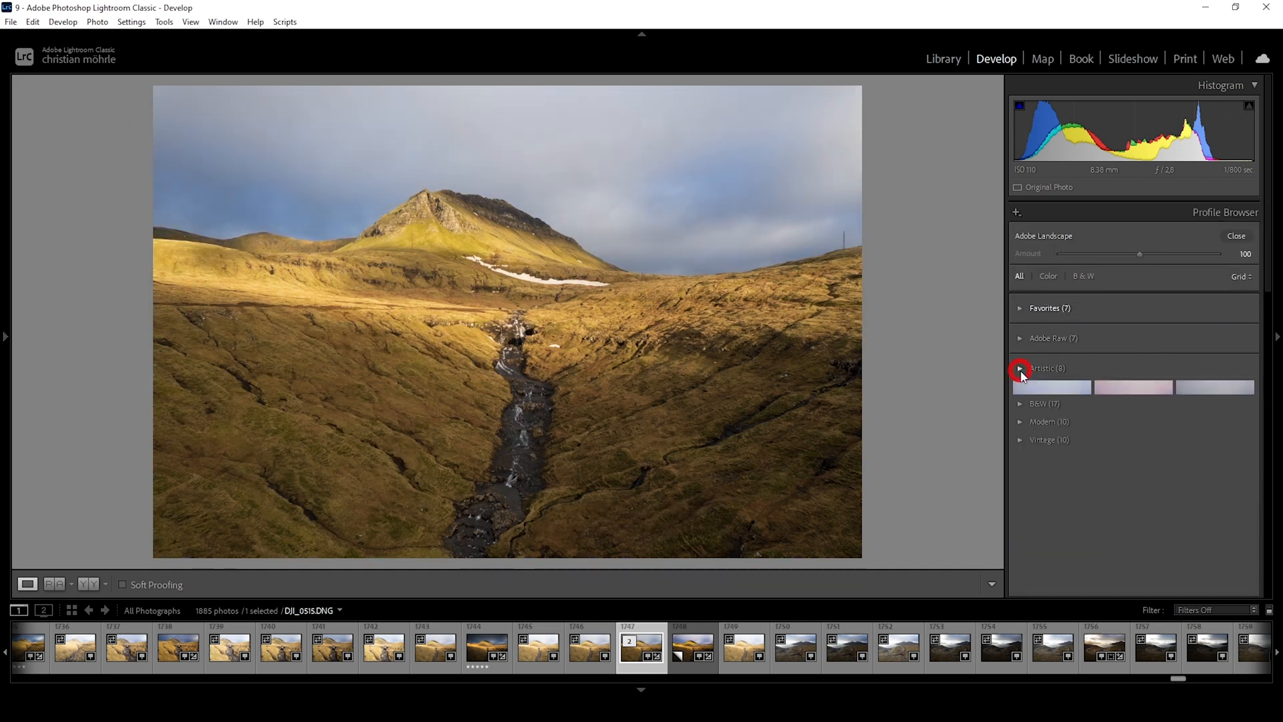
{"action": "left_click", "coordinate": [1020, 369]}
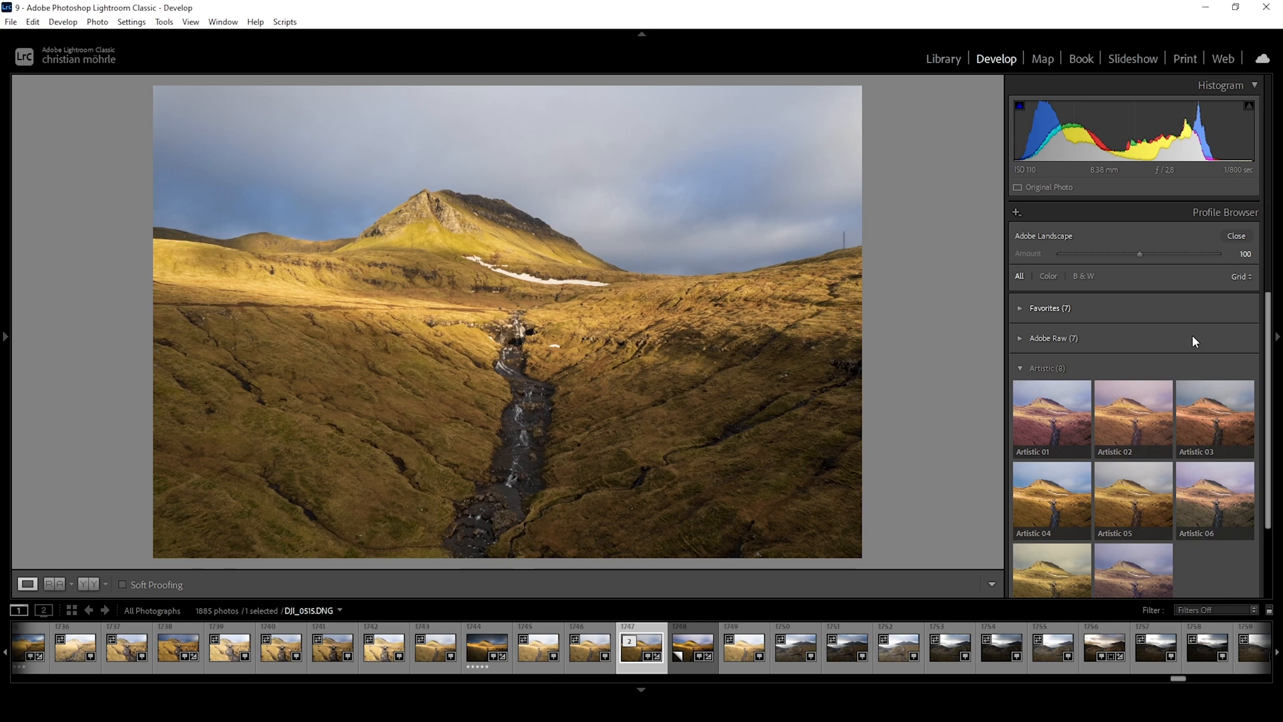
{"action": "mouse_move", "coordinate": [1051, 417]}
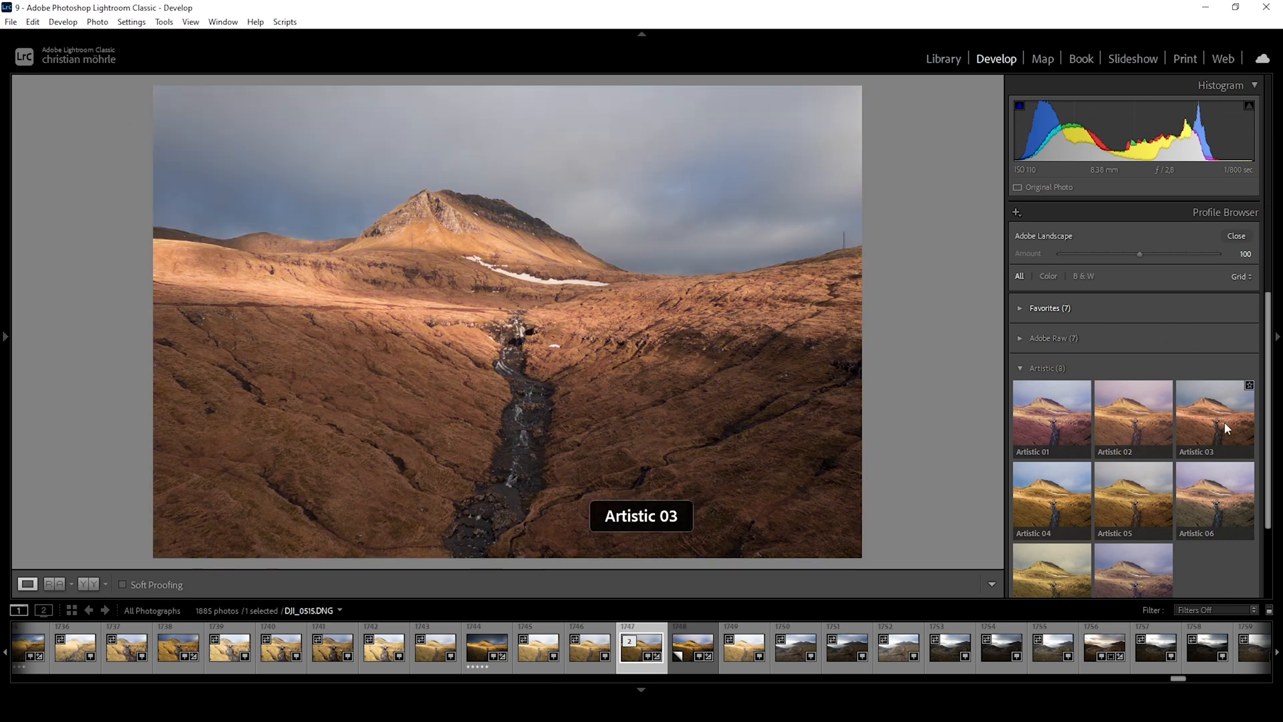
{"action": "left_click", "coordinate": [1050, 418]}
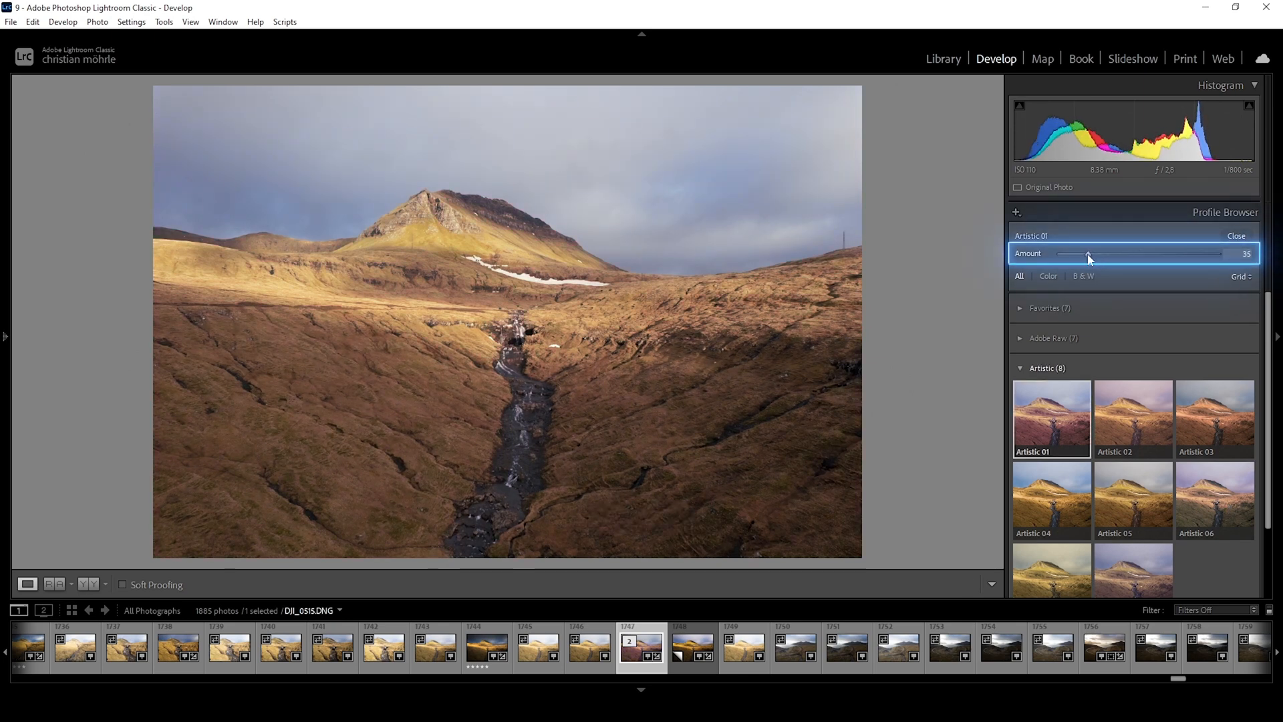
Step: Experiment with the Artistic 01 Amount slider and leave it at 100
{"action": "left_click_drag", "start_coordinate": [1088, 254], "coordinate": [1146, 254]}
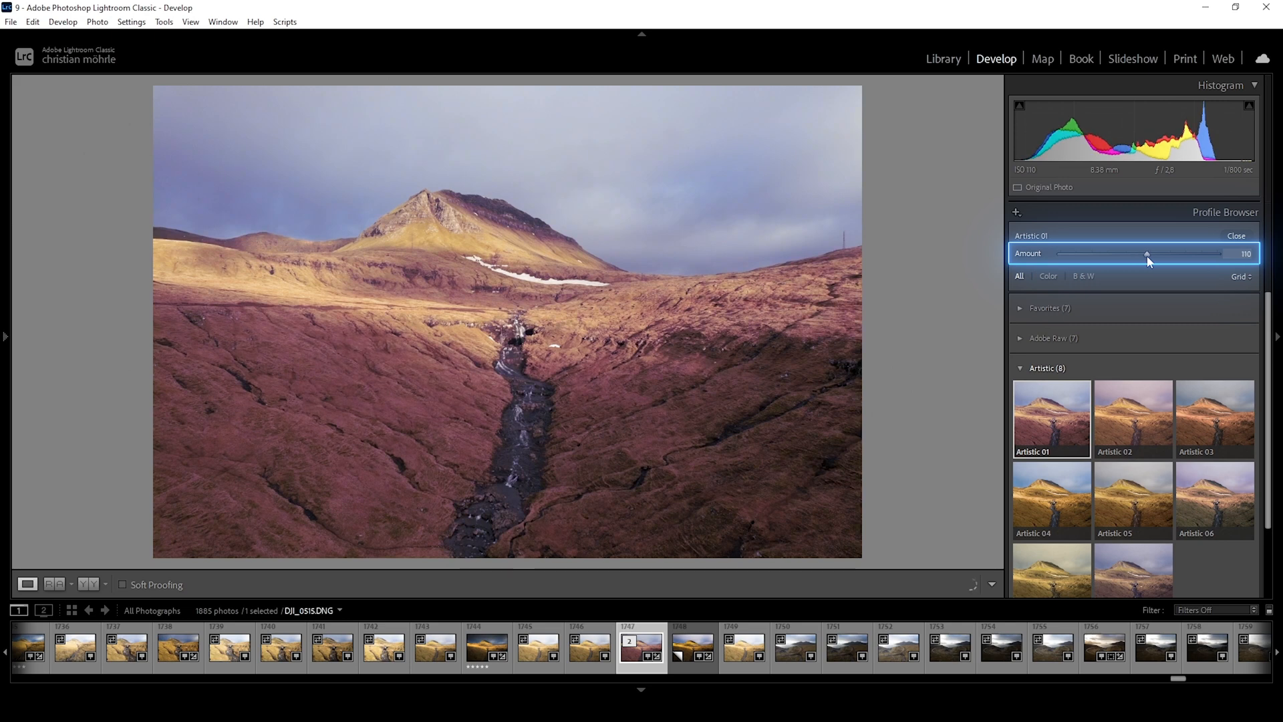
{"action": "left_click_drag", "start_coordinate": [1145, 254], "coordinate": [1115, 254]}
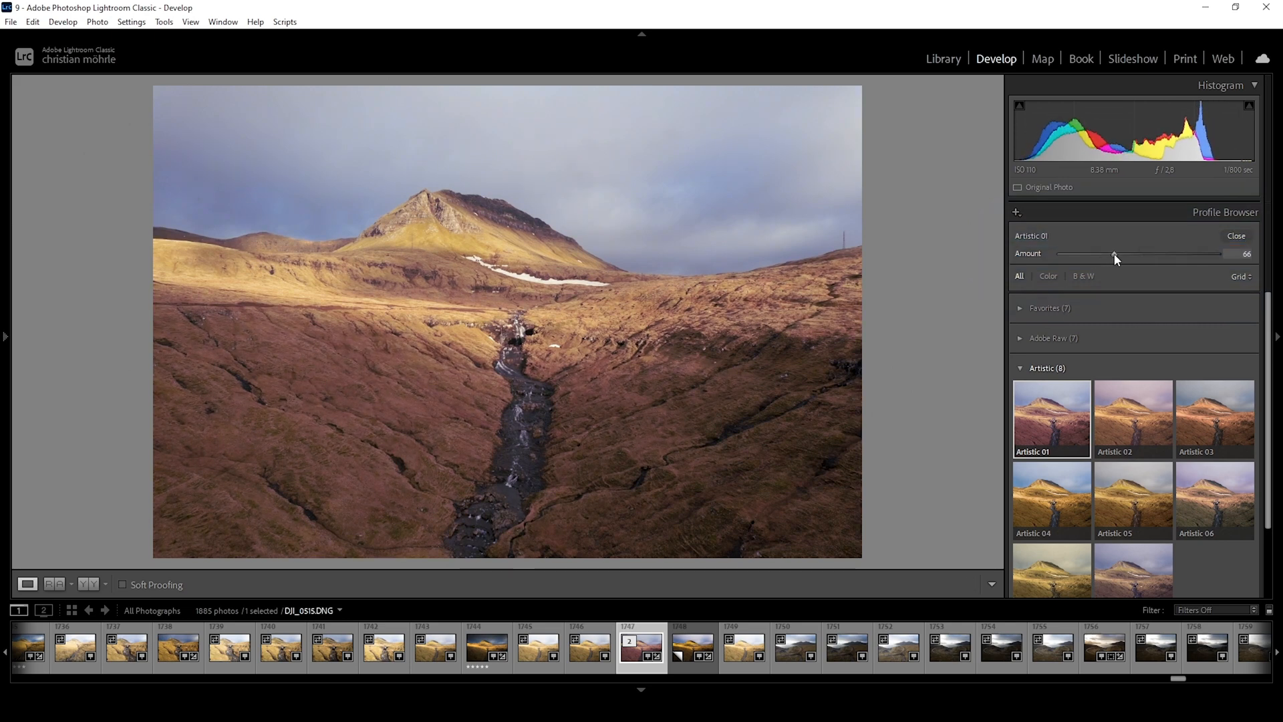
{"action": "left_click_drag", "start_coordinate": [1115, 254], "coordinate": [1145, 254]}
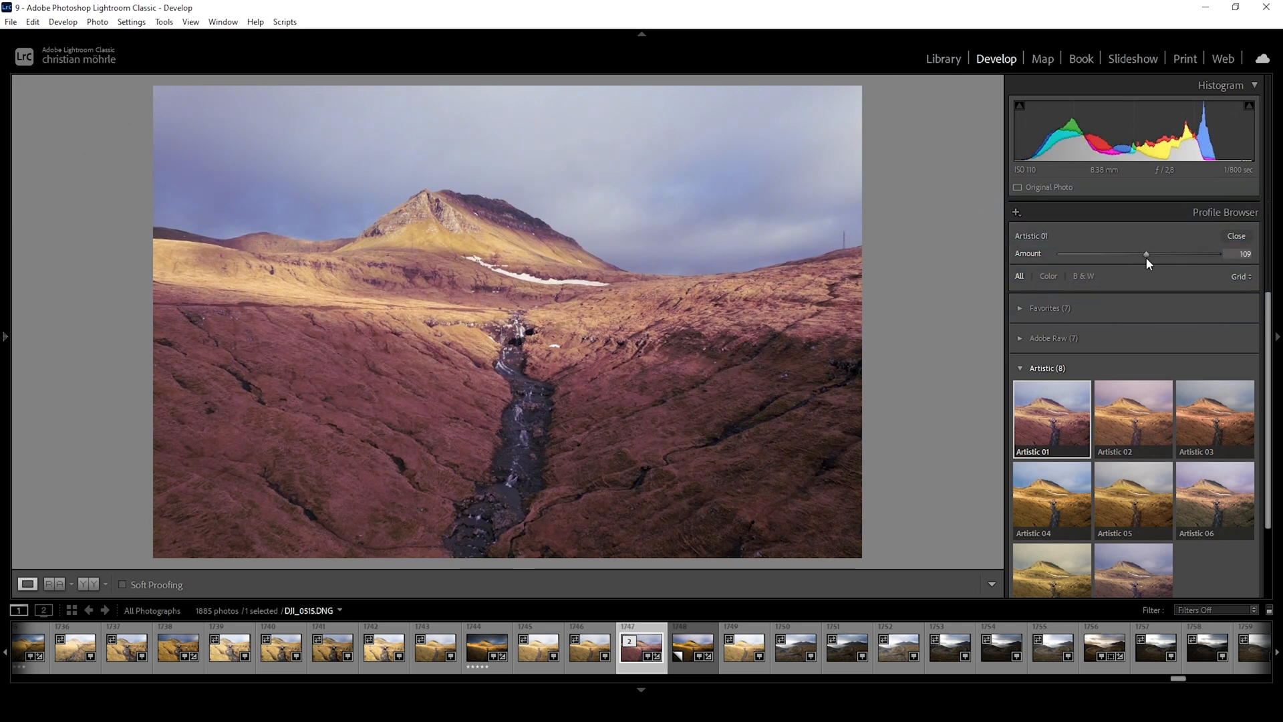
{"action": "left_click_drag", "start_coordinate": [1145, 253], "coordinate": [1152, 254]}
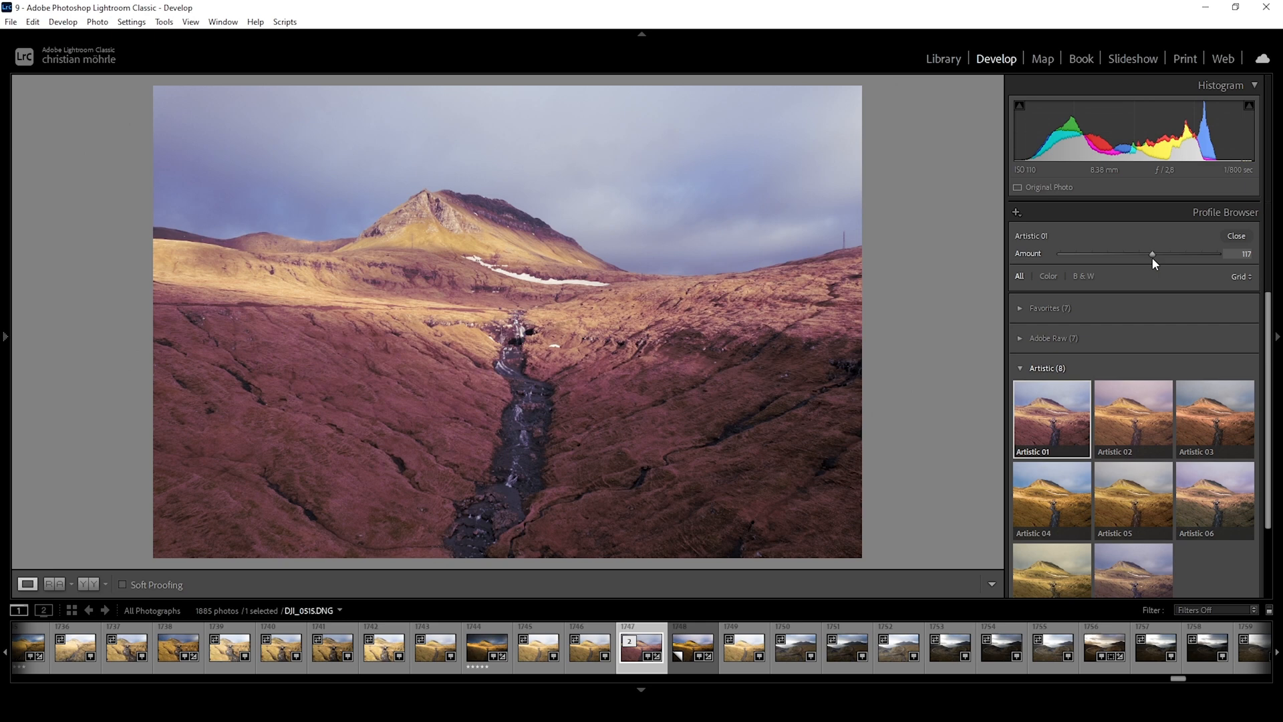
{"action": "left_click", "coordinate": [1214, 469]}
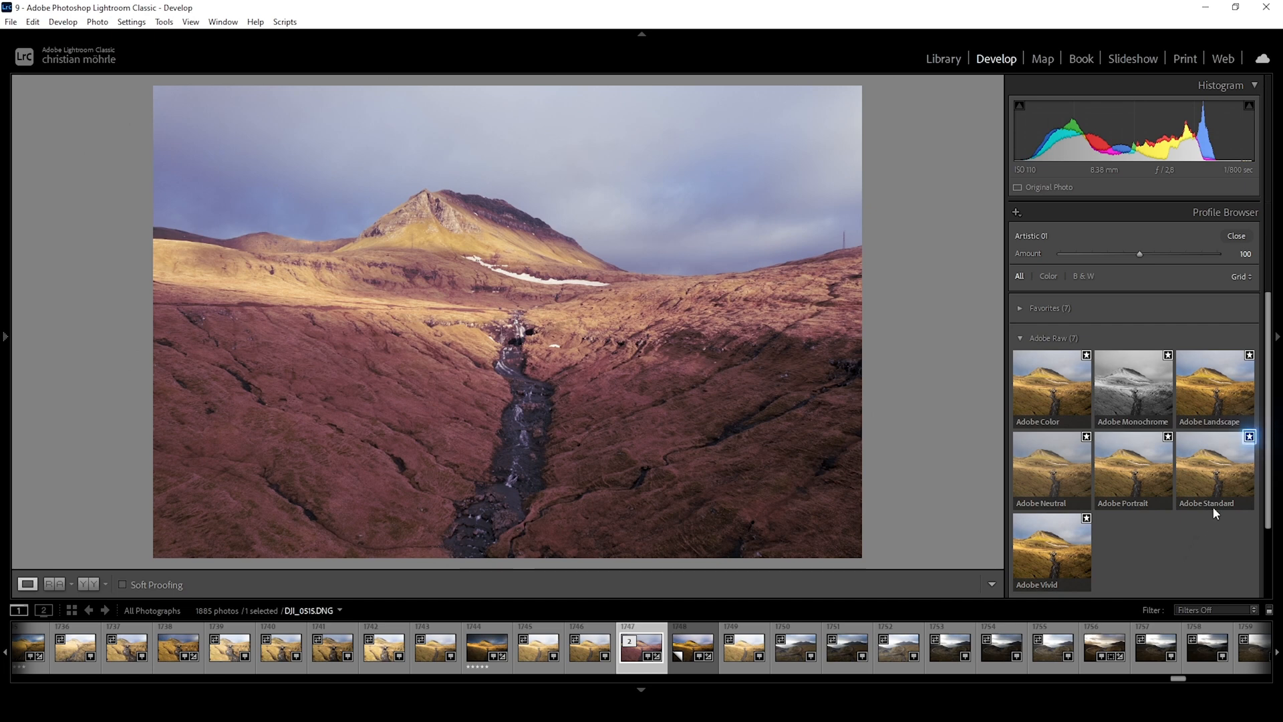
Step: Switch the photo back to the Adobe Landscape profile in the Profile Browser
{"action": "left_click", "coordinate": [1248, 436]}
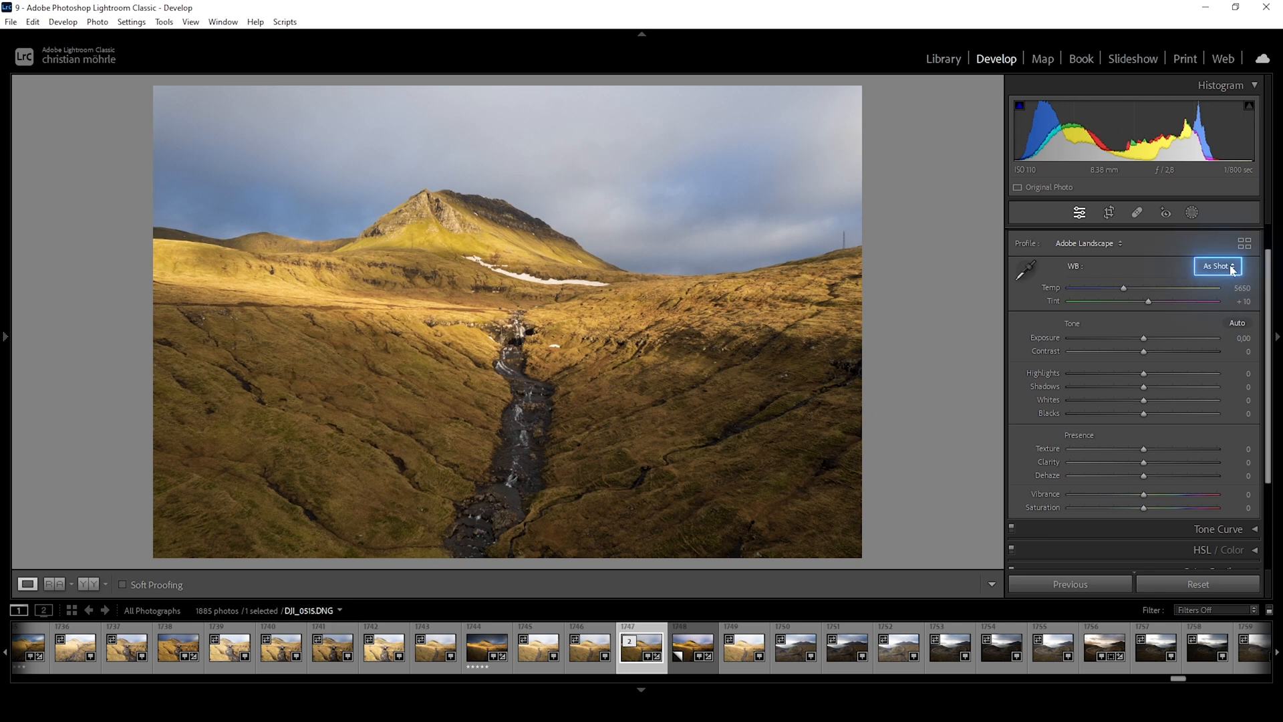
{"action": "left_click", "coordinate": [1216, 266]}
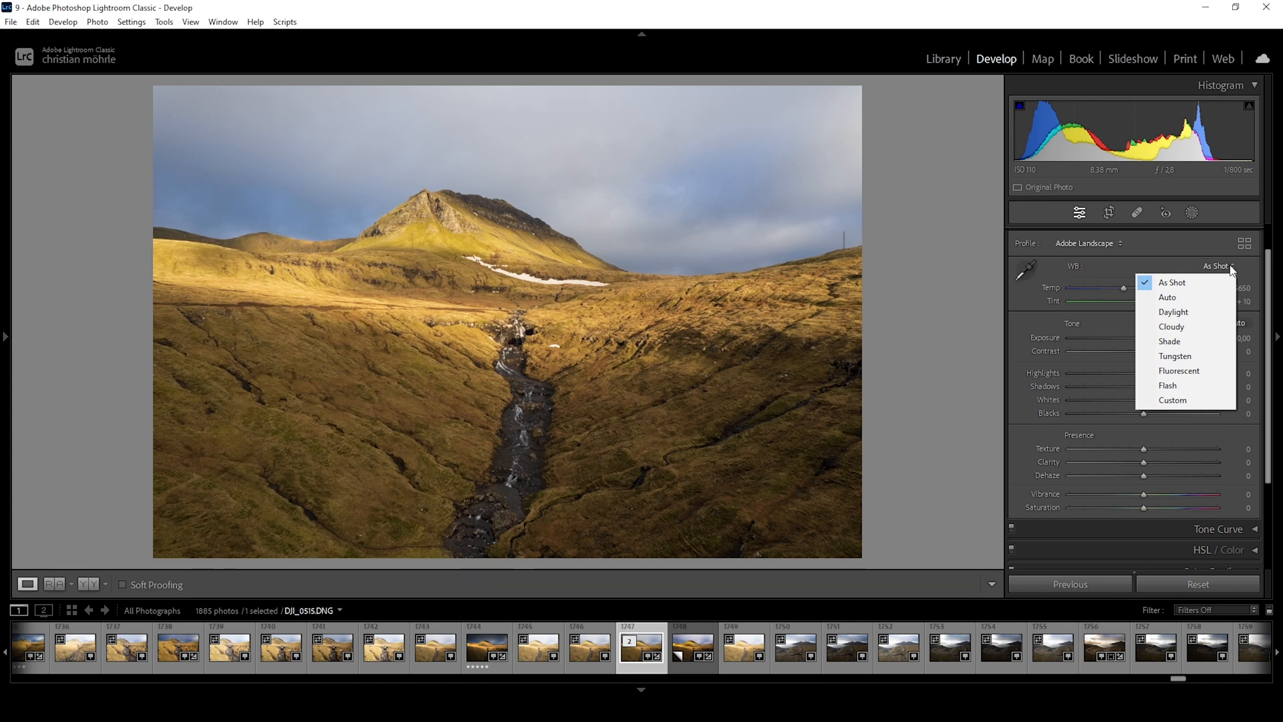
{"action": "left_click", "coordinate": [1168, 296]}
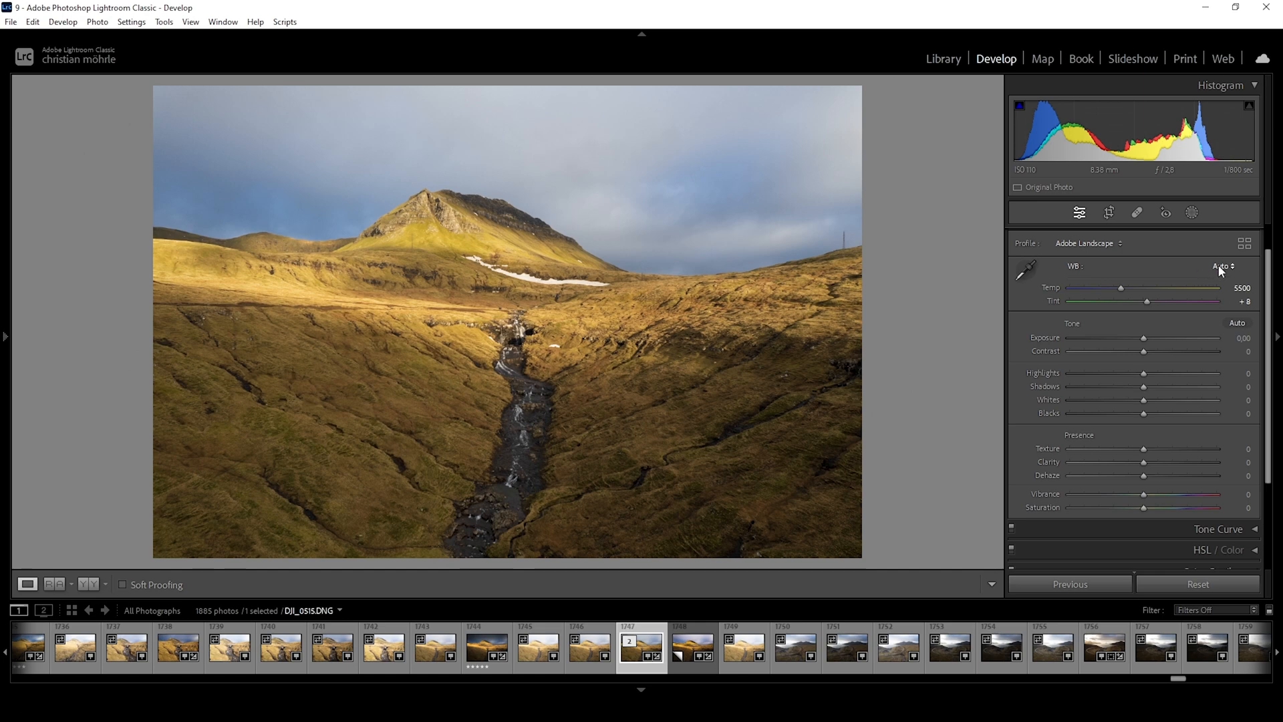
{"action": "left_click", "coordinate": [1223, 266]}
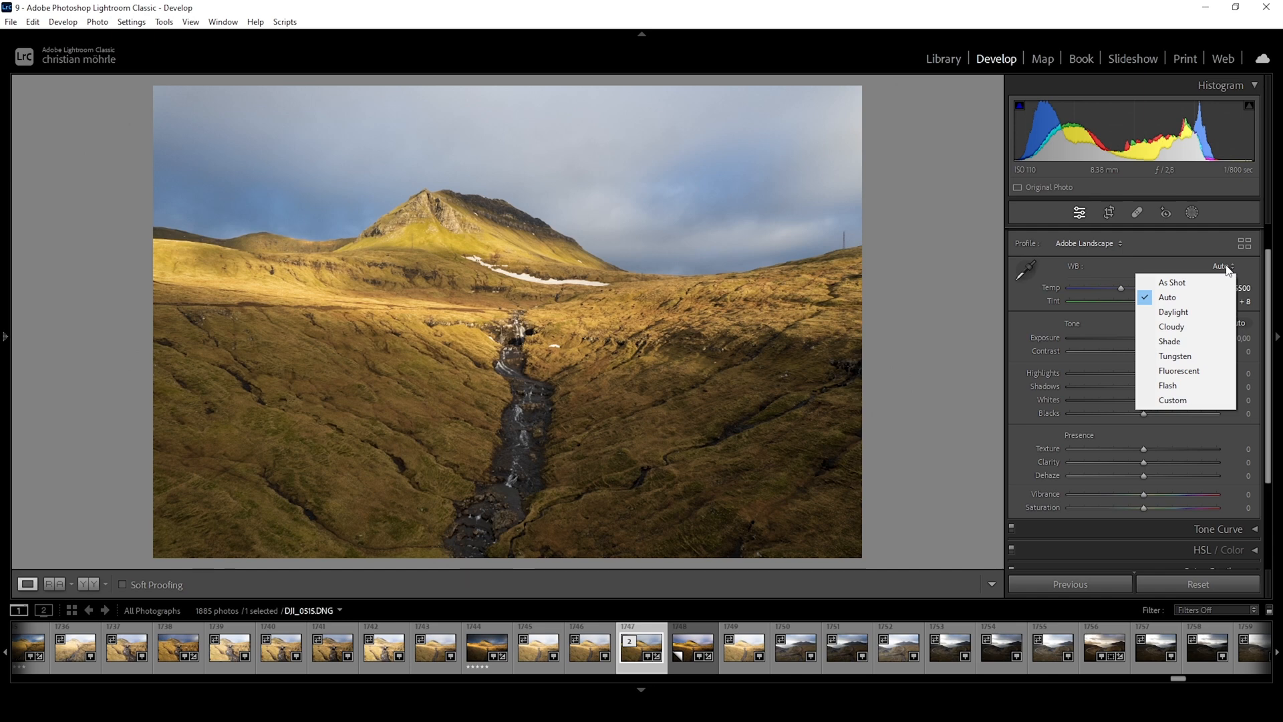
{"action": "left_click", "coordinate": [1168, 297]}
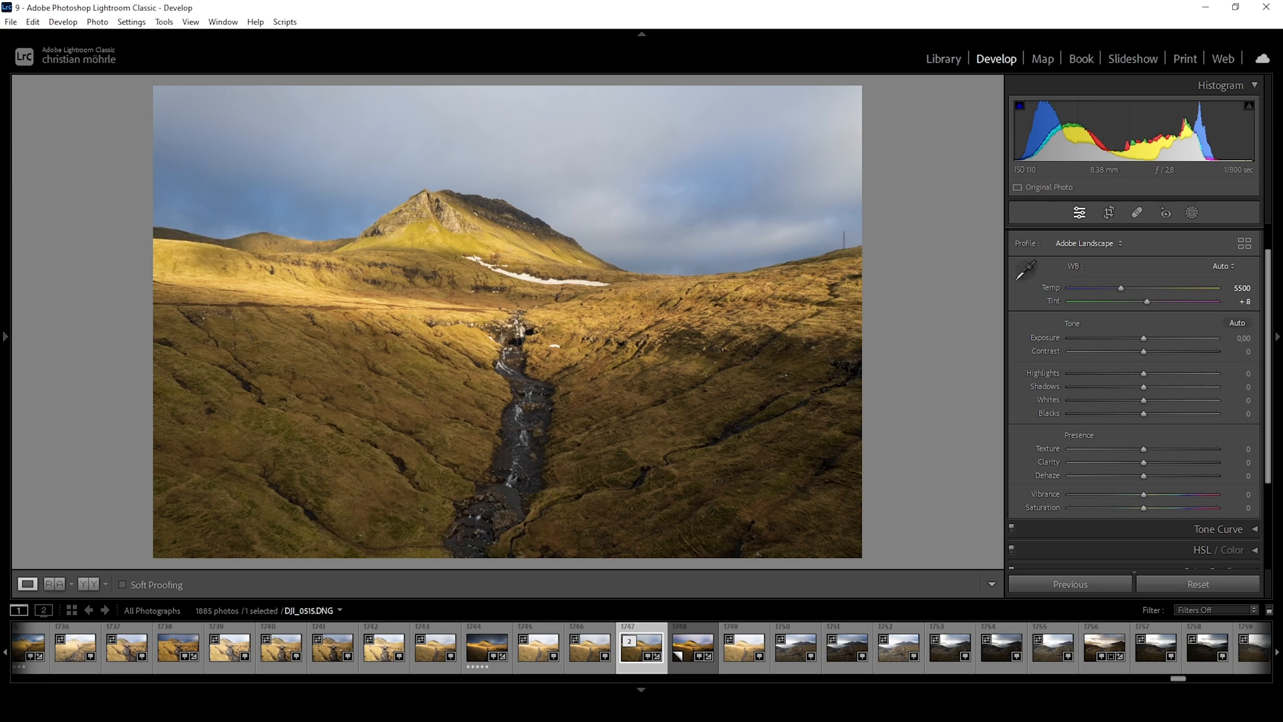
{"action": "left_click", "coordinate": [1028, 269]}
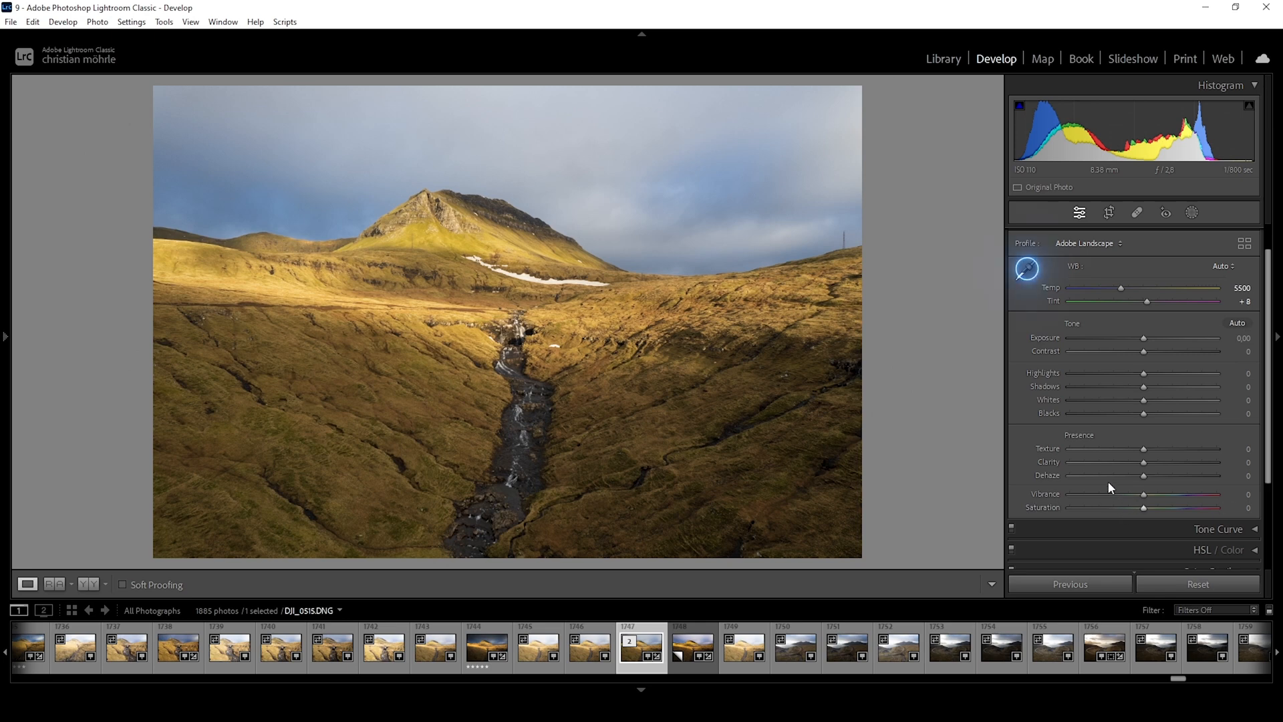
Step: Set white balance with the eyedropper from a grey cloud, giving temperature 5650 and tint +10
{"action": "left_click", "coordinate": [1026, 268]}
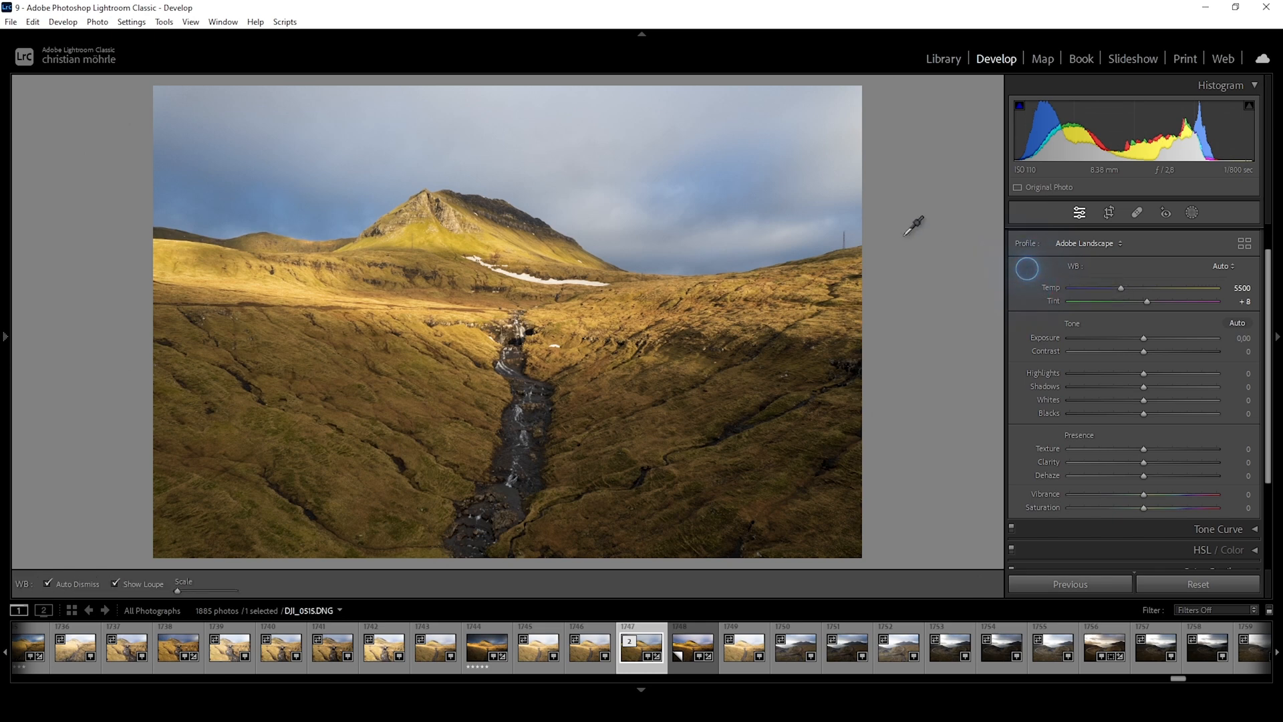
{"action": "mouse_move", "coordinate": [713, 199]}
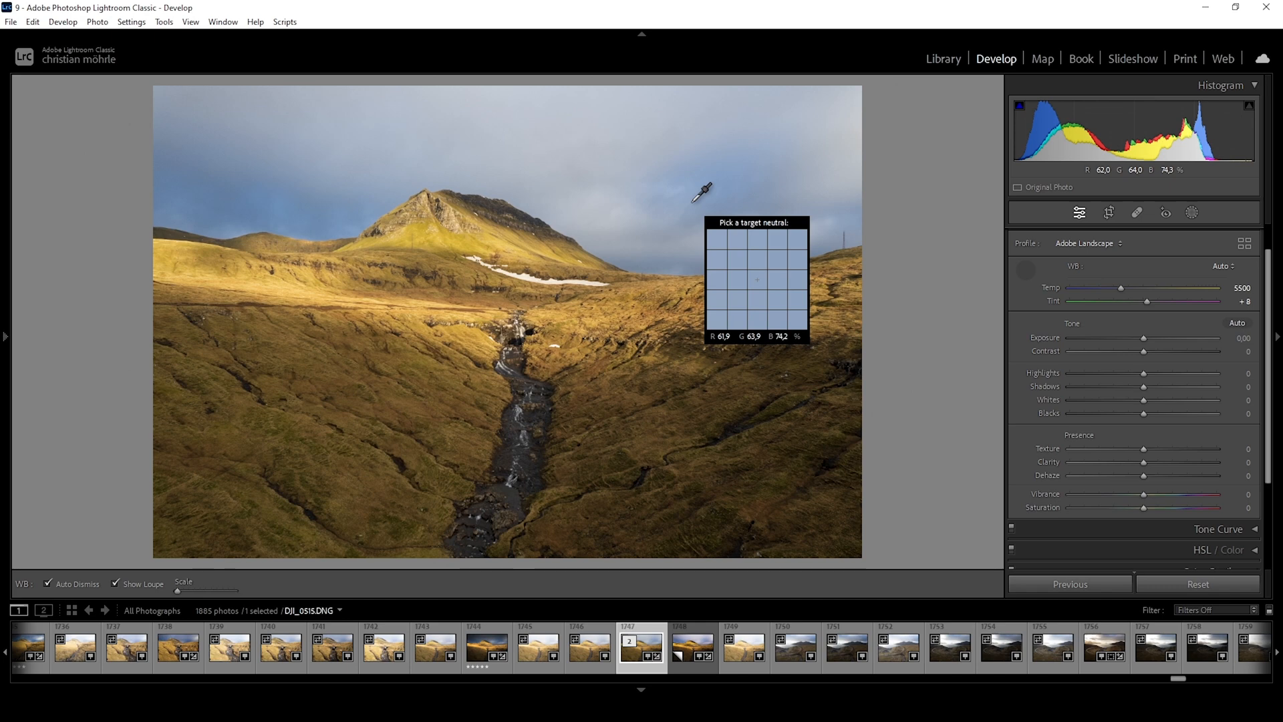
{"action": "mouse_move", "coordinate": [543, 169]}
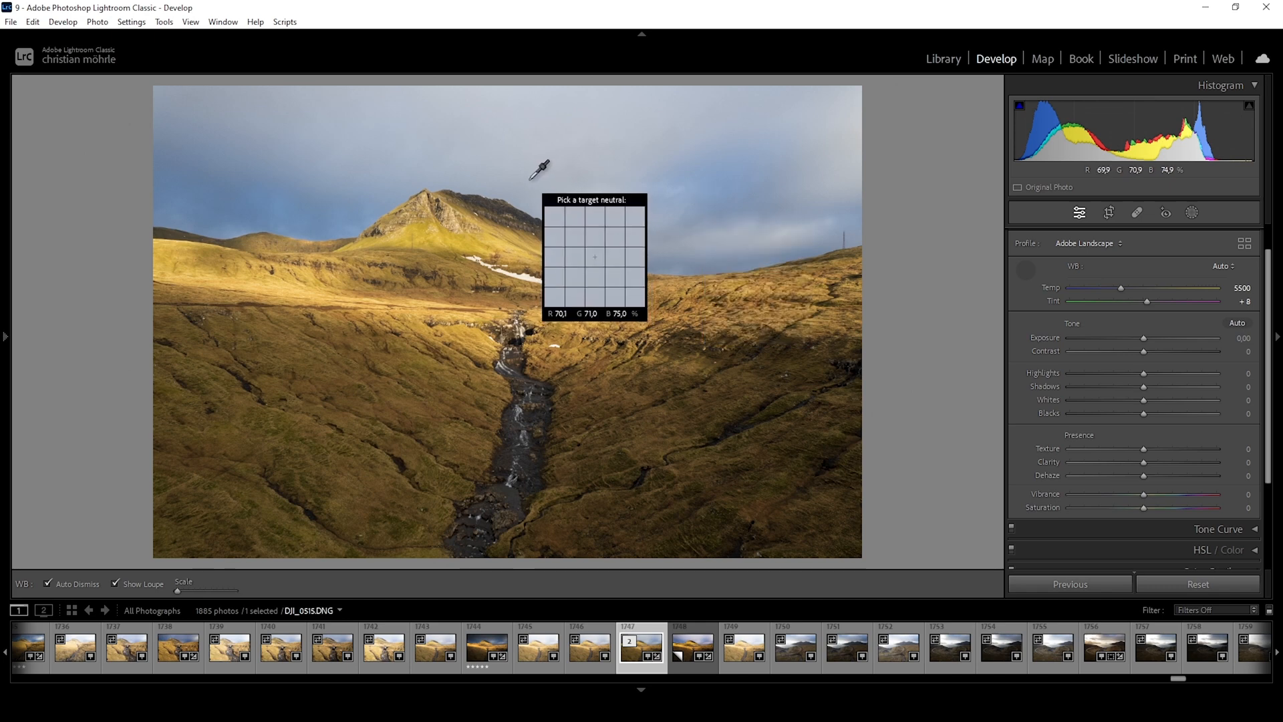
{"action": "left_click", "coordinate": [540, 168]}
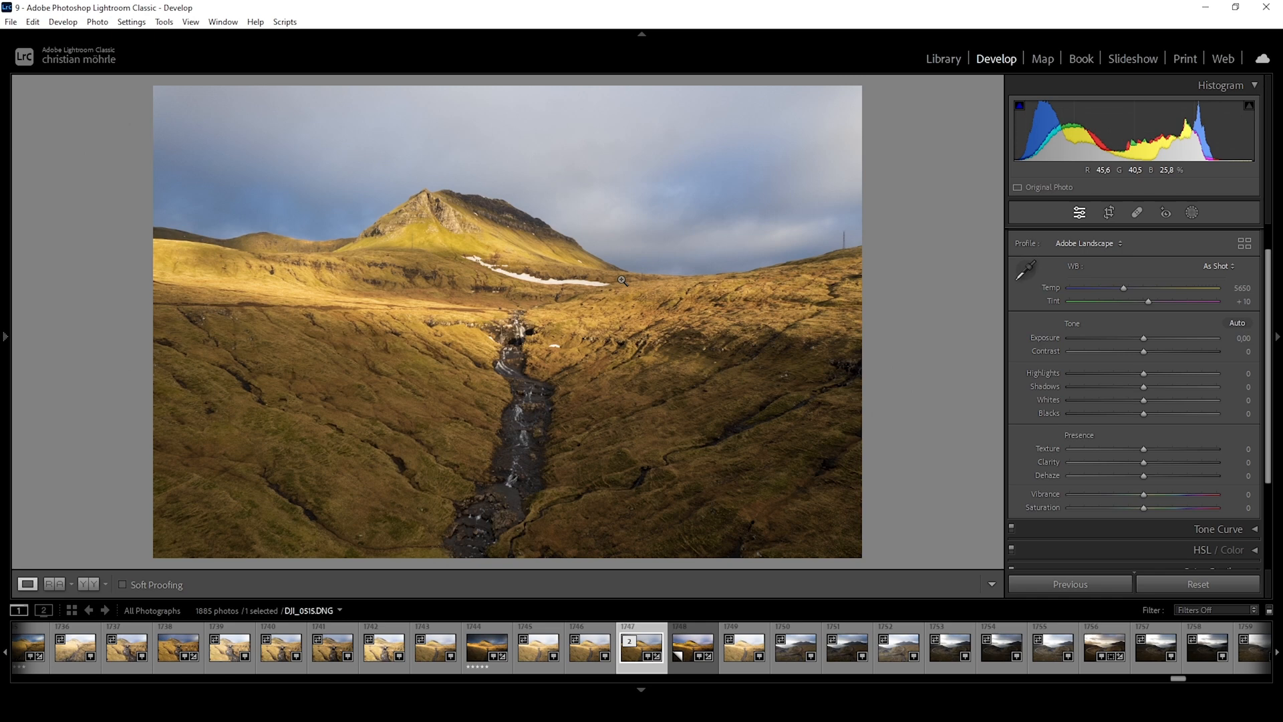
Step: Warm the white balance by raising Temp to 5846
{"action": "left_click_drag", "start_coordinate": [1124, 287], "coordinate": [1138, 287]}
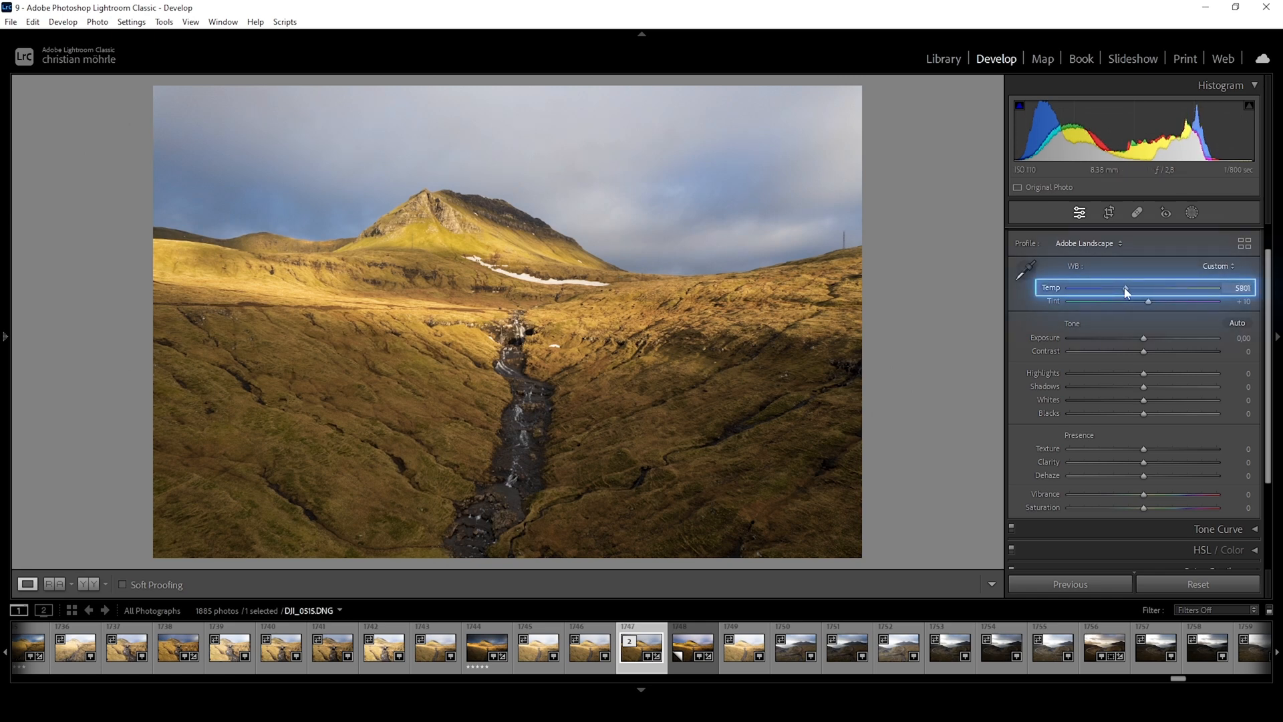
{"action": "left_click_drag", "start_coordinate": [1126, 287], "coordinate": [1133, 287]}
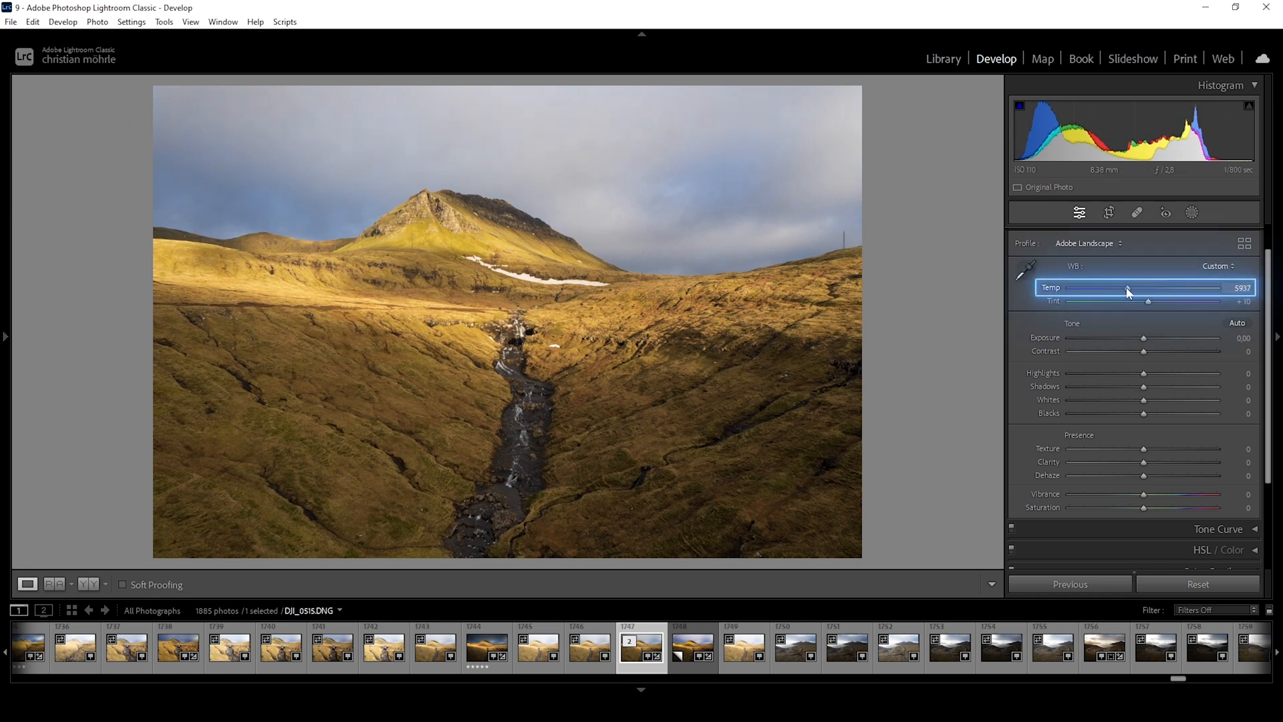
{"action": "left_click_drag", "start_coordinate": [1137, 287], "coordinate": [1125, 288]}
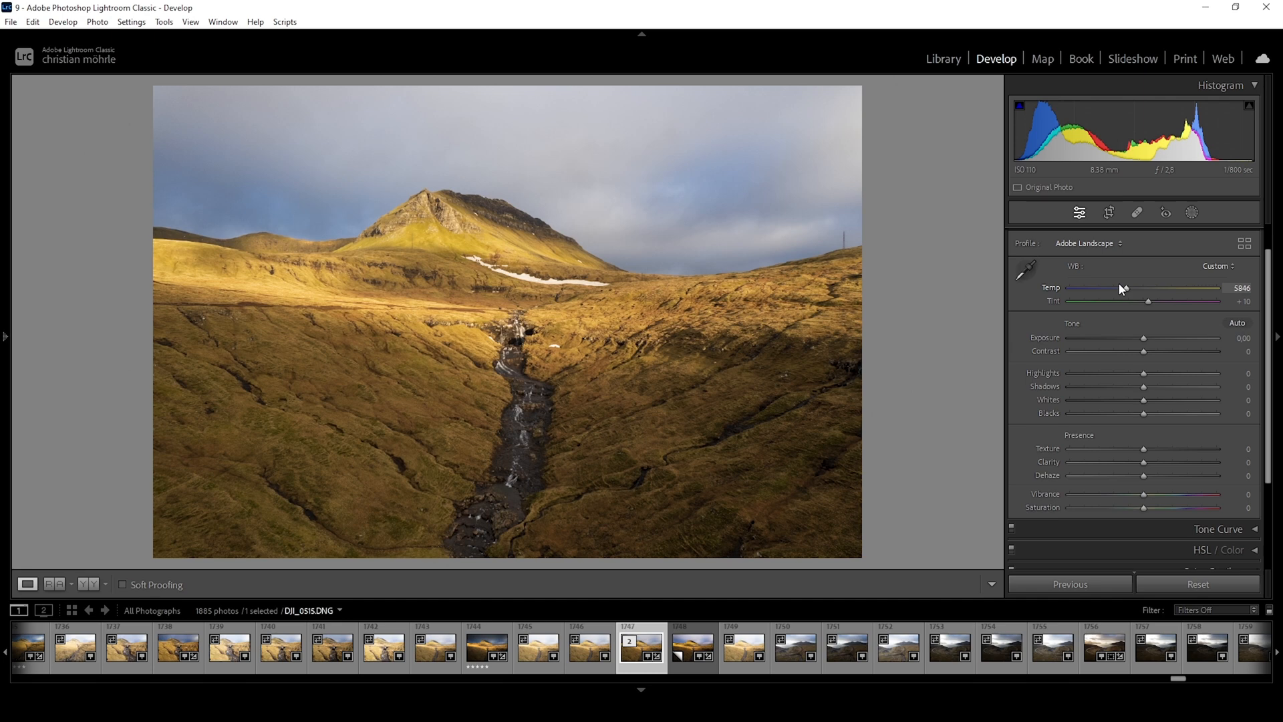
{"action": "mouse_move", "coordinate": [1122, 289]}
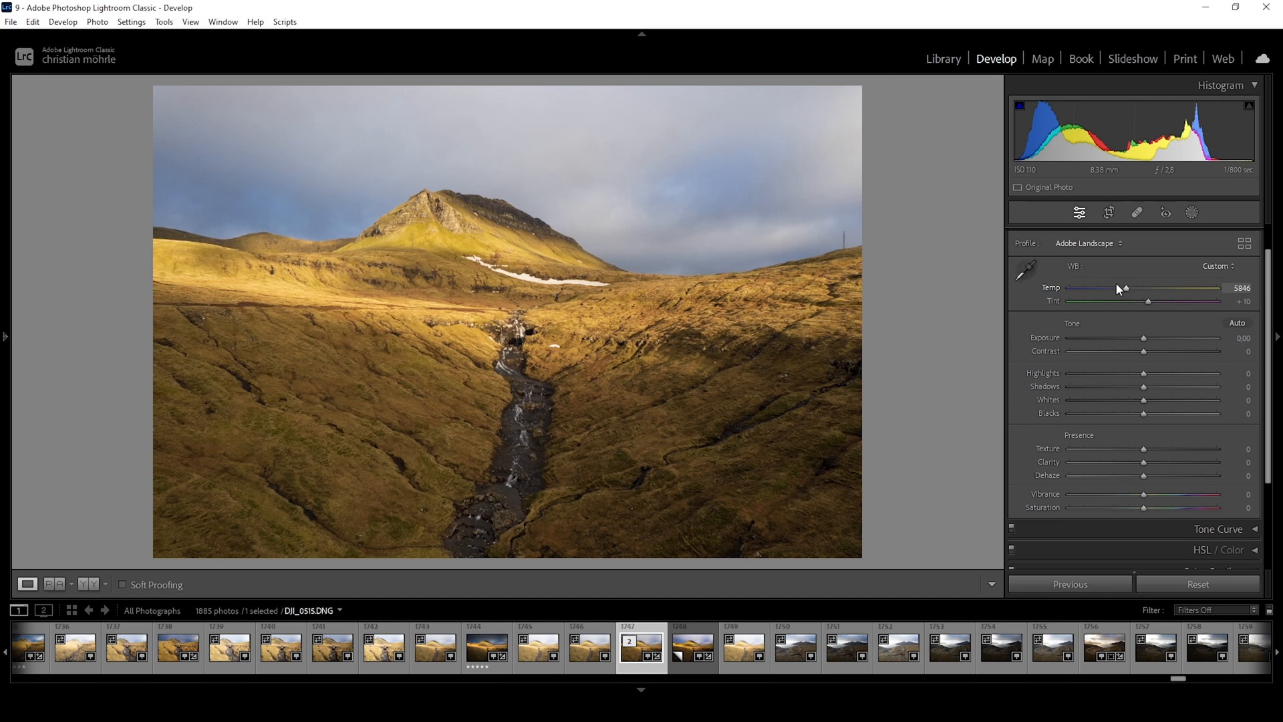
{"action": "mouse_move", "coordinate": [1154, 313]}
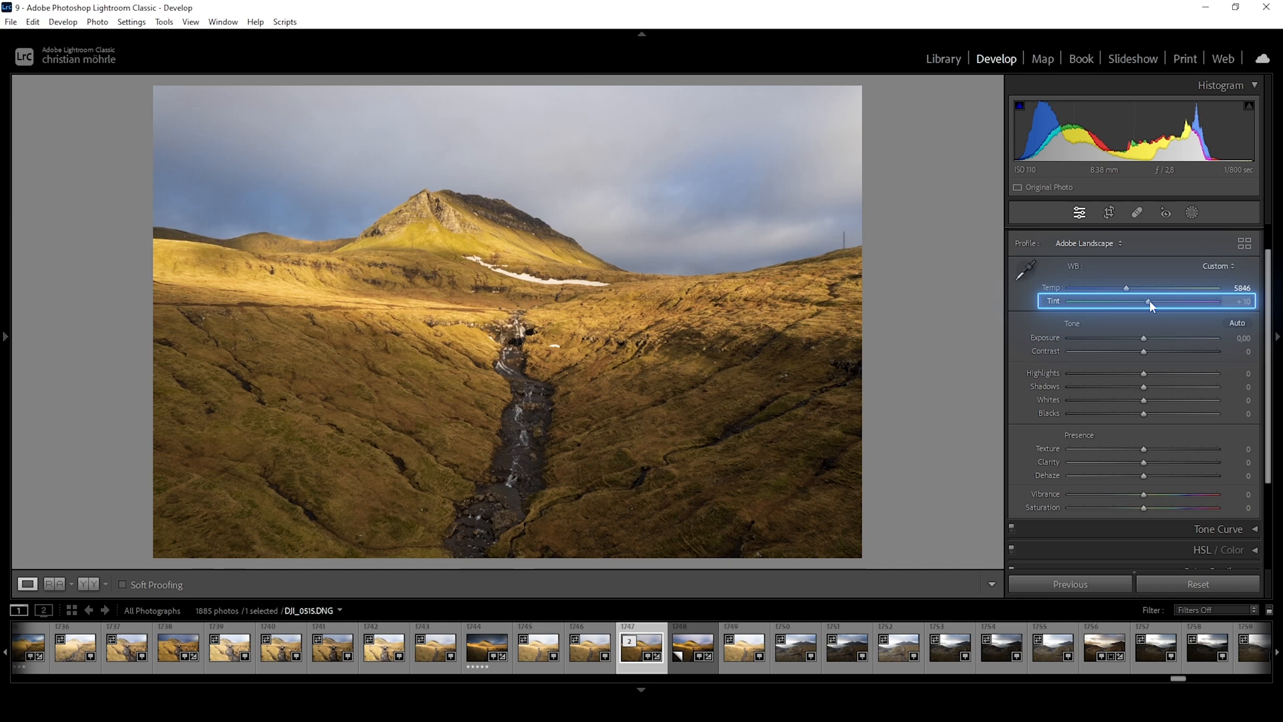
Step: Shift Tint toward magenta, from +10 to about +16
{"action": "left_click_drag", "start_coordinate": [1149, 301], "coordinate": [1152, 301]}
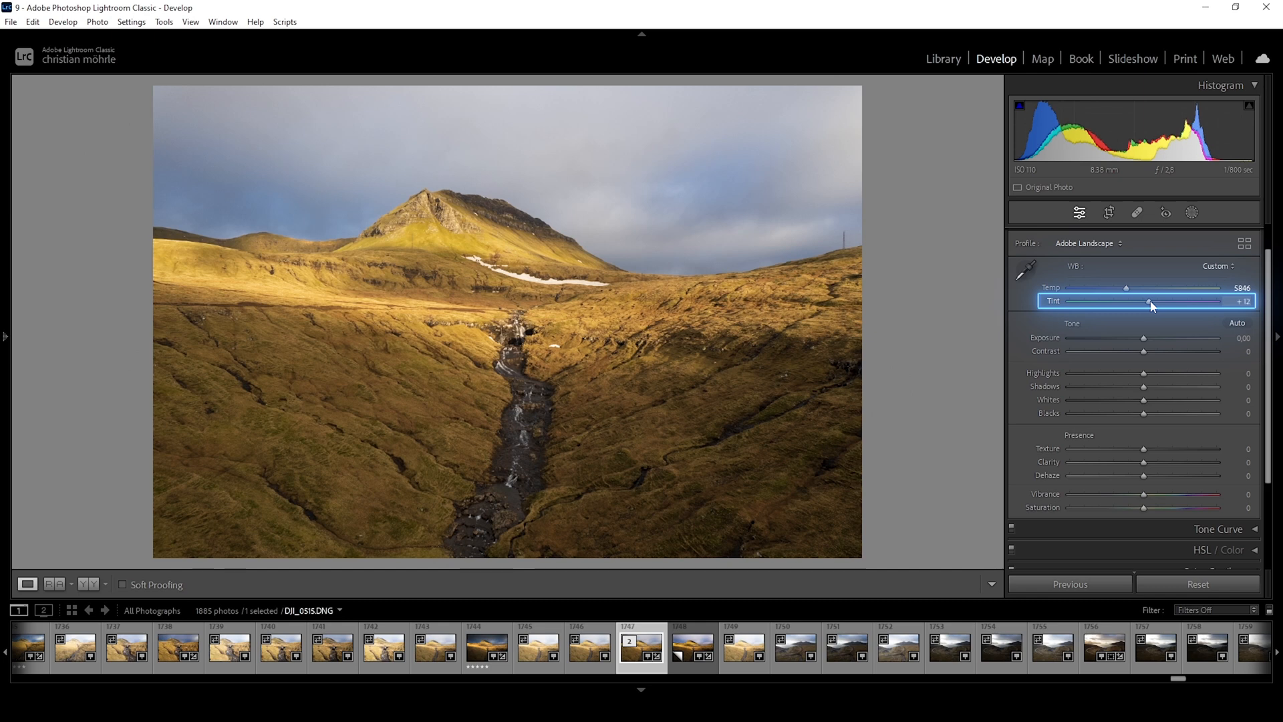
{"action": "left_click_drag", "start_coordinate": [1149, 300], "coordinate": [1173, 301]}
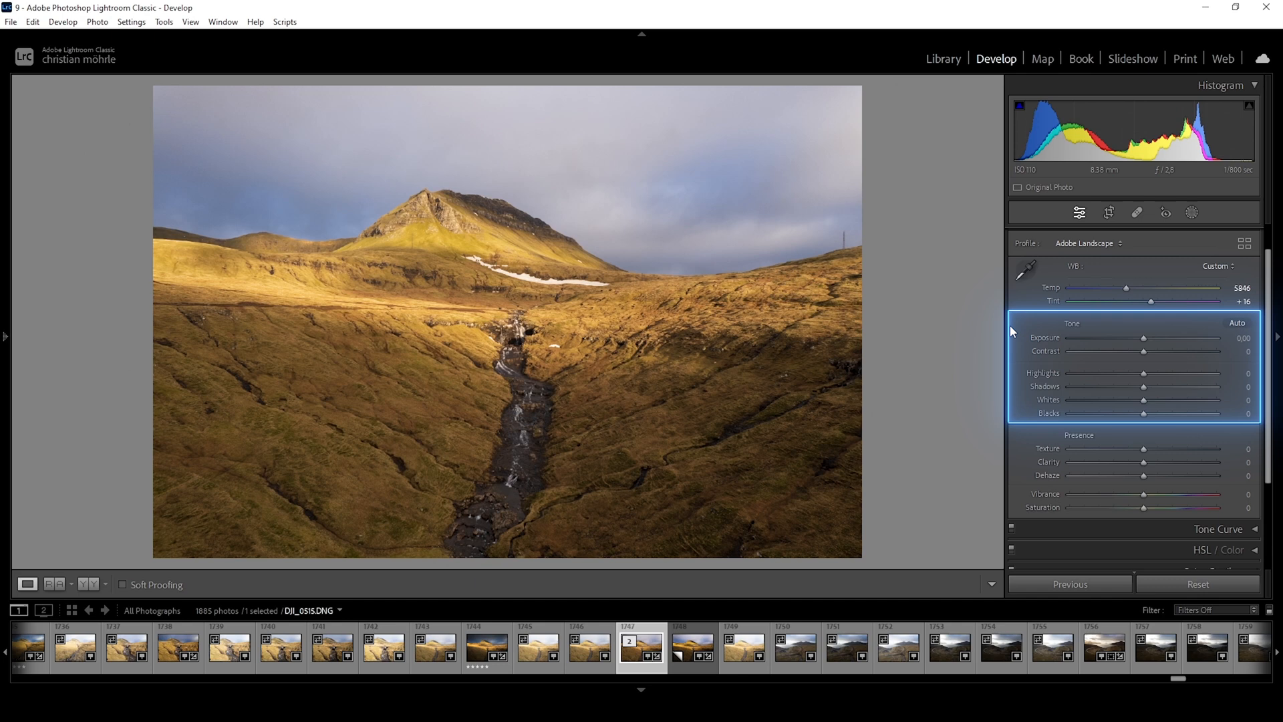
{"action": "mouse_move", "coordinate": [1017, 323]}
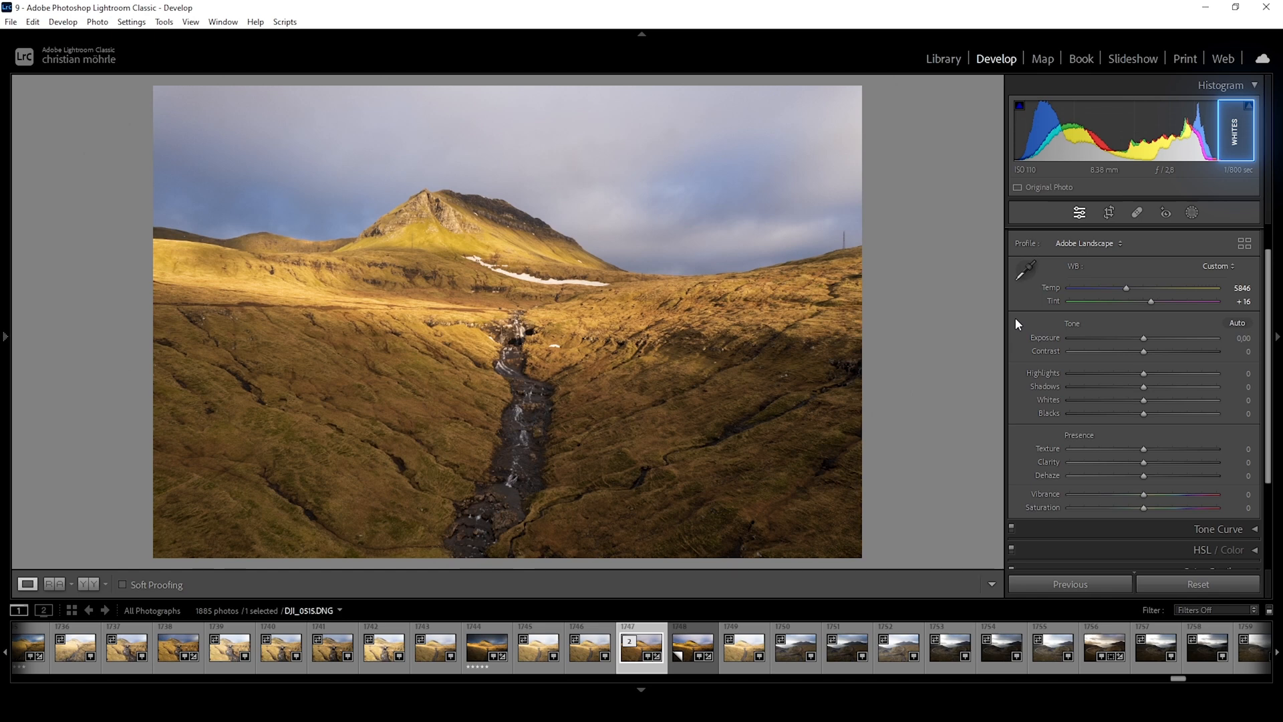
{"action": "left_click_drag", "start_coordinate": [1144, 338], "coordinate": [1120, 339]}
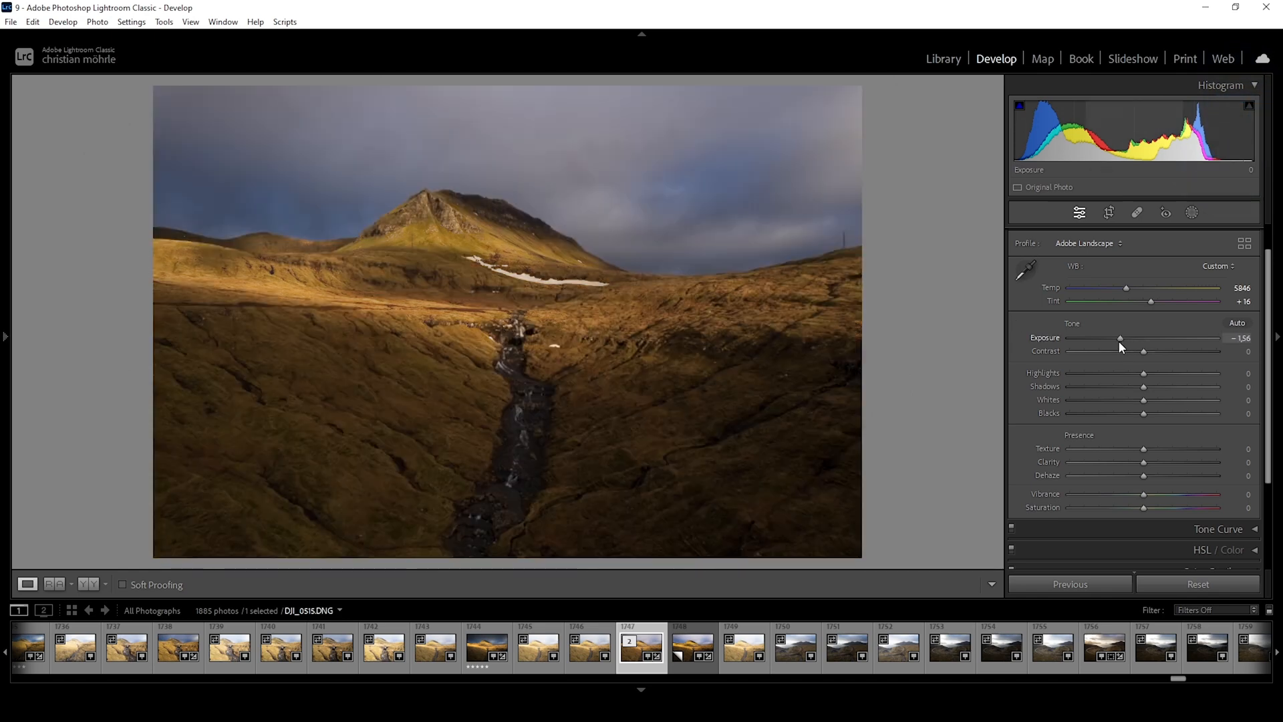
{"action": "left_click_drag", "start_coordinate": [1120, 338], "coordinate": [1195, 338]}
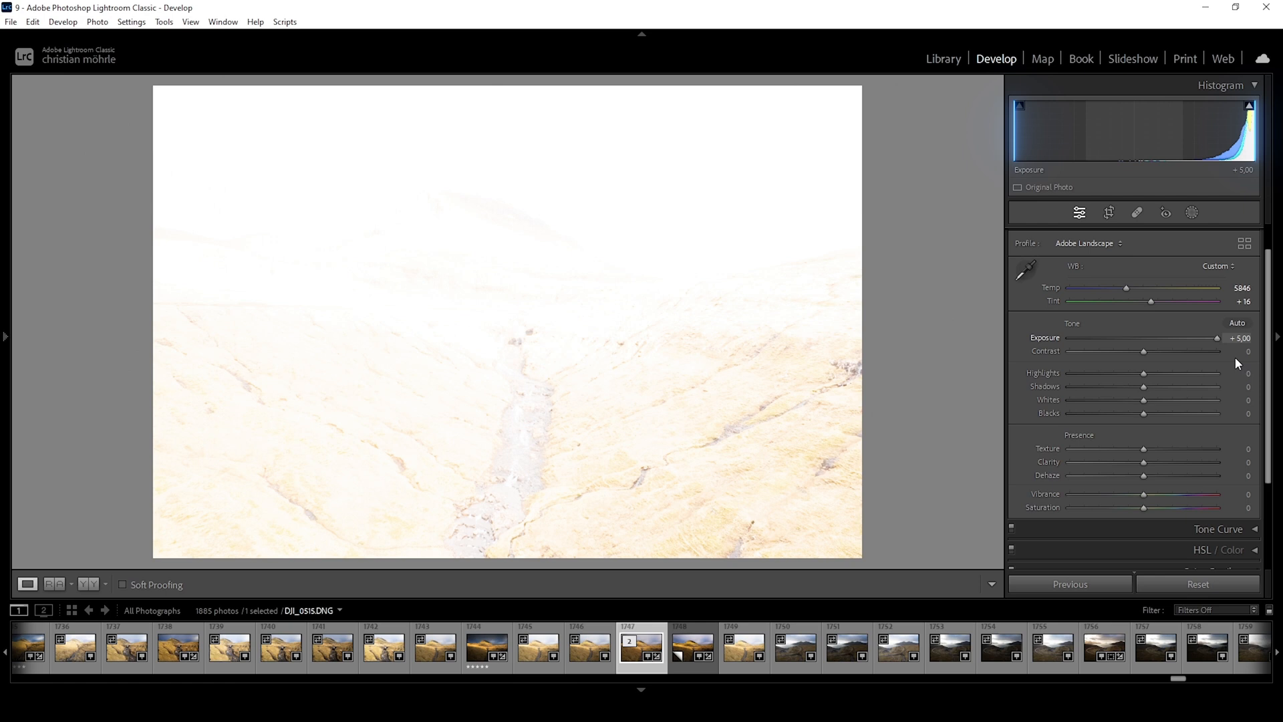
{"action": "mouse_move", "coordinate": [1235, 364]}
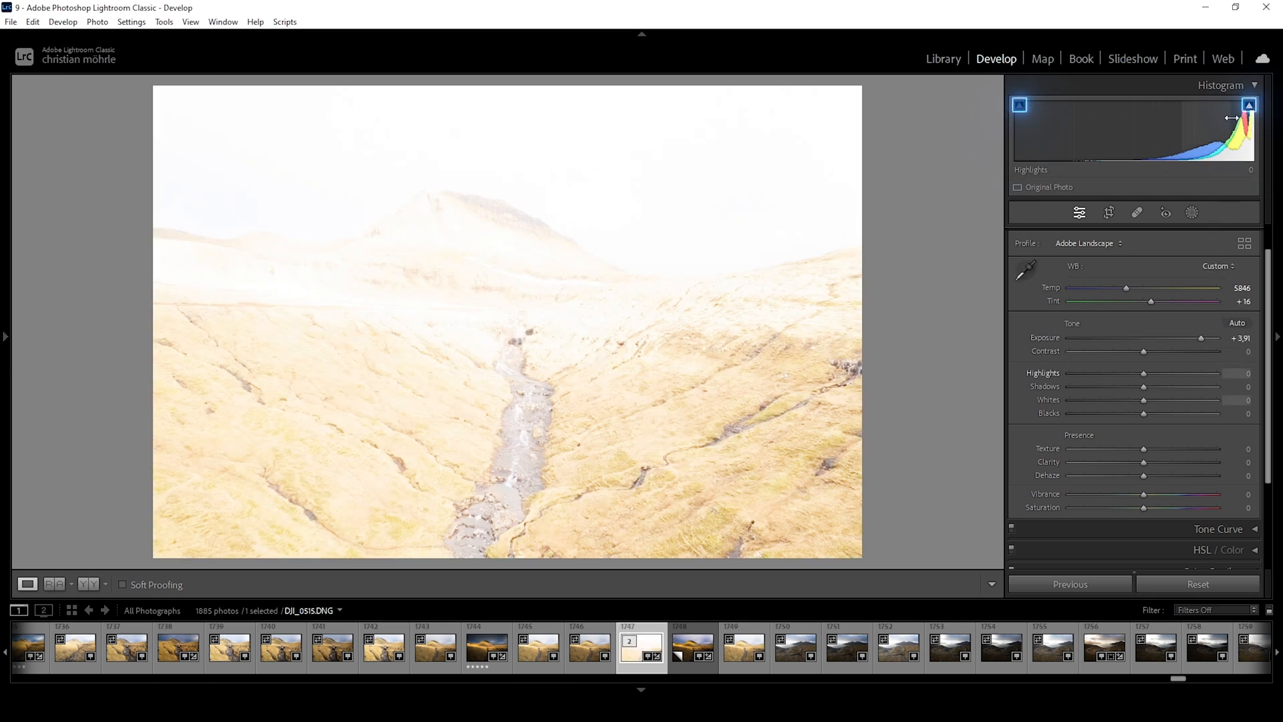
{"action": "left_click", "coordinate": [1246, 104]}
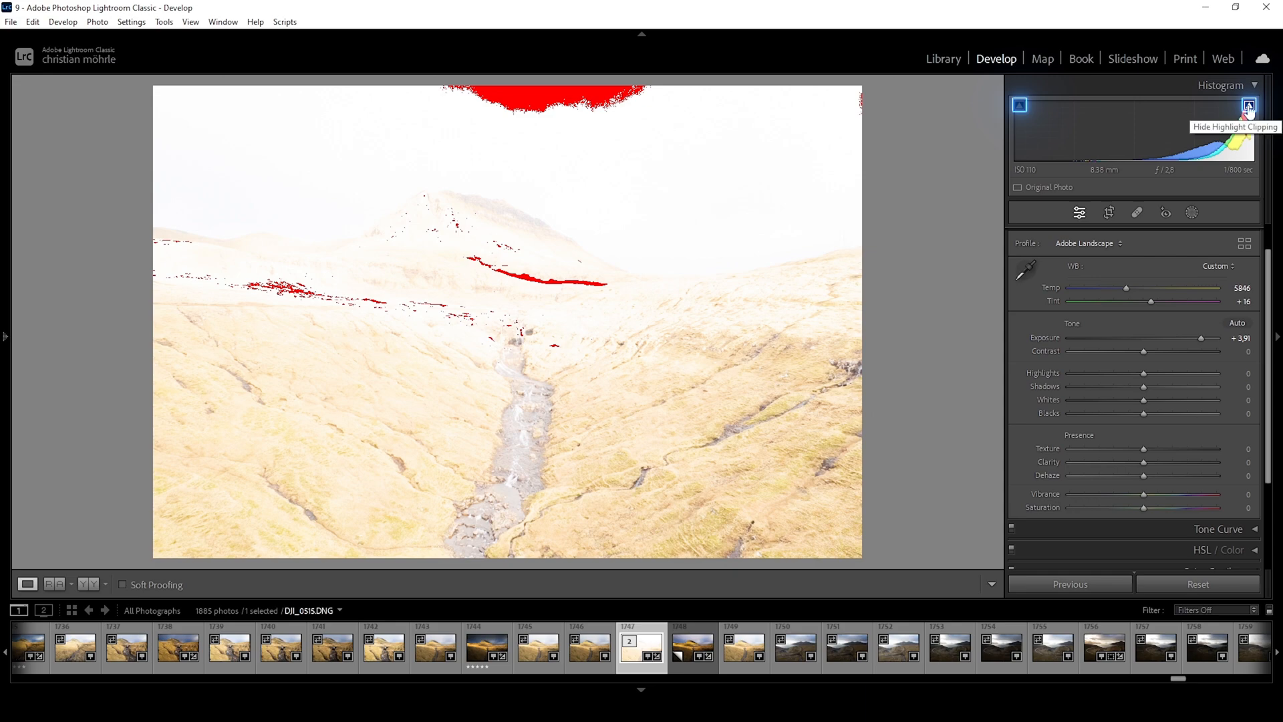
{"action": "left_click_drag", "start_coordinate": [1219, 336], "coordinate": [1147, 337]}
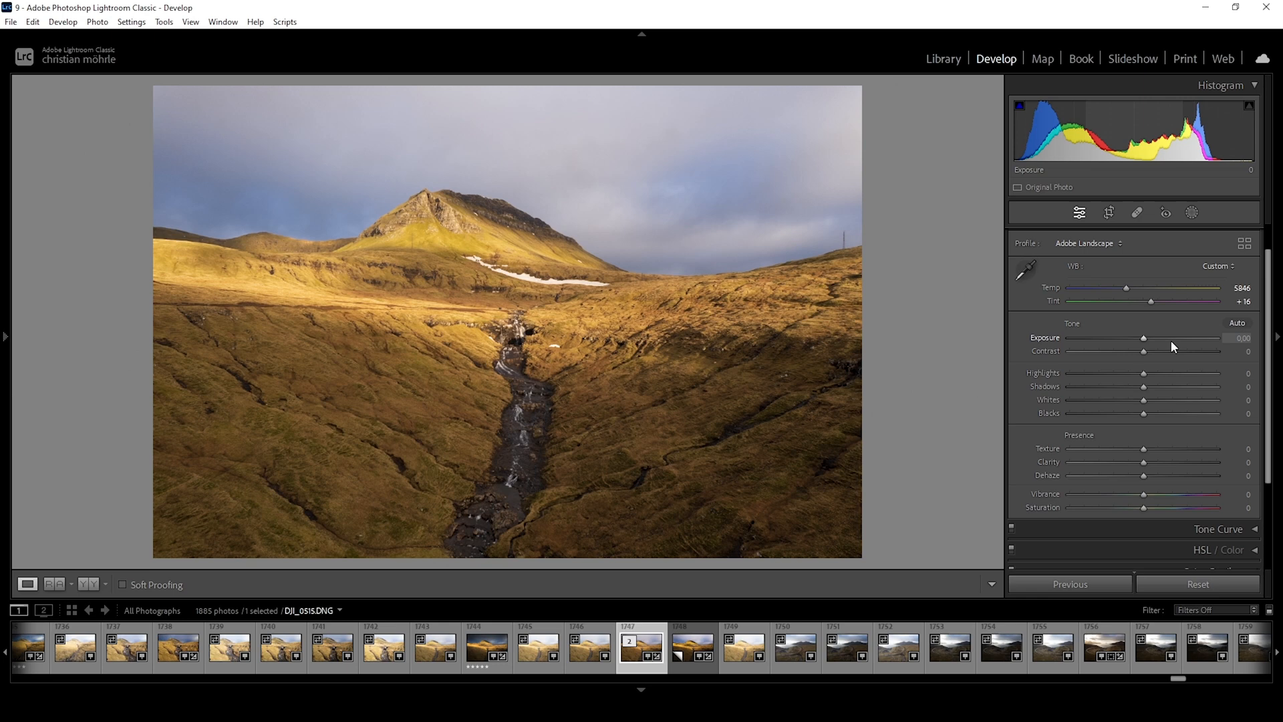
{"action": "mouse_move", "coordinate": [1213, 378]}
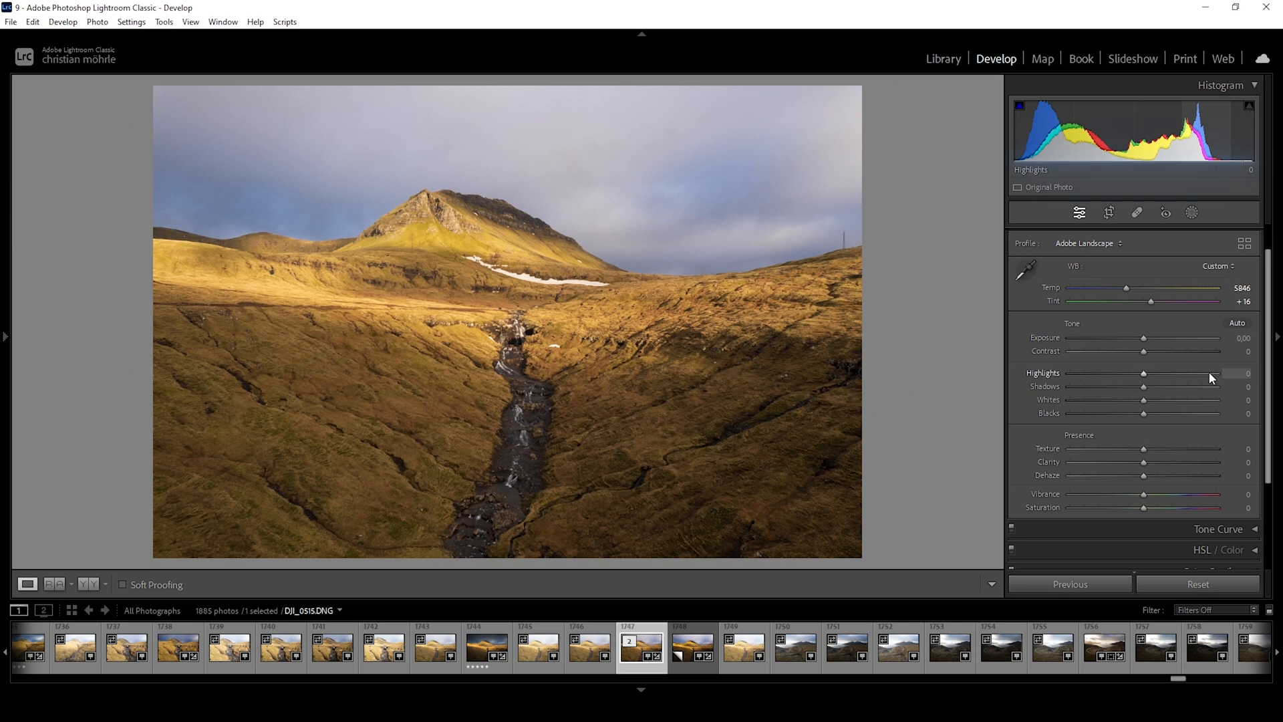
{"action": "mouse_move", "coordinate": [1210, 388]}
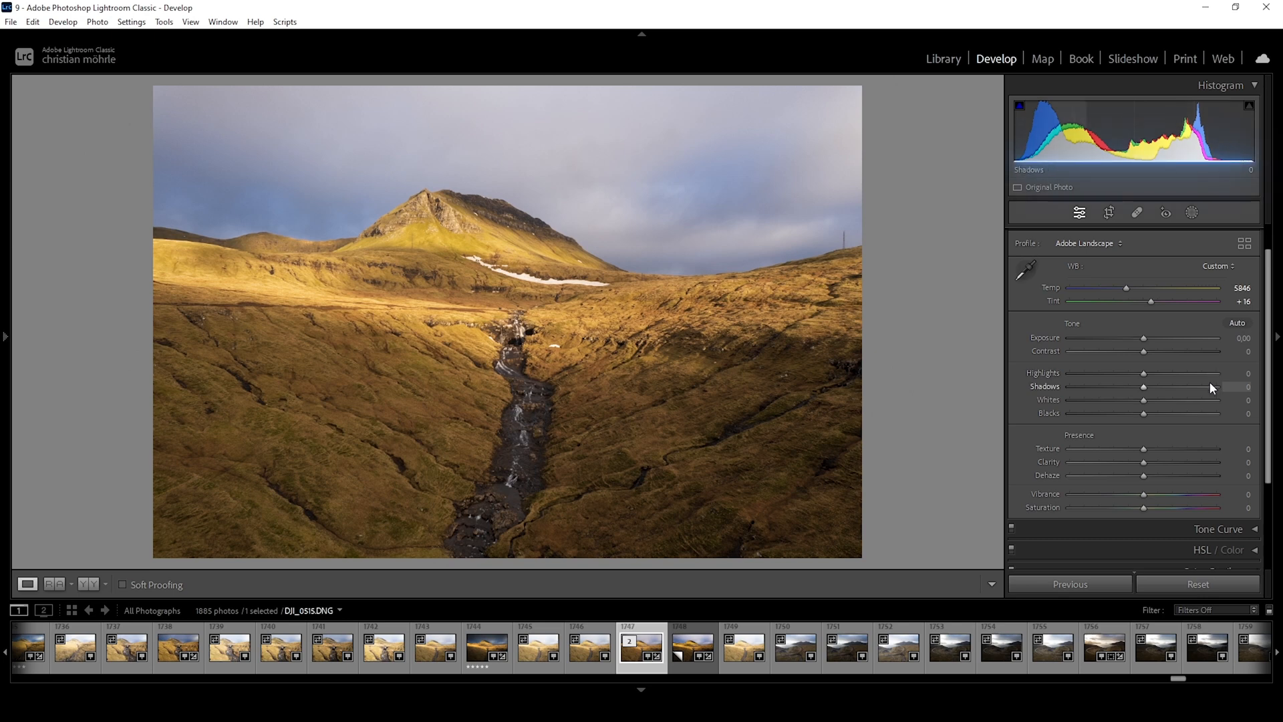
{"action": "mouse_move", "coordinate": [1194, 387]}
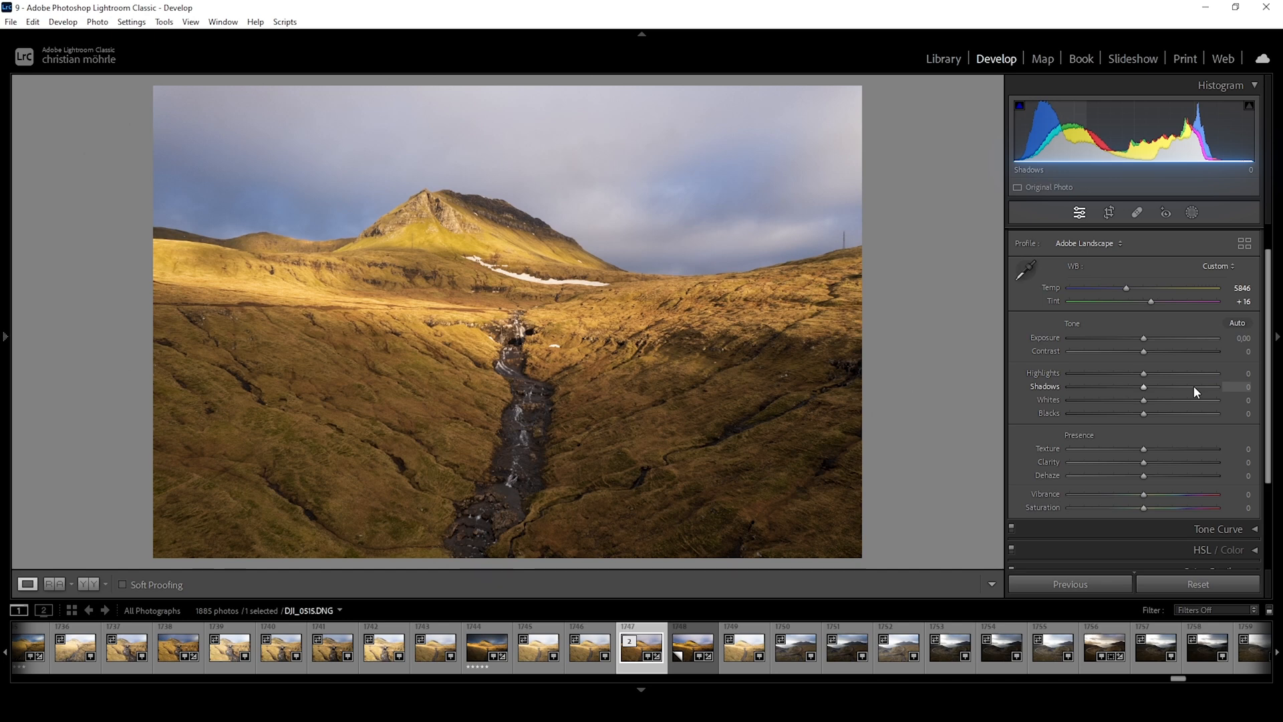
{"action": "mouse_move", "coordinate": [1176, 384]}
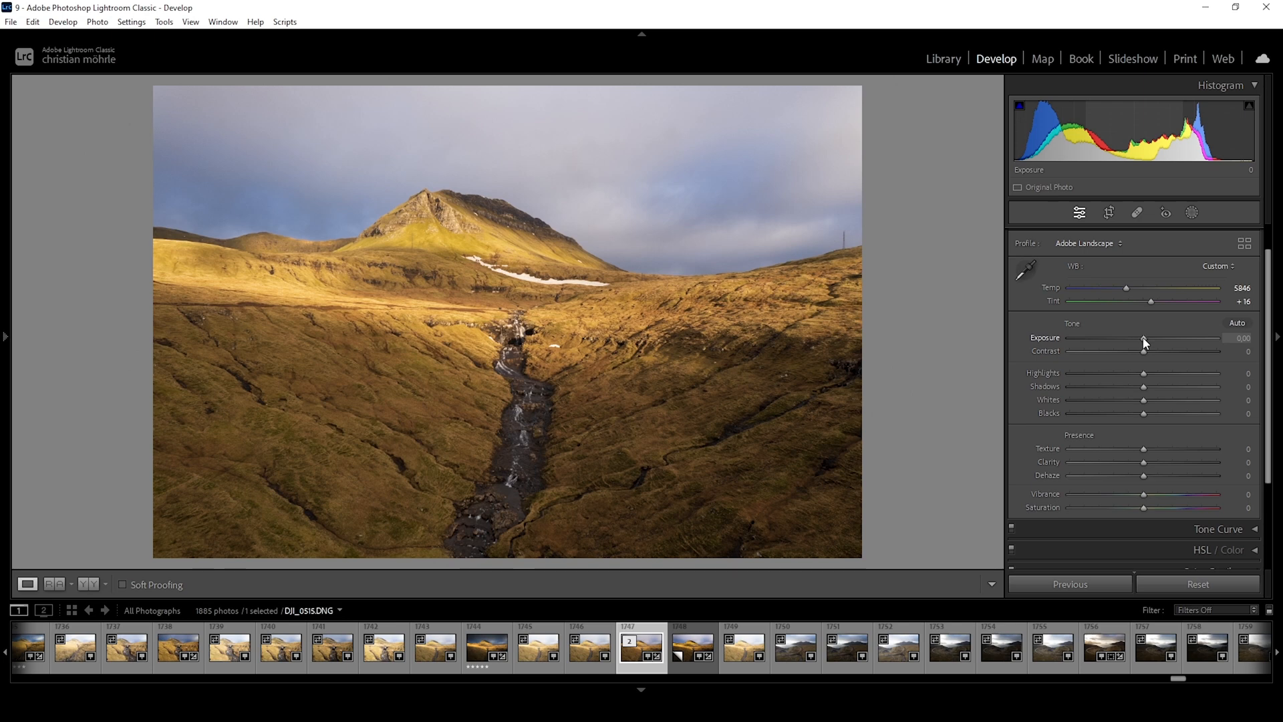
Step: Lower Exposure to −0.93 to darken the landscape
{"action": "left_click_drag", "start_coordinate": [1144, 342], "coordinate": [1136, 342]}
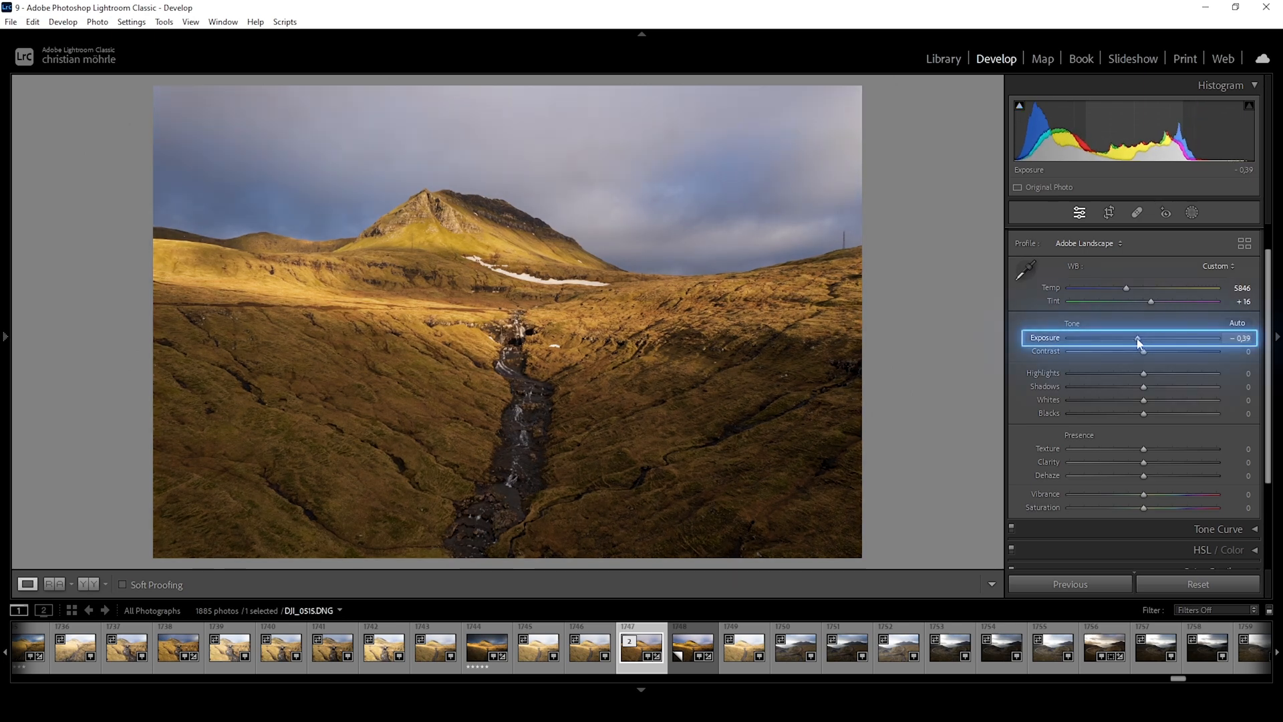
{"action": "left_click_drag", "start_coordinate": [1137, 343], "coordinate": [1132, 342]}
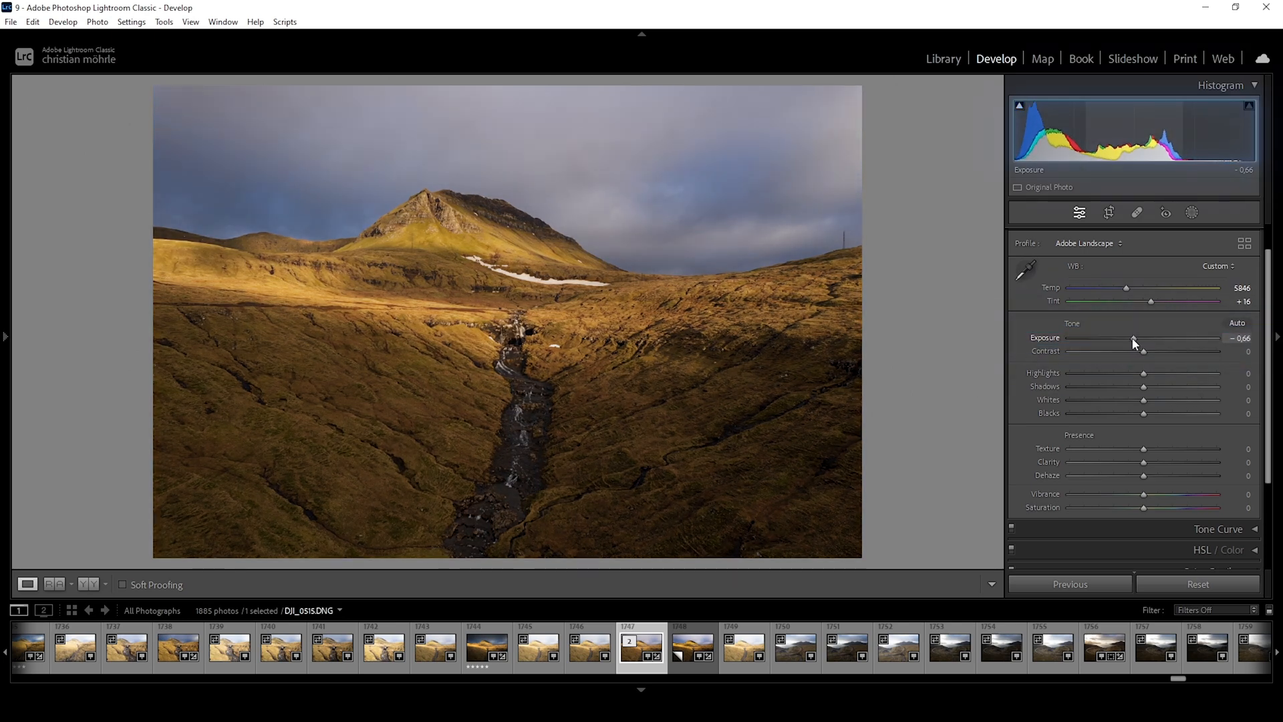
{"action": "left_click_drag", "start_coordinate": [1134, 342], "coordinate": [1121, 342]}
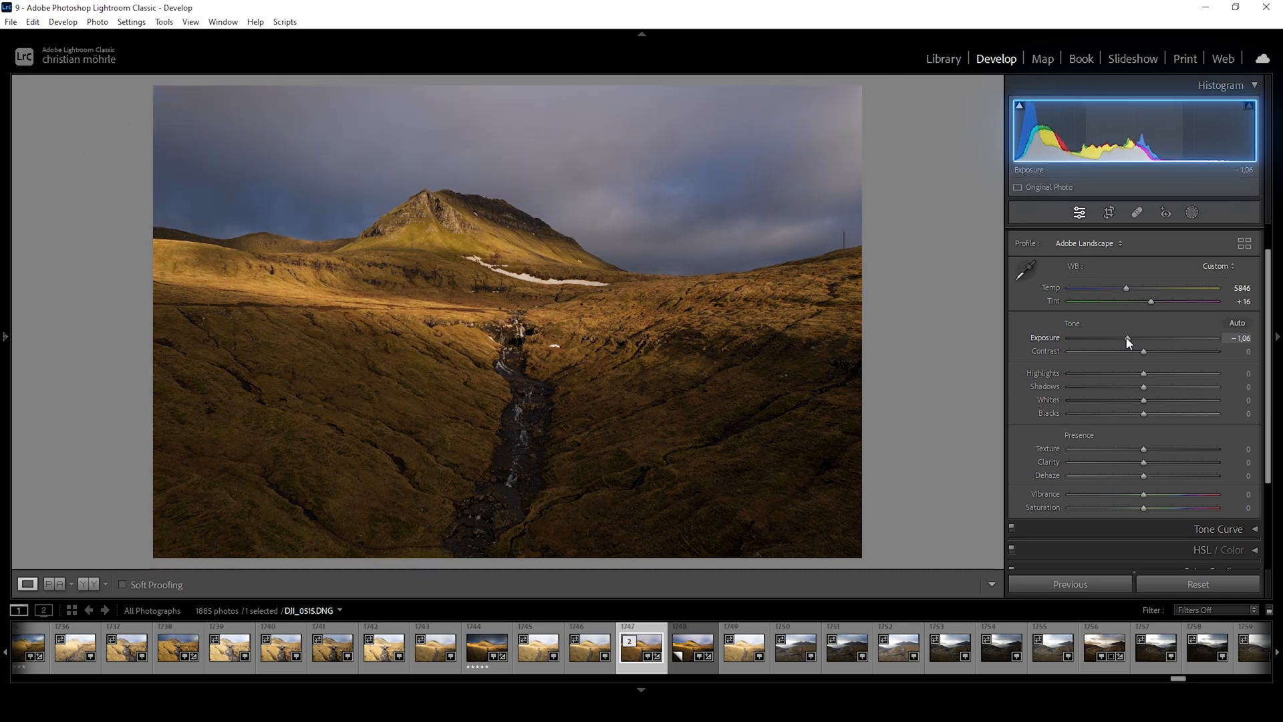
{"action": "left_click_drag", "start_coordinate": [1125, 338], "coordinate": [1131, 338]}
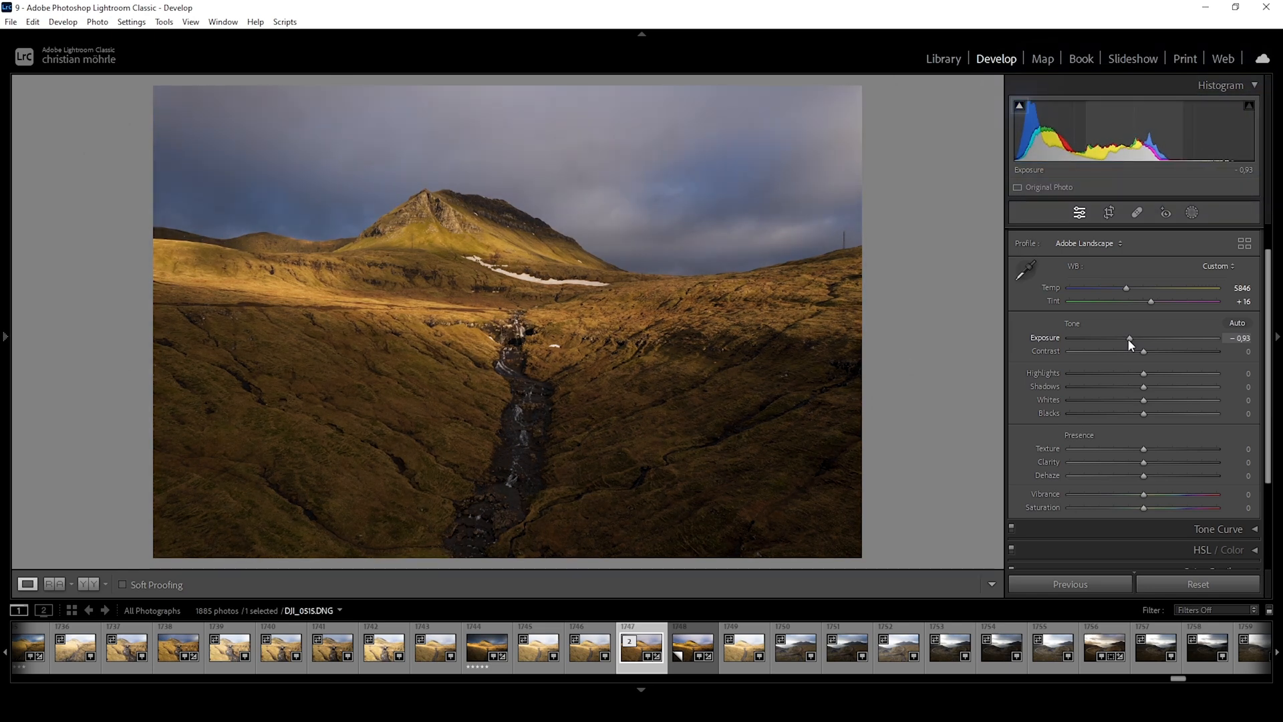
{"action": "left_click", "coordinate": [1019, 105]}
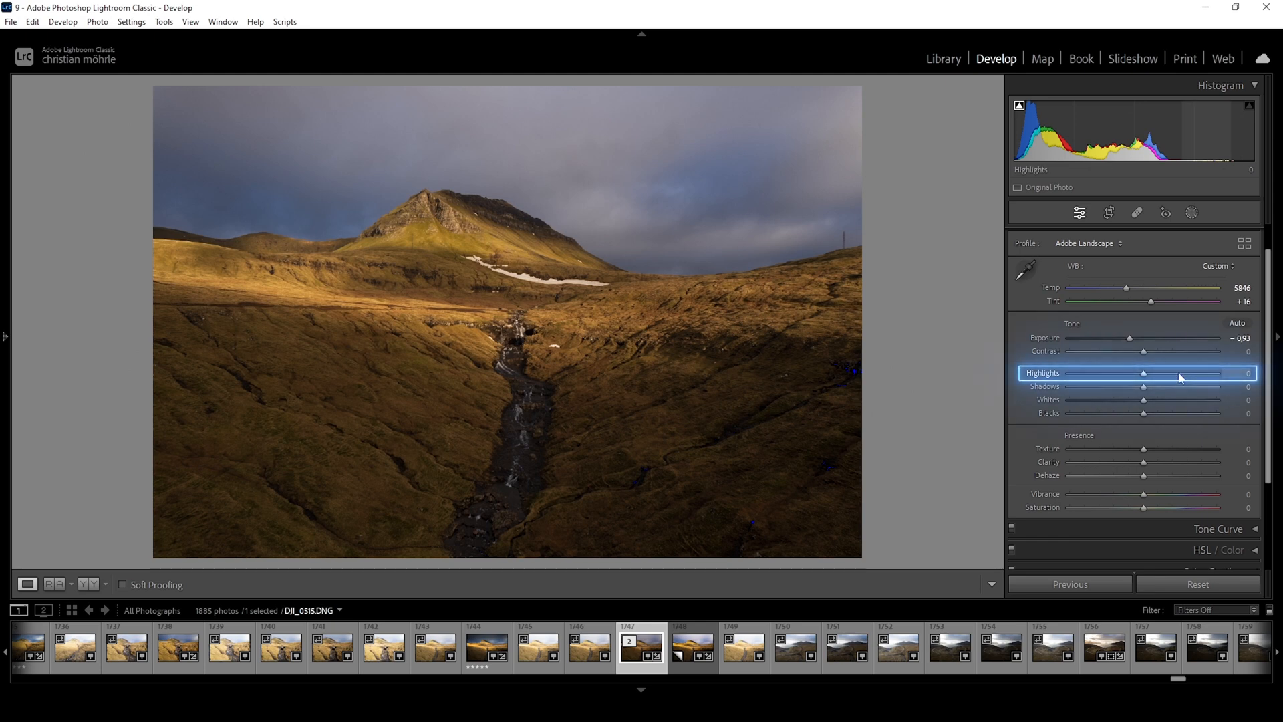
Step: Raise Highlights to the maximum +100
{"action": "left_click_drag", "start_coordinate": [1144, 373], "coordinate": [1164, 373]}
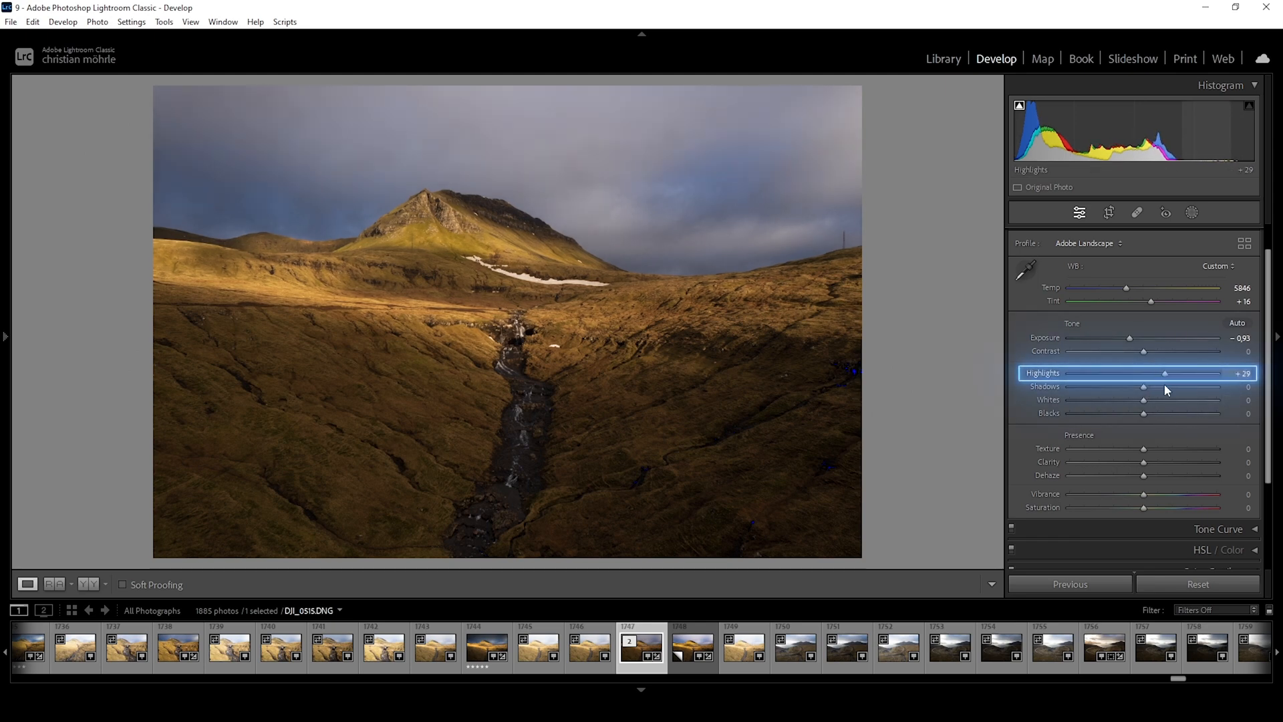
{"action": "left_click_drag", "start_coordinate": [1165, 373], "coordinate": [1188, 373]}
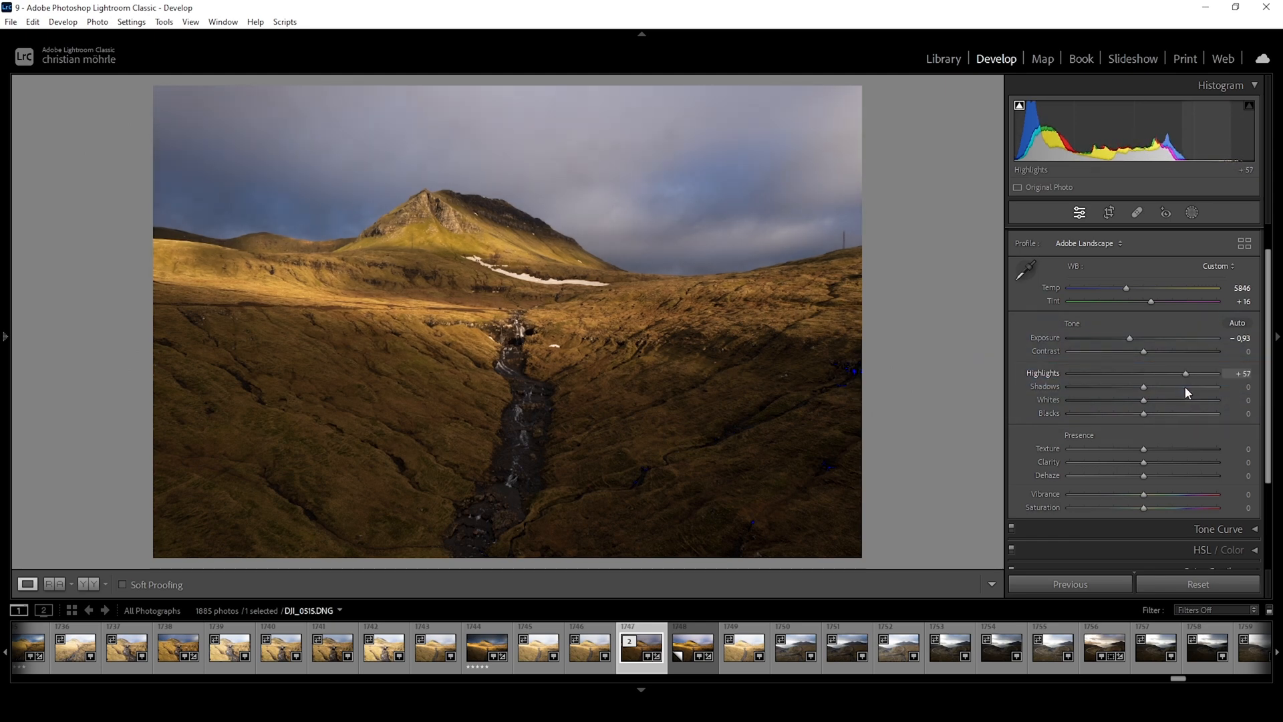
{"action": "left_click_drag", "start_coordinate": [1190, 373], "coordinate": [1211, 373]}
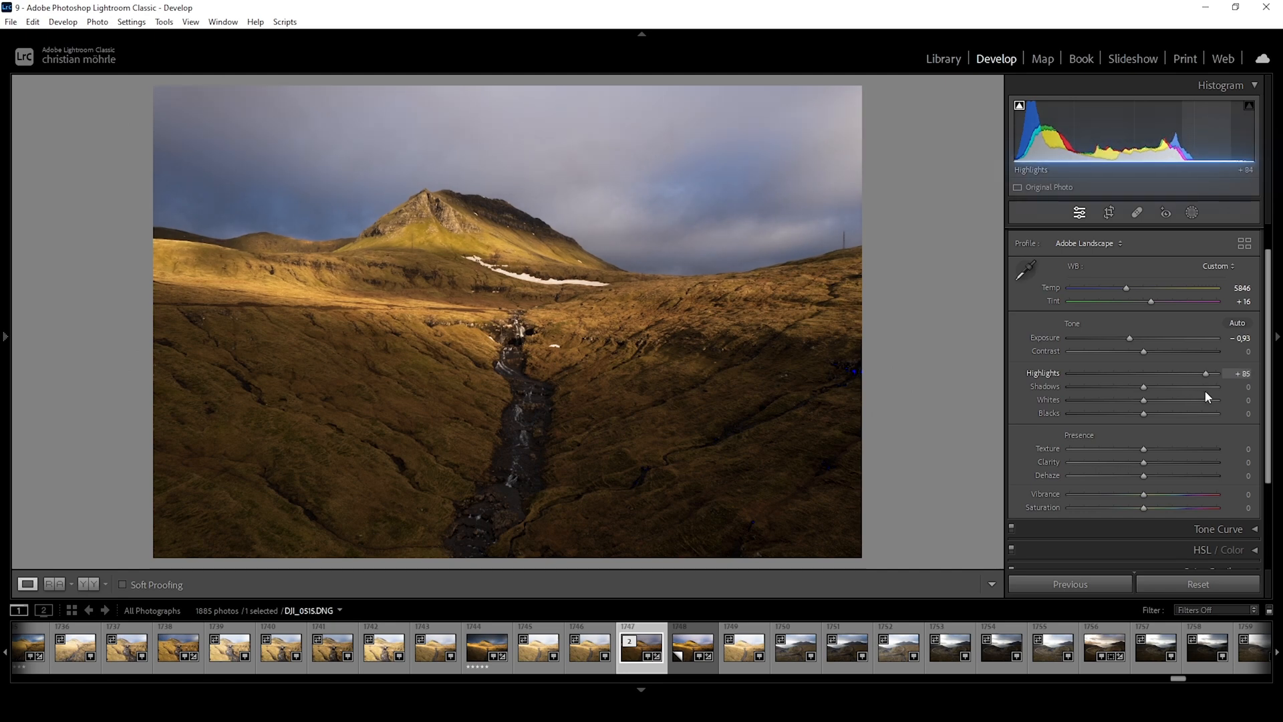
{"action": "left_click_drag", "start_coordinate": [1203, 373], "coordinate": [1219, 373]}
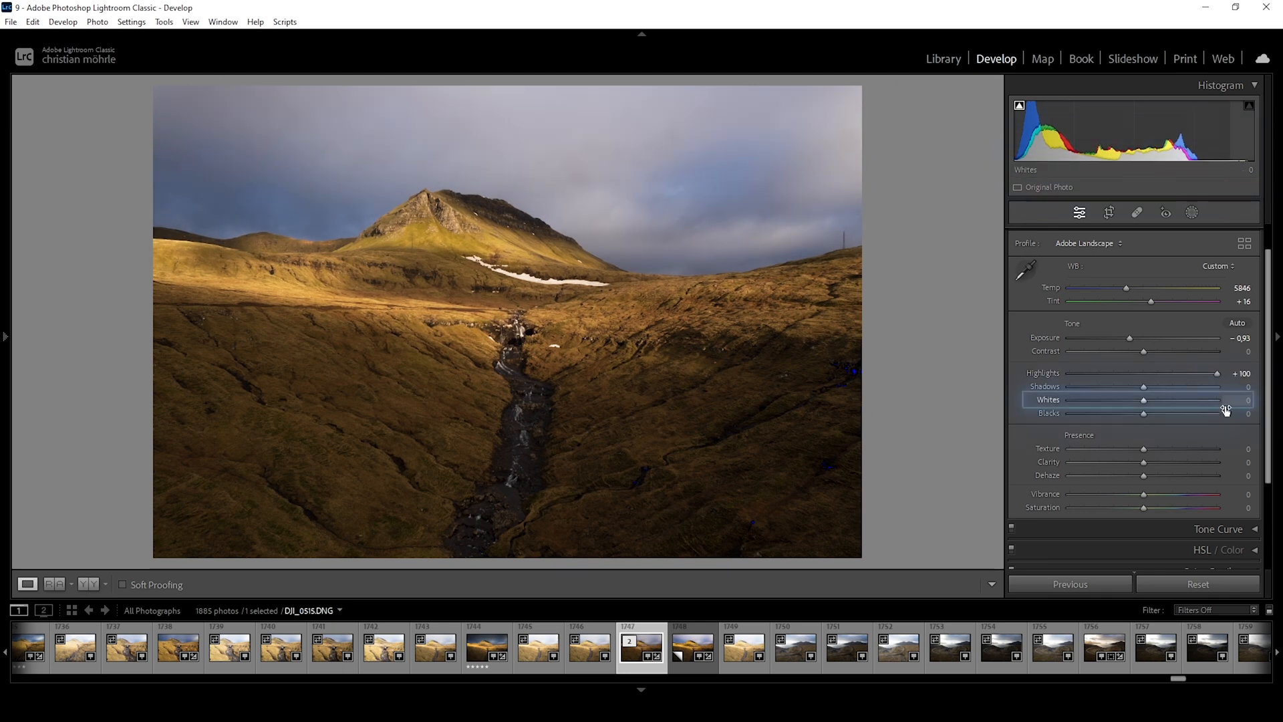
Step: Raise Whites, check clipping, and settle at +47
{"action": "left_click_drag", "start_coordinate": [1144, 399], "coordinate": [1176, 400]}
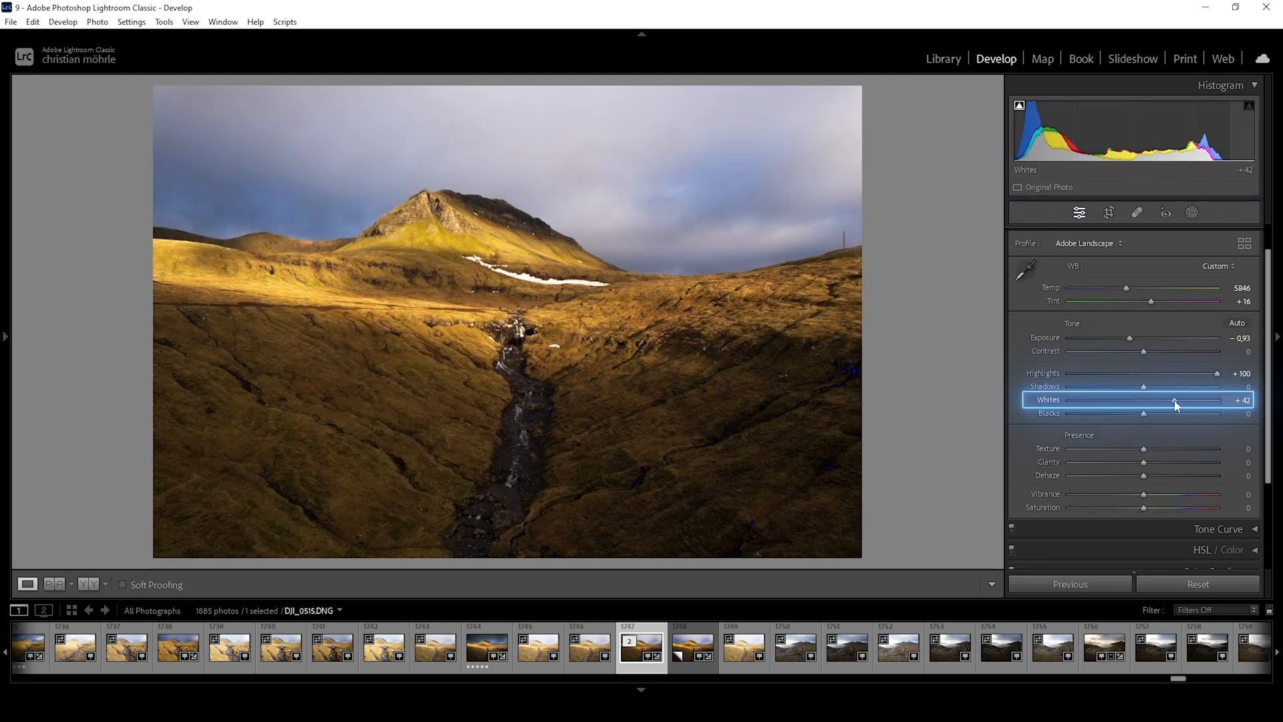
{"action": "left_click_drag", "start_coordinate": [1173, 399], "coordinate": [1180, 400]}
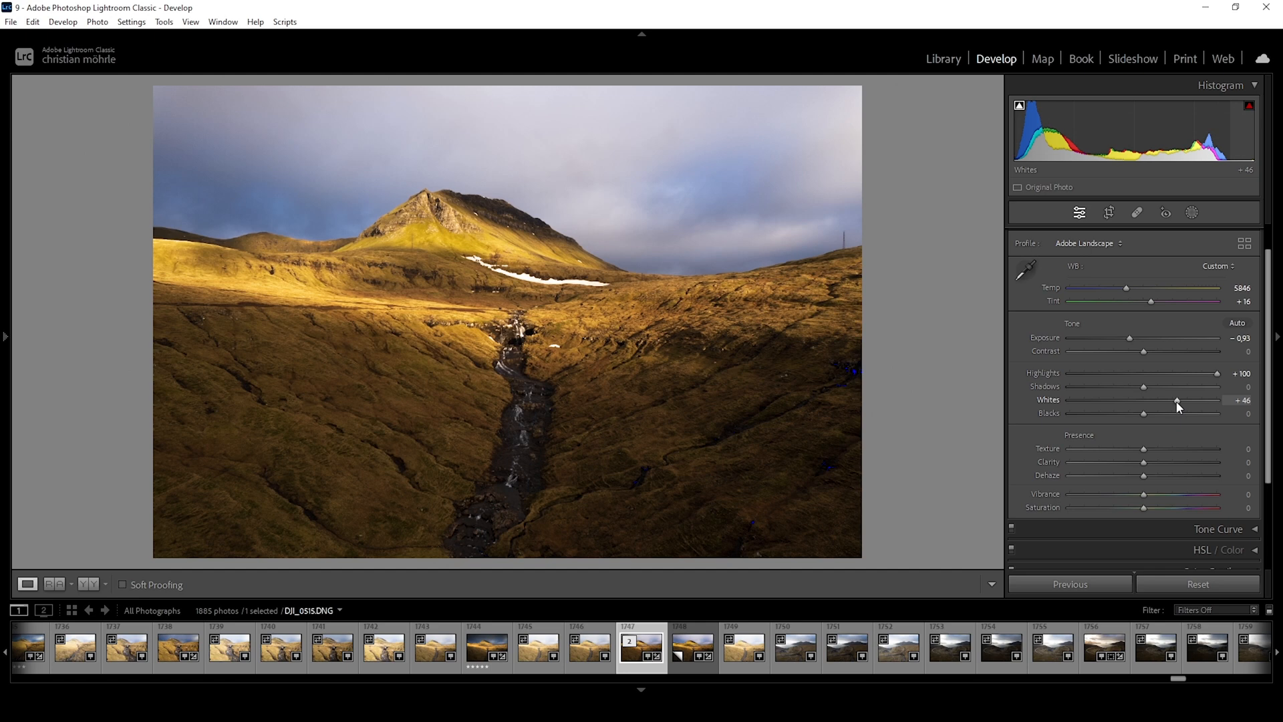
{"action": "mouse_move", "coordinate": [1143, 397]}
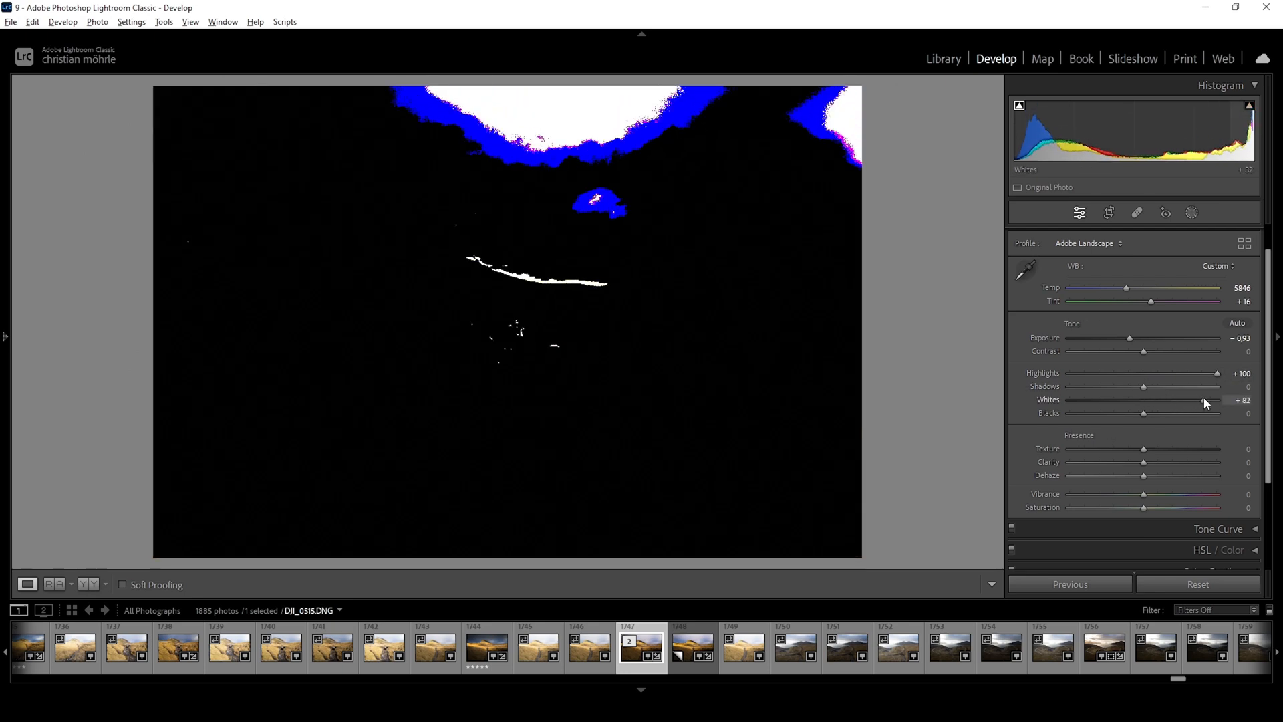
{"action": "left_click_drag", "start_coordinate": [1219, 400], "coordinate": [1176, 399]}
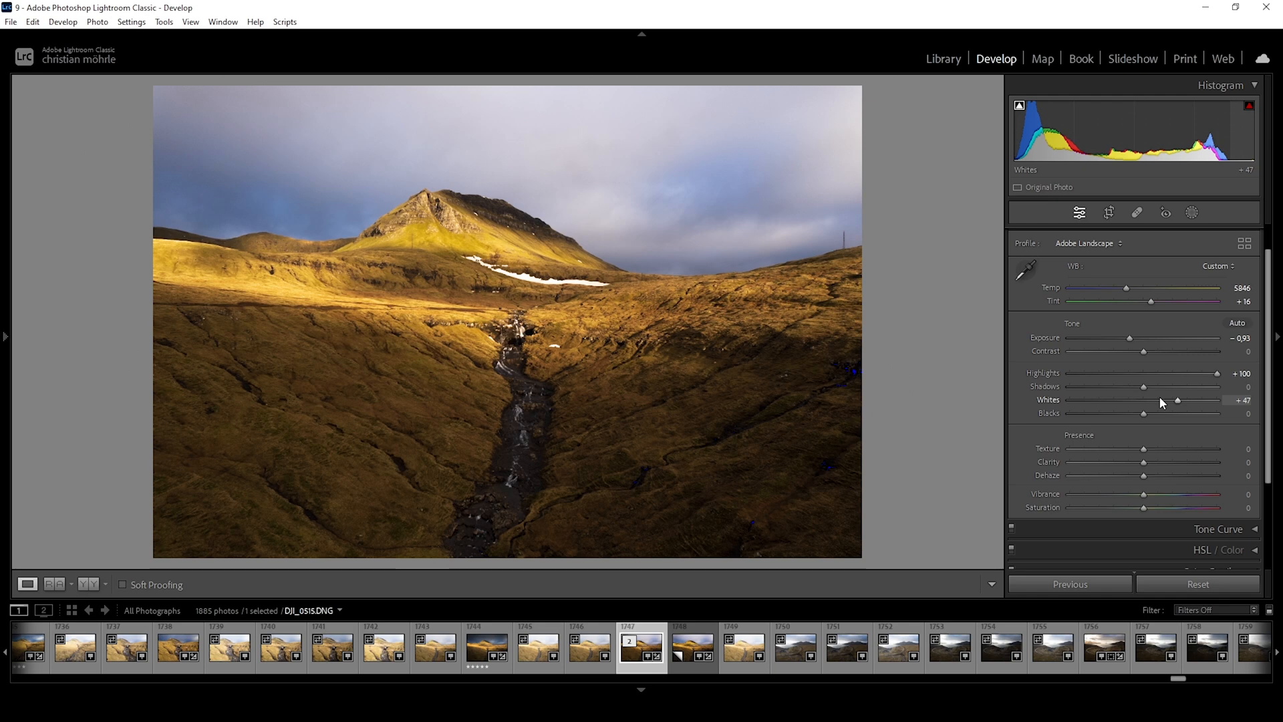
{"action": "mouse_move", "coordinate": [1148, 410]}
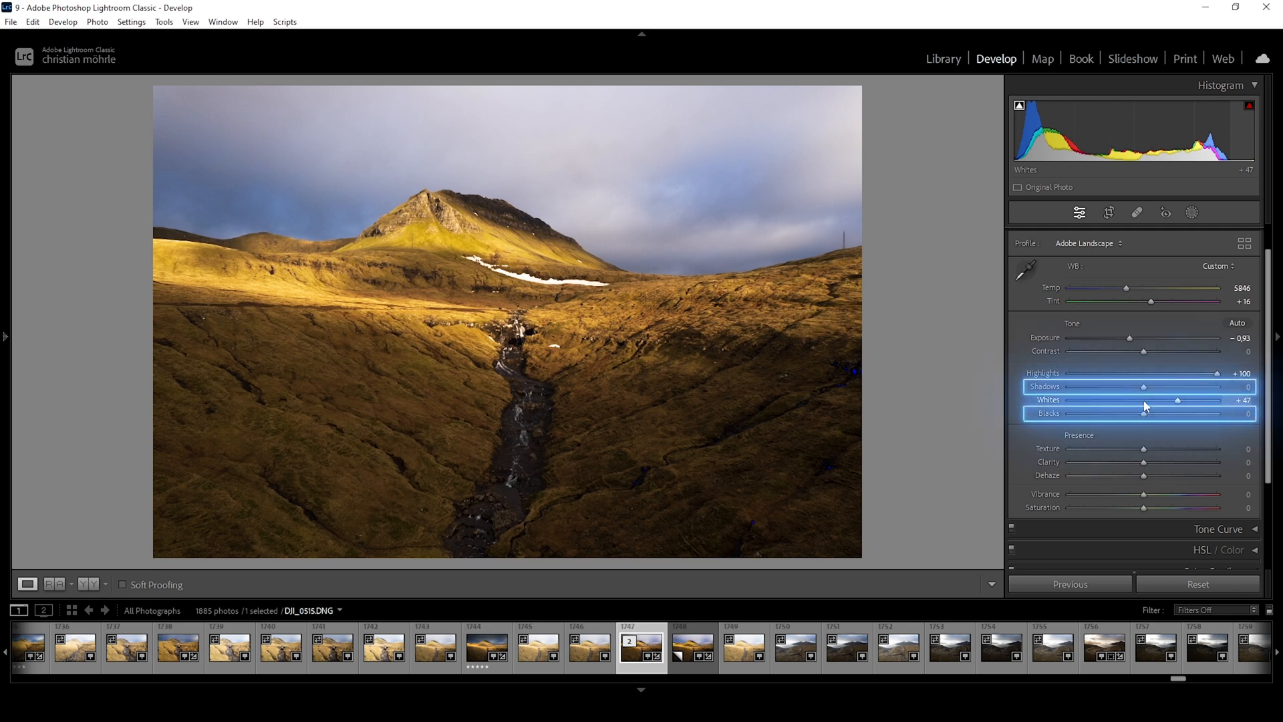
Step: Lower Shadows to −65 to deepen the shaded valley slopes
{"action": "left_click_drag", "start_coordinate": [1144, 387], "coordinate": [1137, 386]}
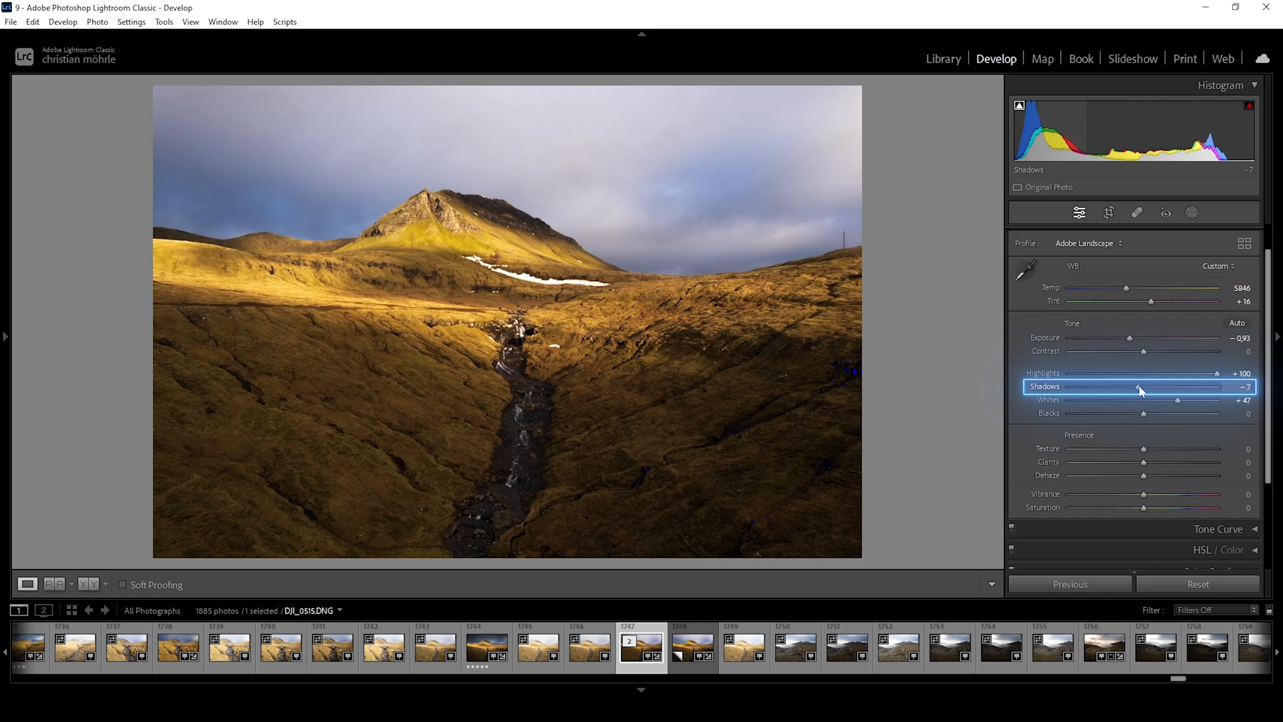
{"action": "left_click_drag", "start_coordinate": [1139, 386], "coordinate": [1122, 387]}
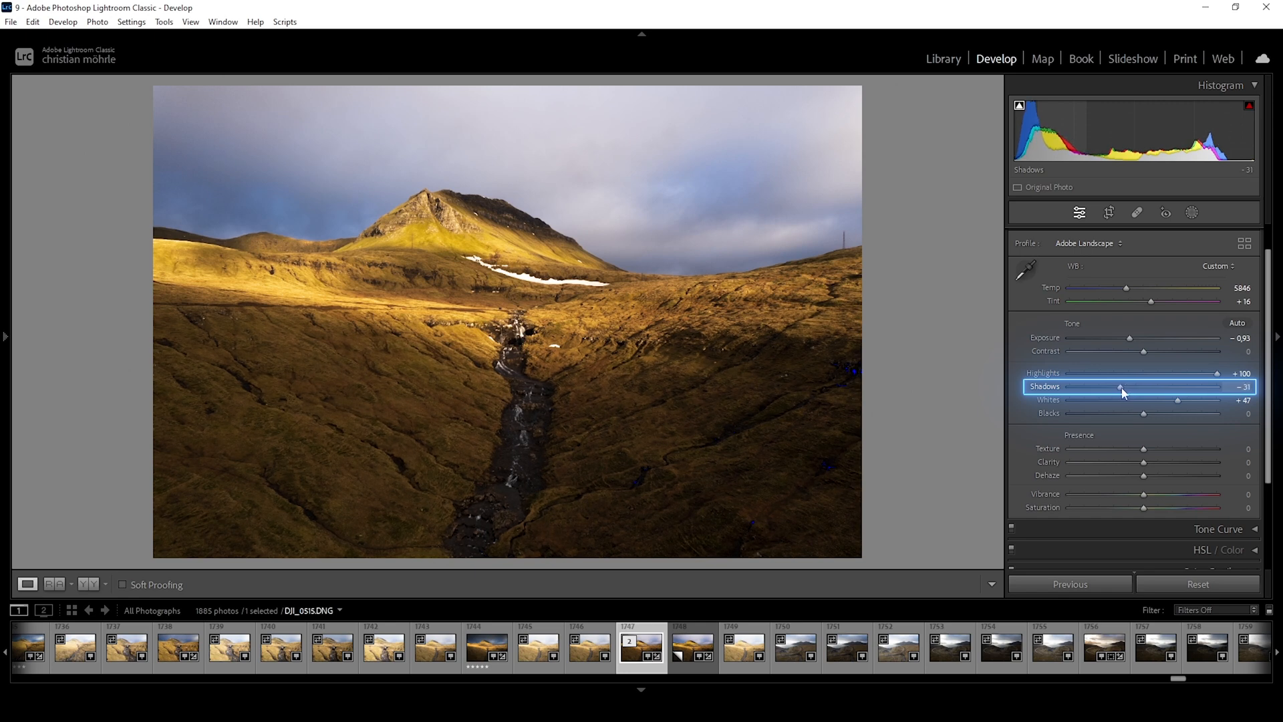
{"action": "left_click_drag", "start_coordinate": [1121, 386], "coordinate": [1099, 387]}
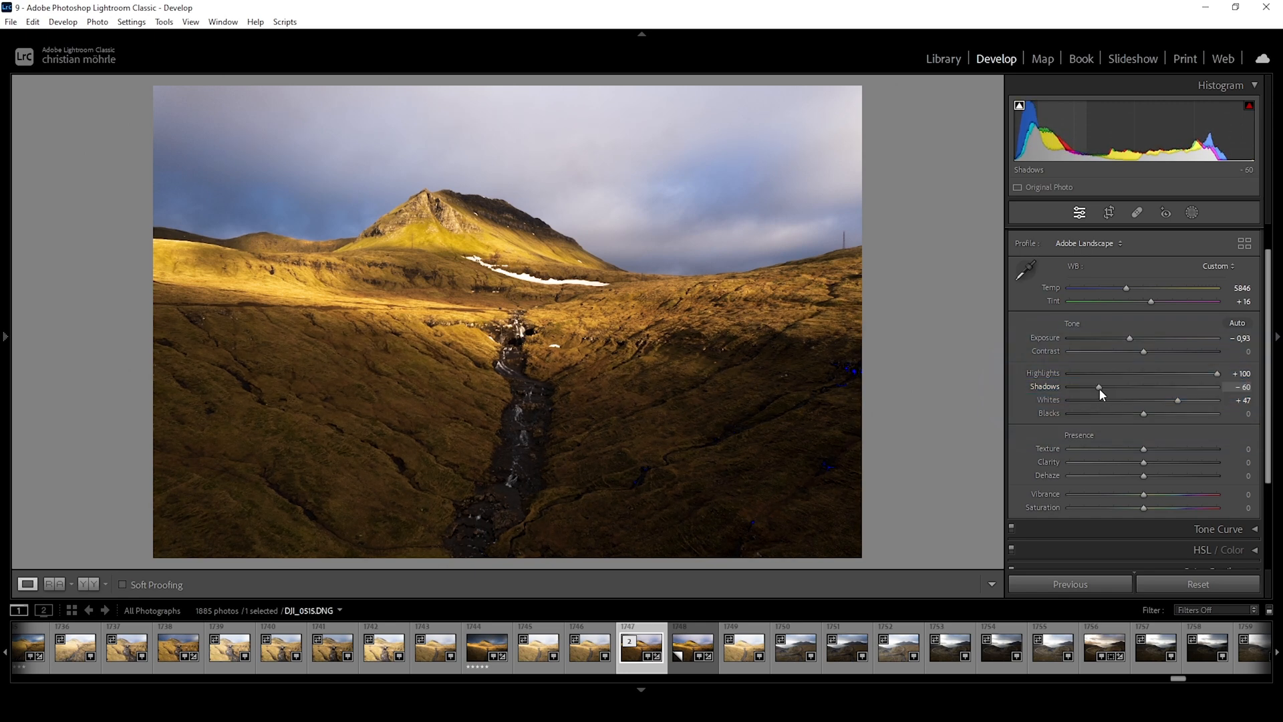
{"action": "left_click_drag", "start_coordinate": [1098, 386], "coordinate": [1094, 386]}
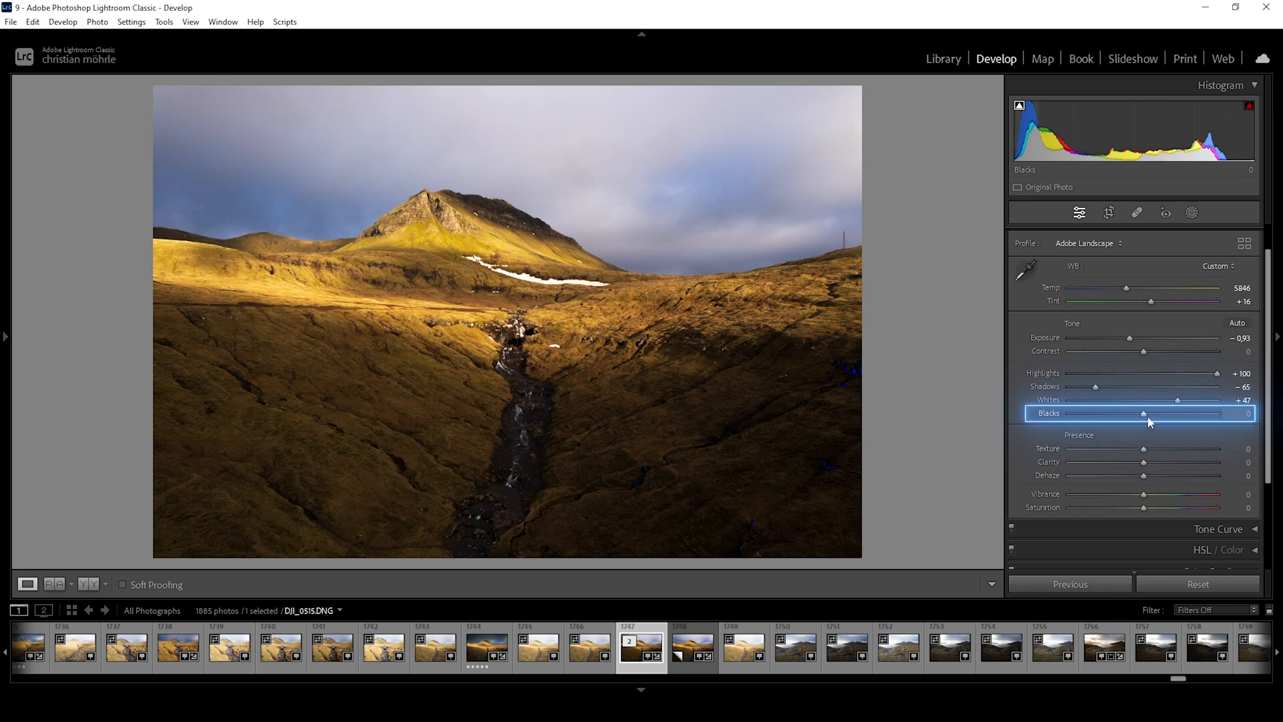
Step: Lift Blacks to about +23, checking for clipping, with Shadows left at −65
{"action": "left_click_drag", "start_coordinate": [1144, 413], "coordinate": [1157, 413]}
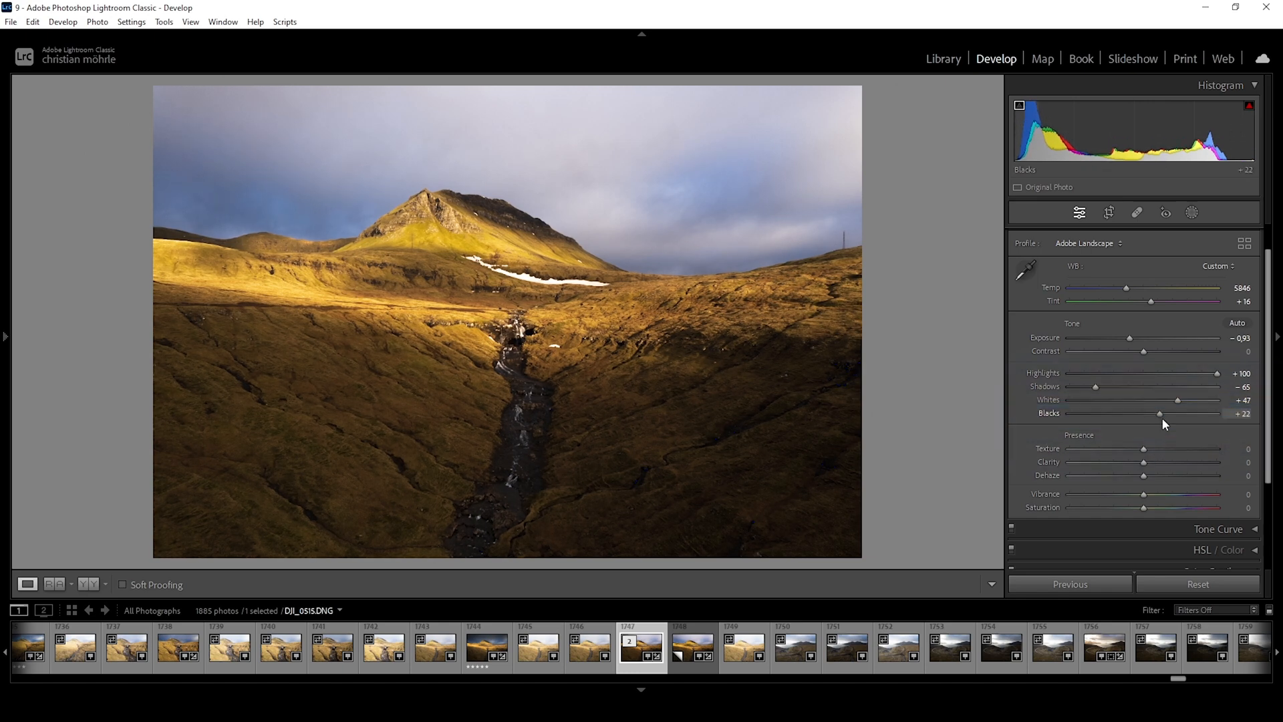
{"action": "left_click_drag", "start_coordinate": [1157, 413], "coordinate": [1161, 413]}
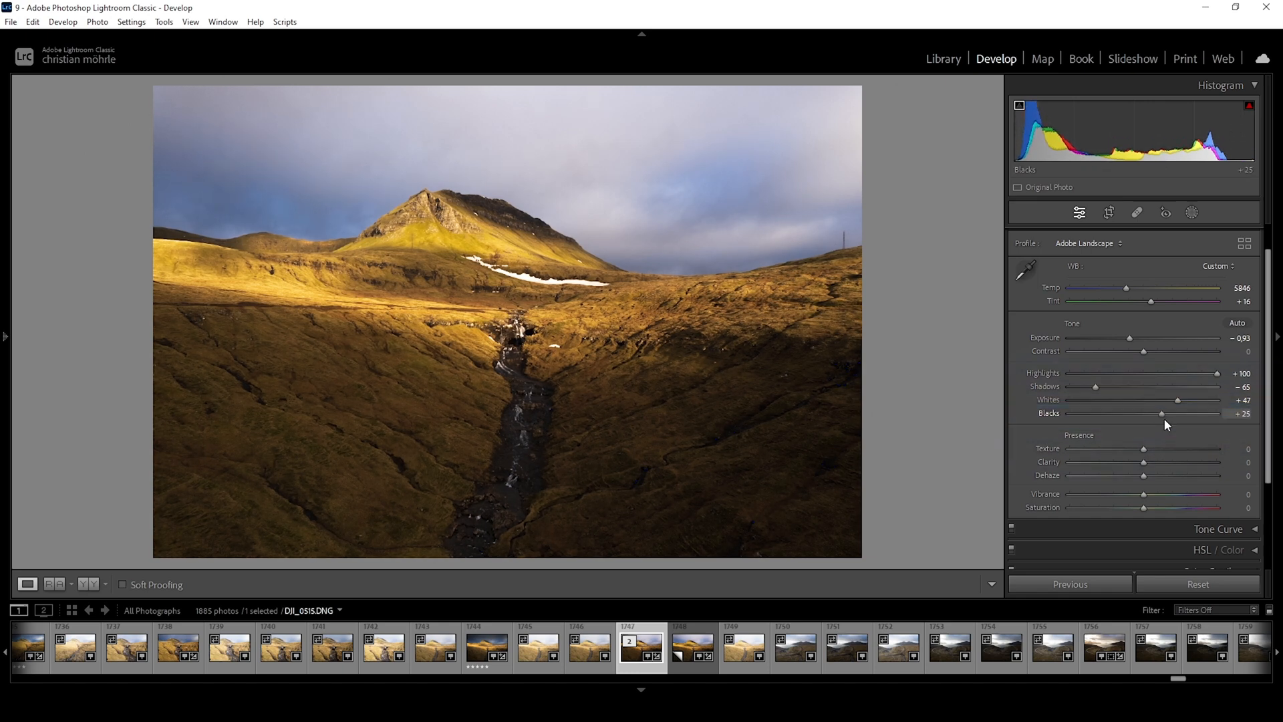
{"action": "left_click_drag", "start_coordinate": [1160, 413], "coordinate": [1148, 413]}
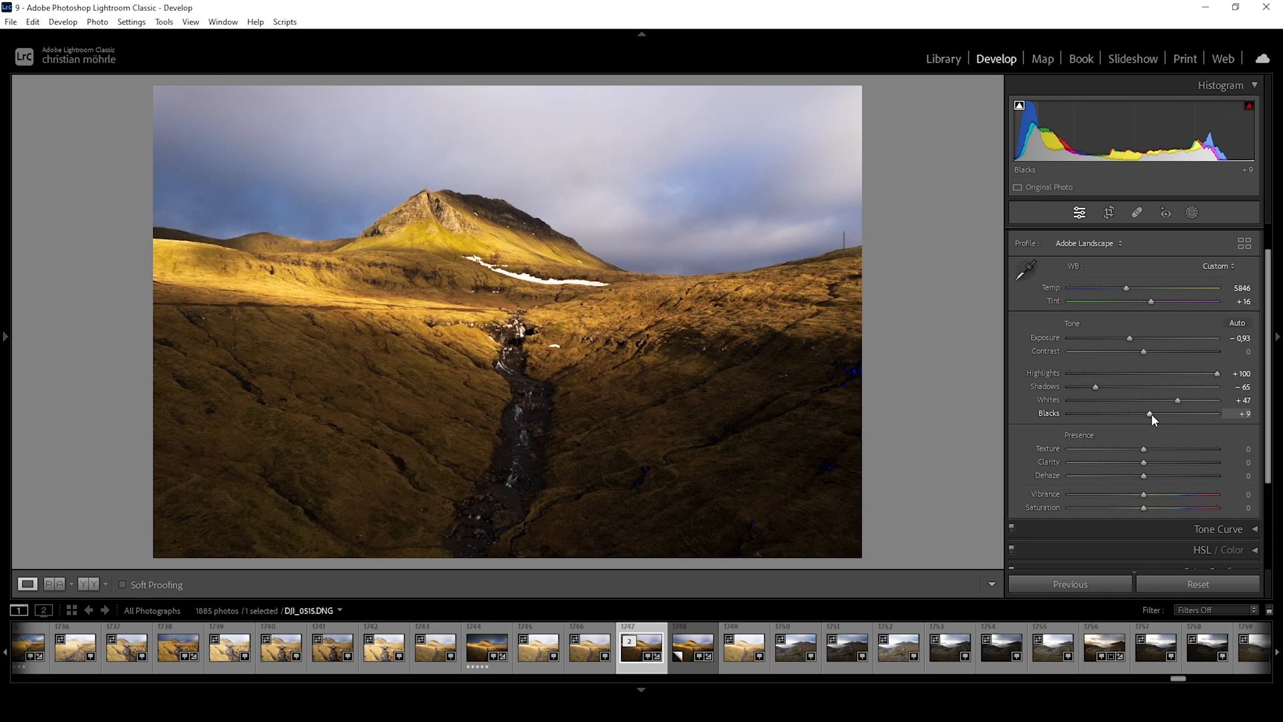
{"action": "left_click_drag", "start_coordinate": [1148, 413], "coordinate": [1153, 413]}
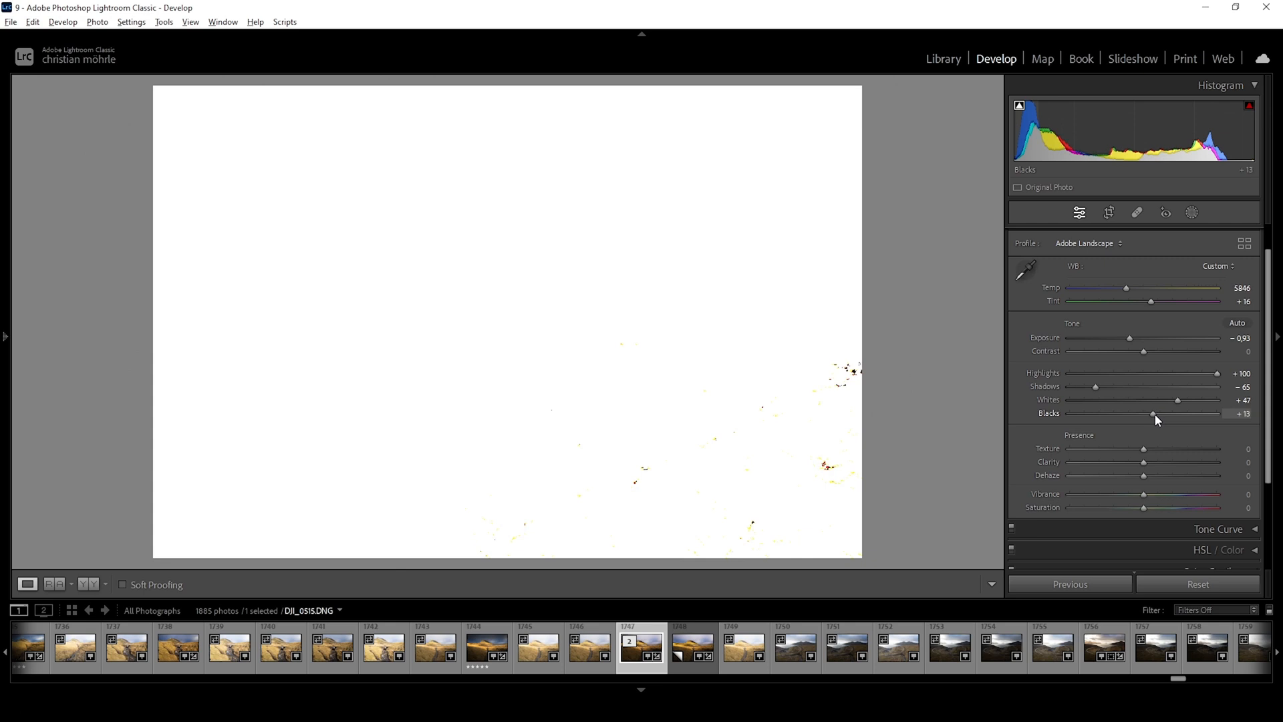
{"action": "left_click_drag", "start_coordinate": [1153, 413], "coordinate": [1161, 413]}
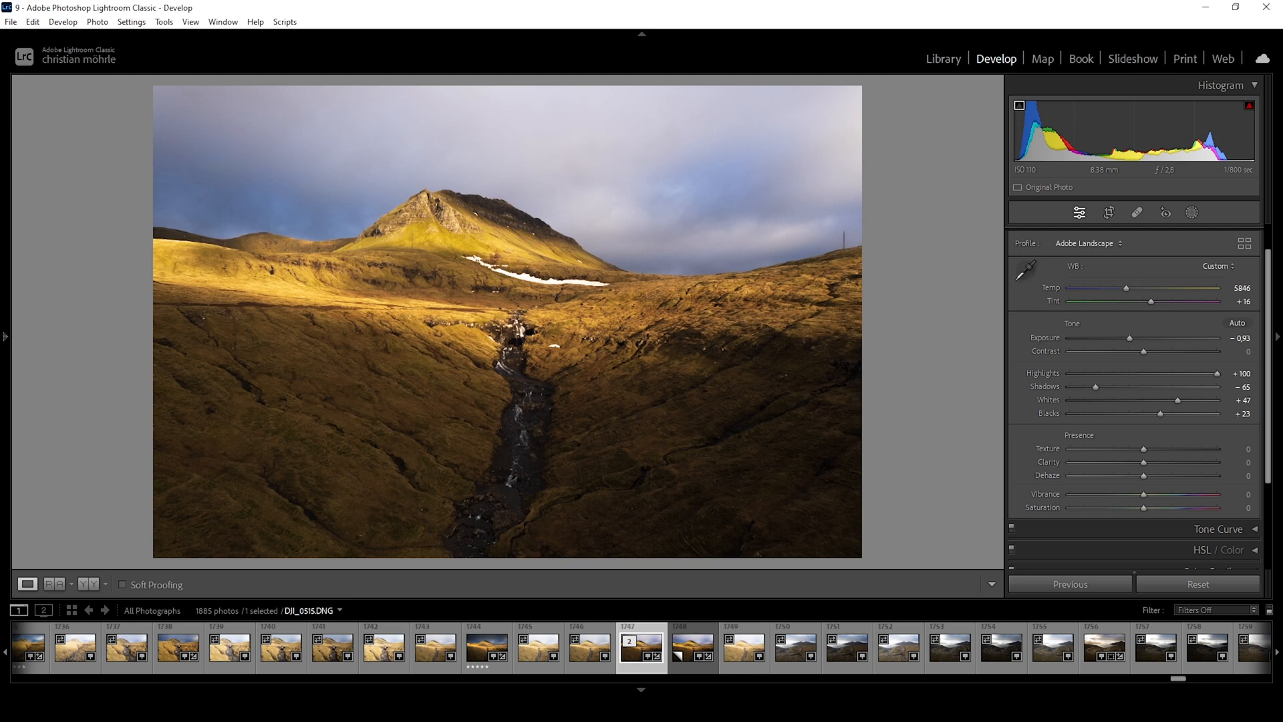
{"action": "left_click_drag", "start_coordinate": [1142, 352], "coordinate": [1145, 352]}
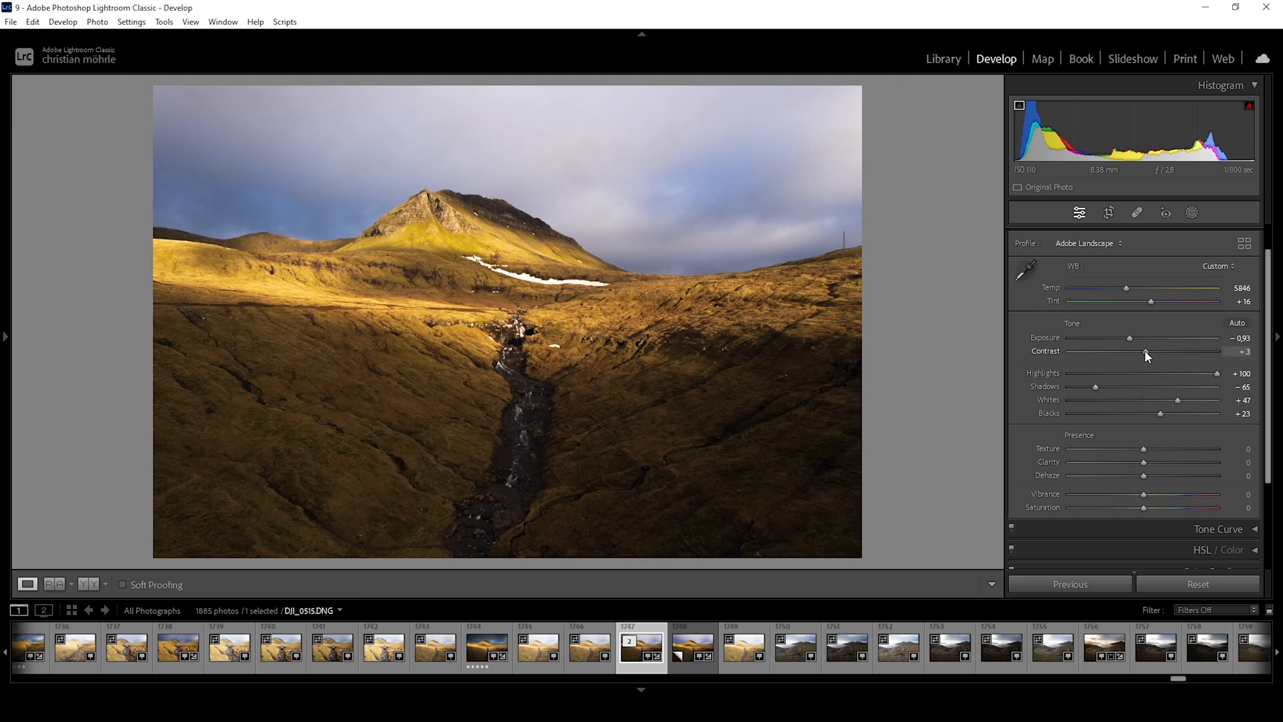
{"action": "left_click_drag", "start_coordinate": [1145, 350], "coordinate": [1162, 350]}
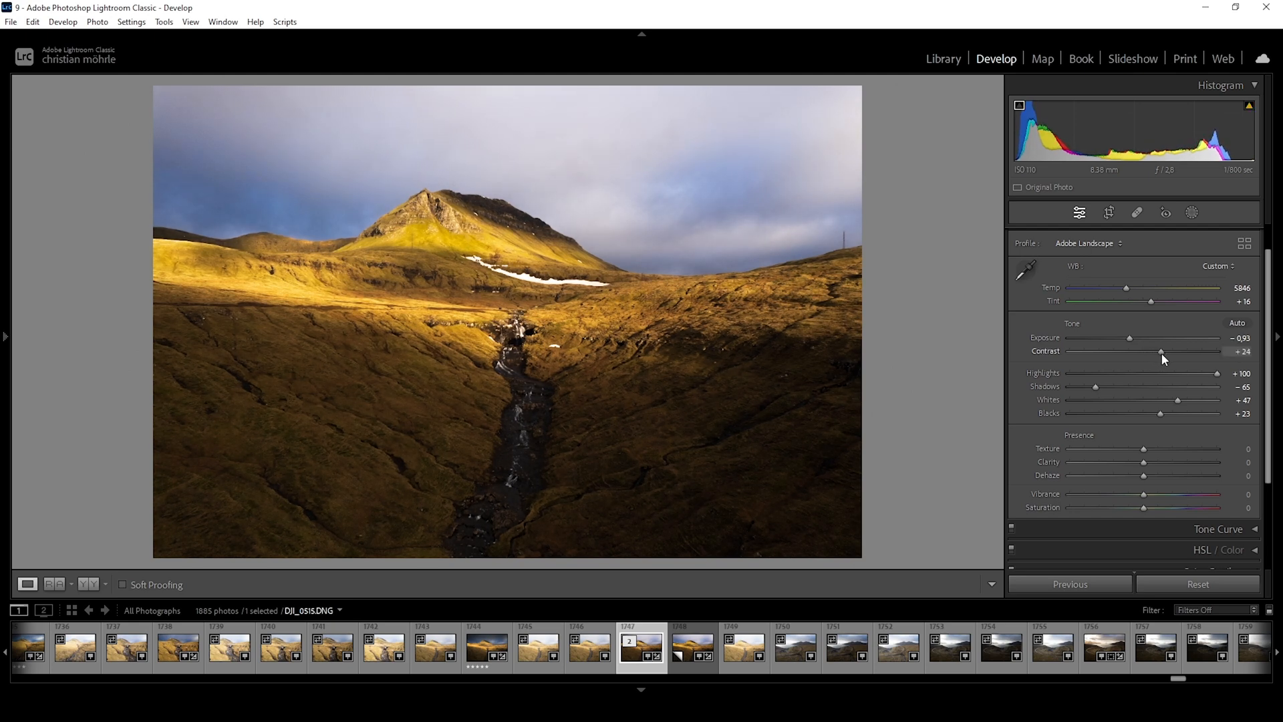
{"action": "left_click_drag", "start_coordinate": [1161, 351], "coordinate": [1180, 351]}
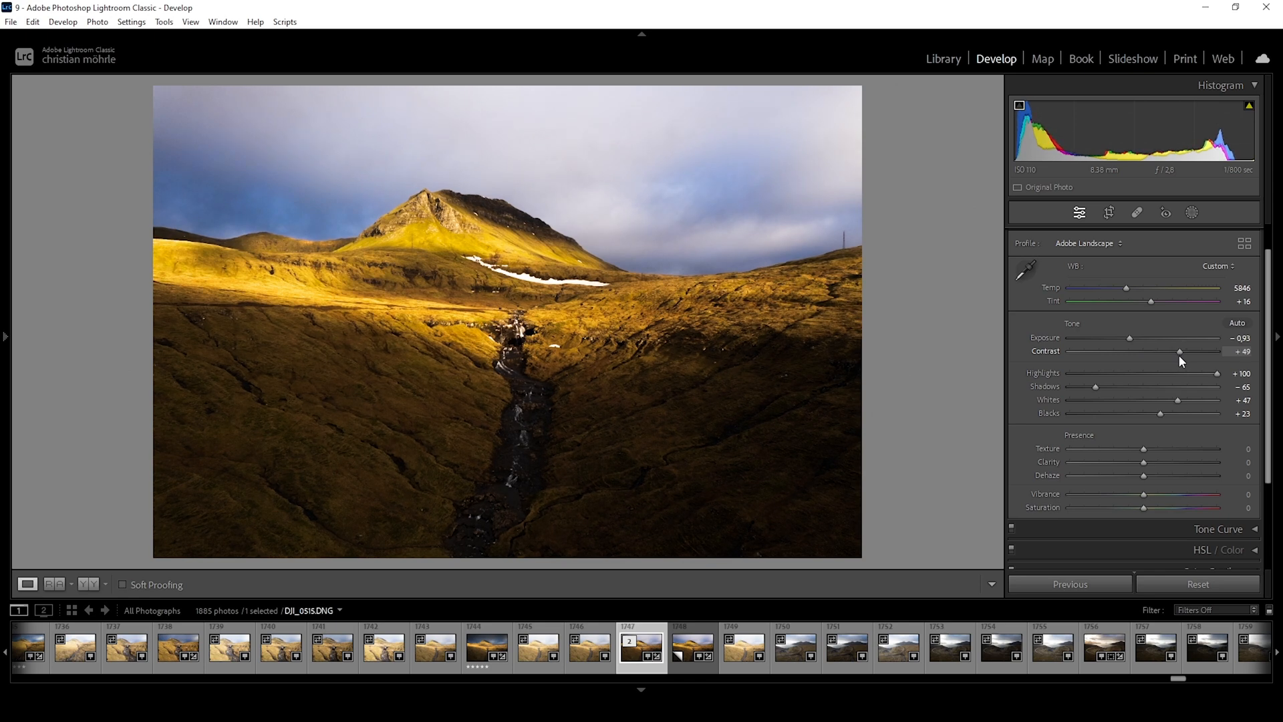
{"action": "left_click_drag", "start_coordinate": [1180, 351], "coordinate": [1176, 352]}
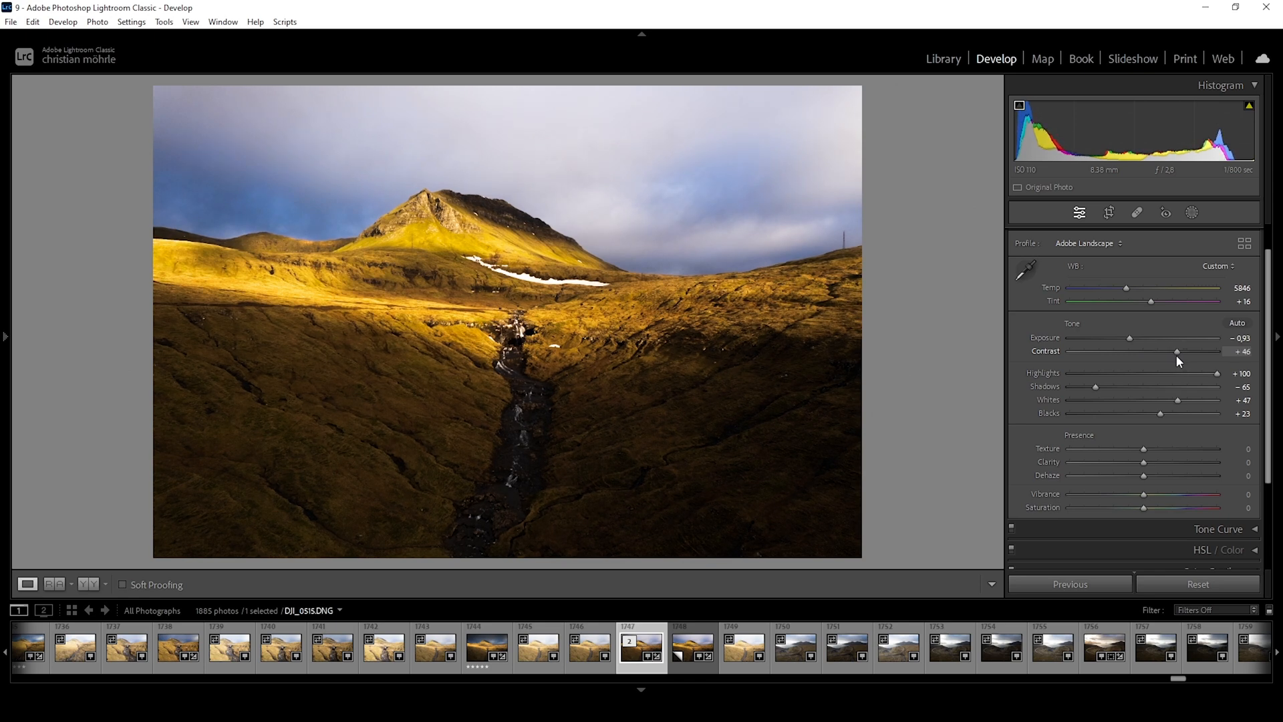
{"action": "left_click_drag", "start_coordinate": [1179, 352], "coordinate": [1180, 352]}
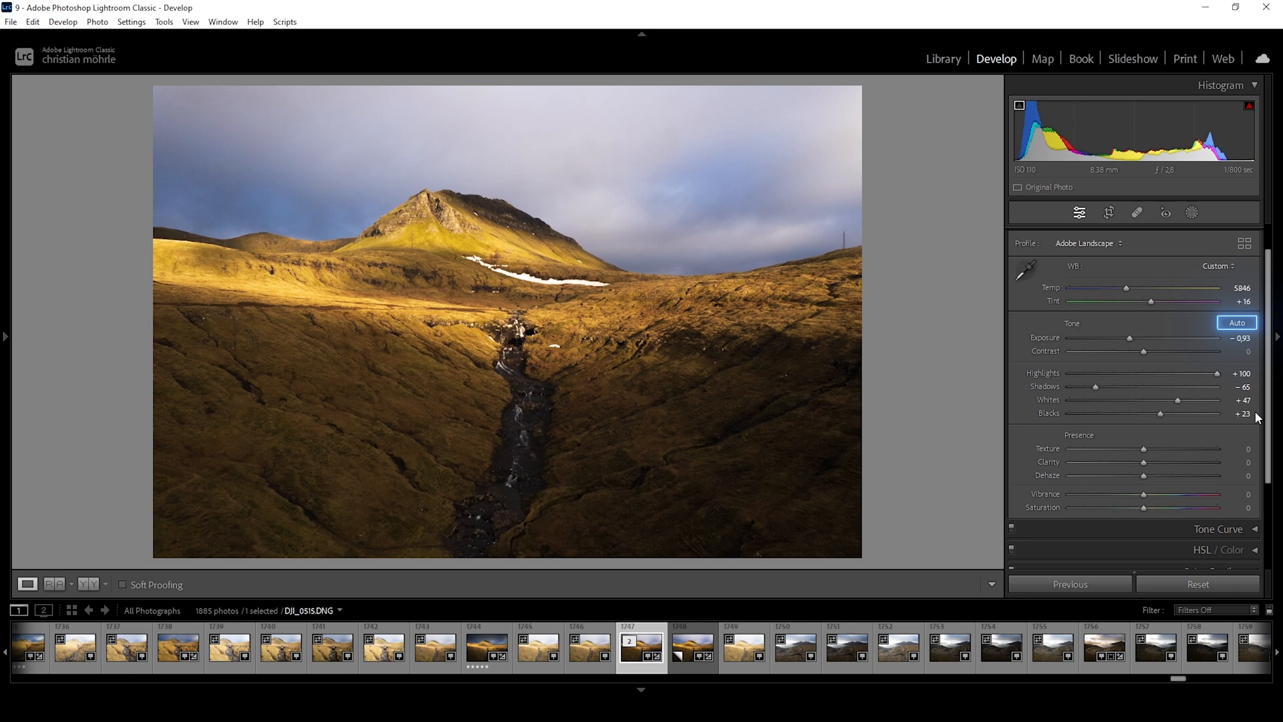
{"action": "mouse_move", "coordinate": [1263, 420]}
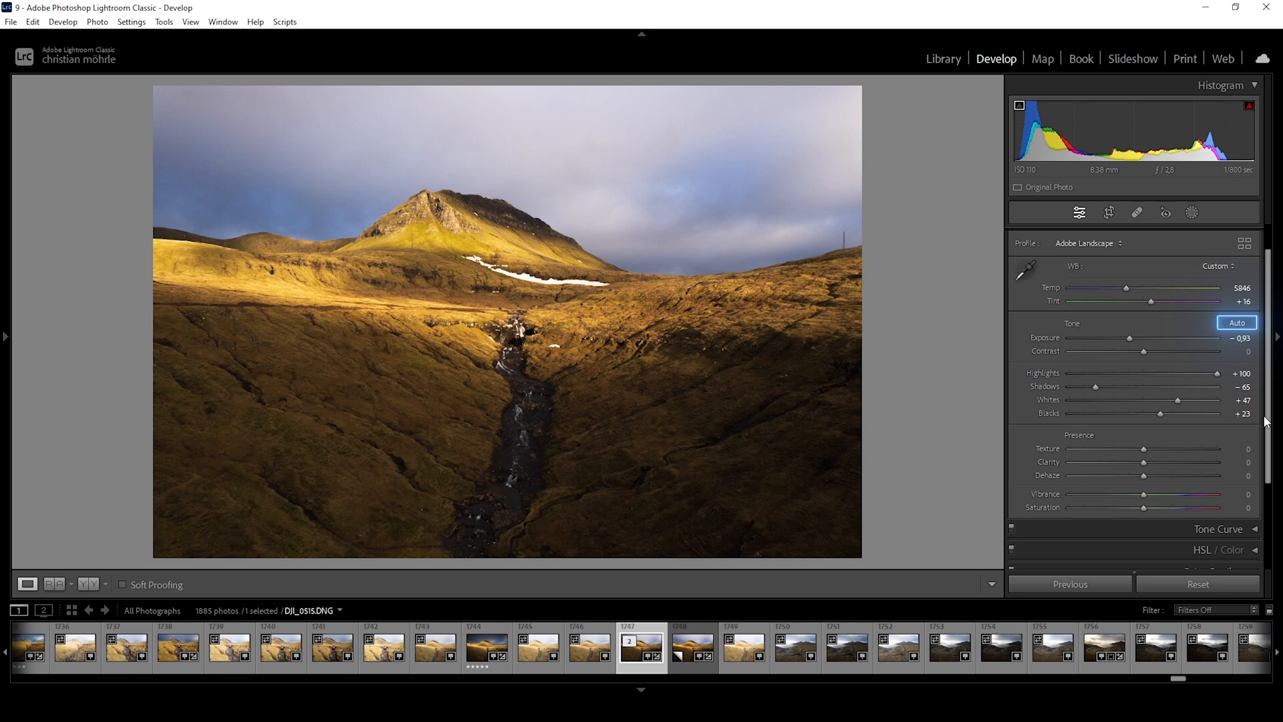
{"action": "left_click", "coordinate": [1236, 322]}
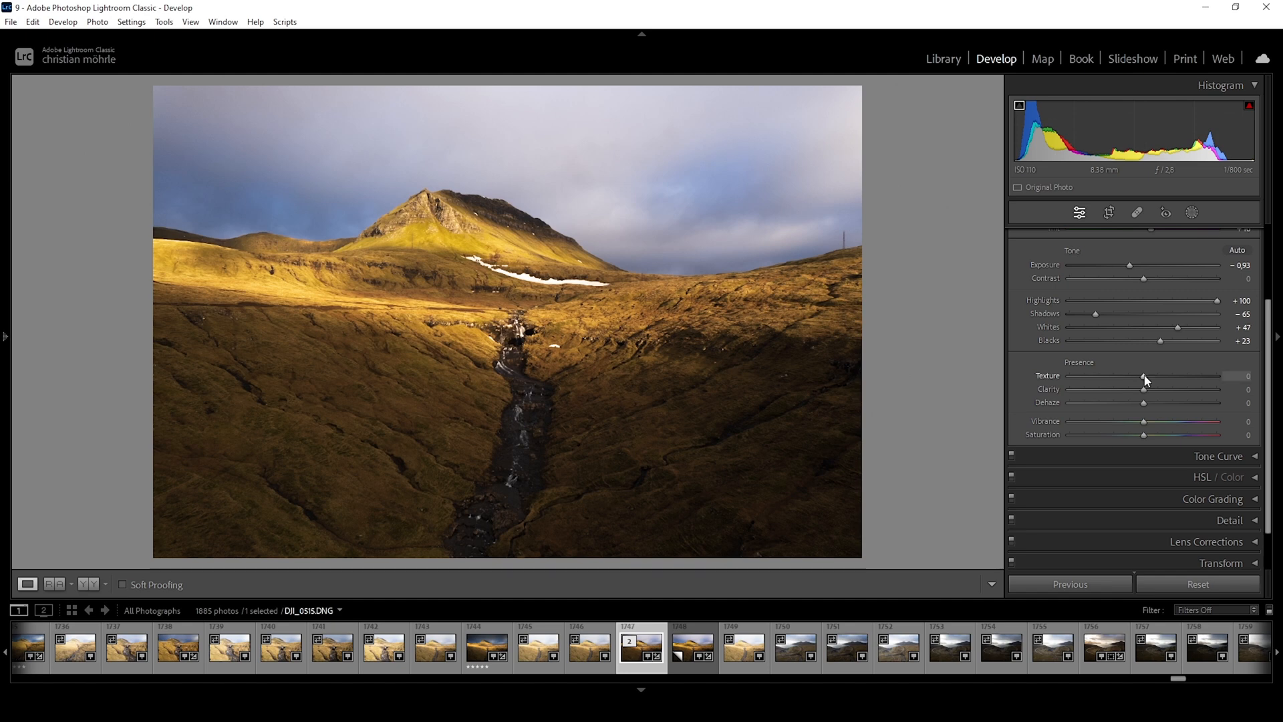
Step: Try Texture up to about +49 on the landscape, then settle it at +10
{"action": "left_click", "coordinate": [1144, 376]}
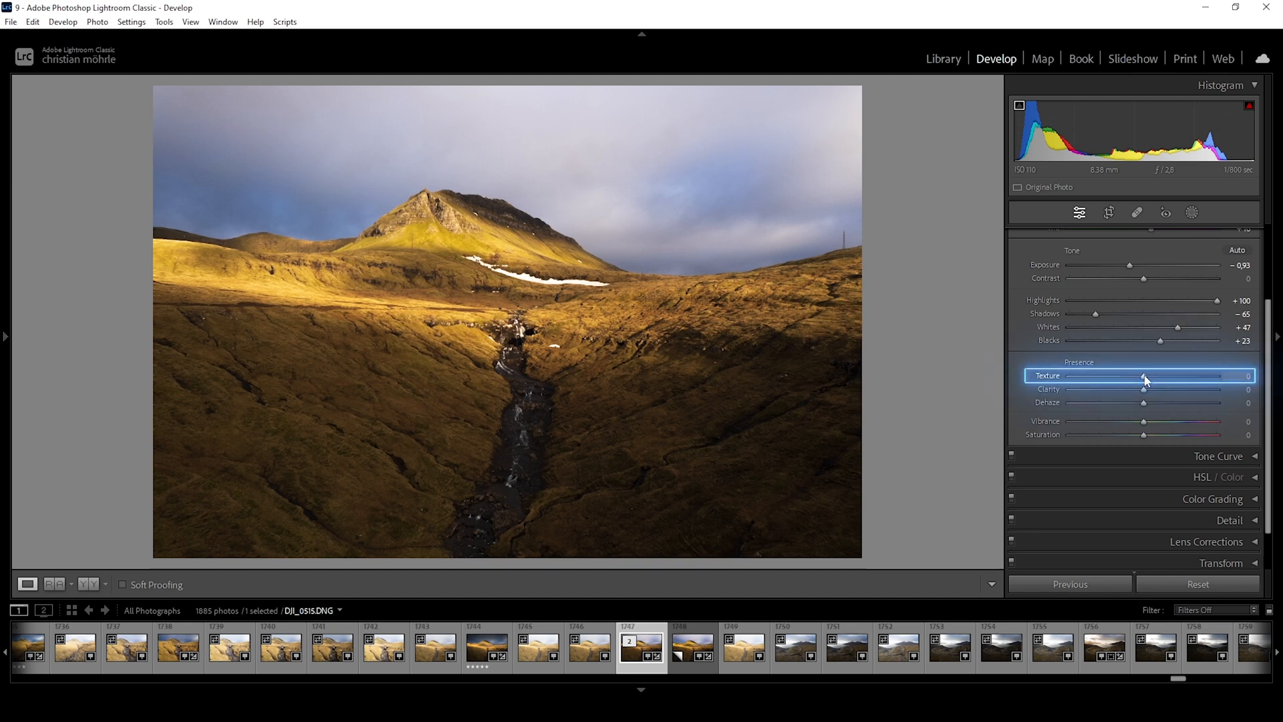
{"action": "left_click_drag", "start_coordinate": [1144, 378], "coordinate": [1146, 378]}
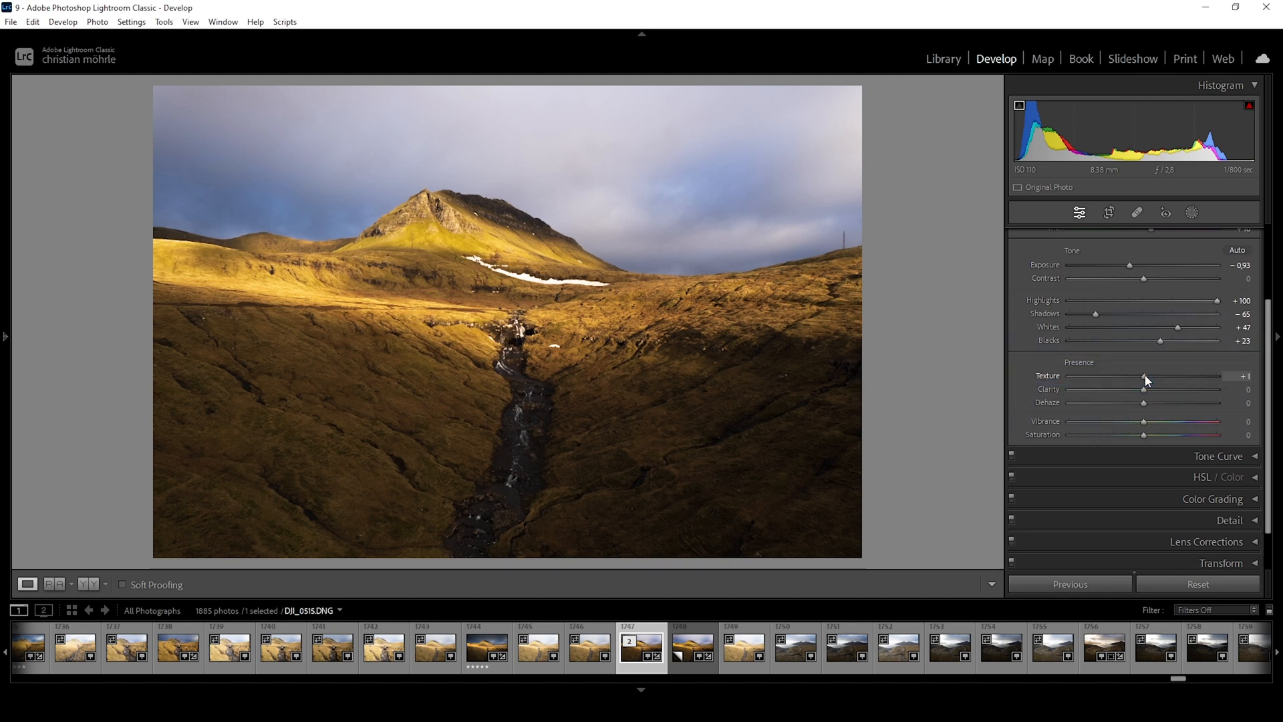
{"action": "left_click_drag", "start_coordinate": [1145, 375], "coordinate": [1151, 376]}
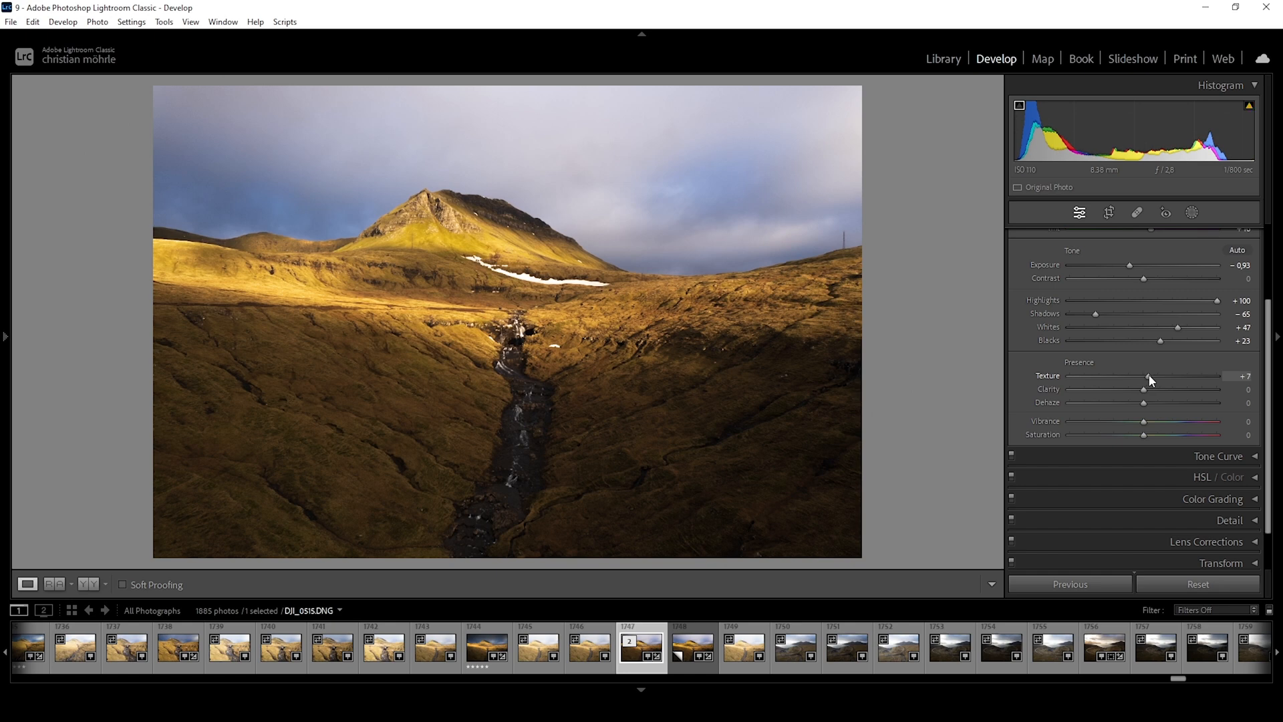
{"action": "left_click_drag", "start_coordinate": [1145, 389], "coordinate": [1152, 389]}
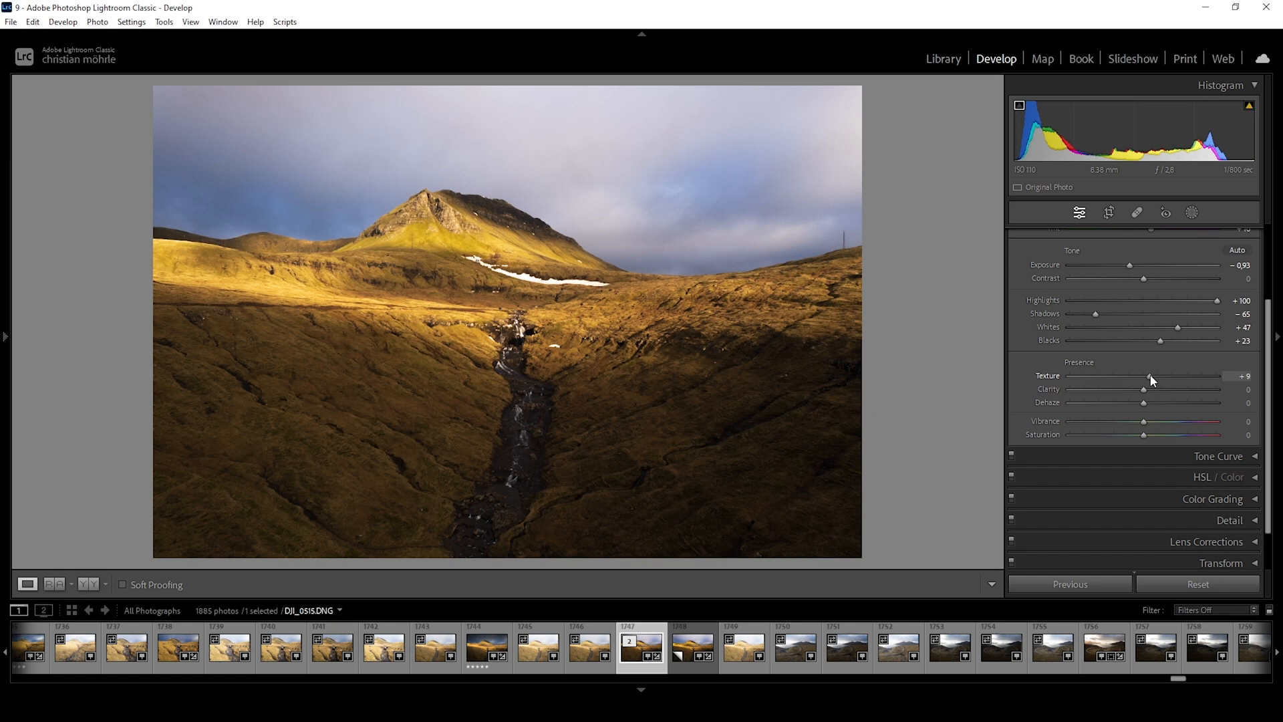
{"action": "left_click_drag", "start_coordinate": [1149, 387], "coordinate": [1154, 388]}
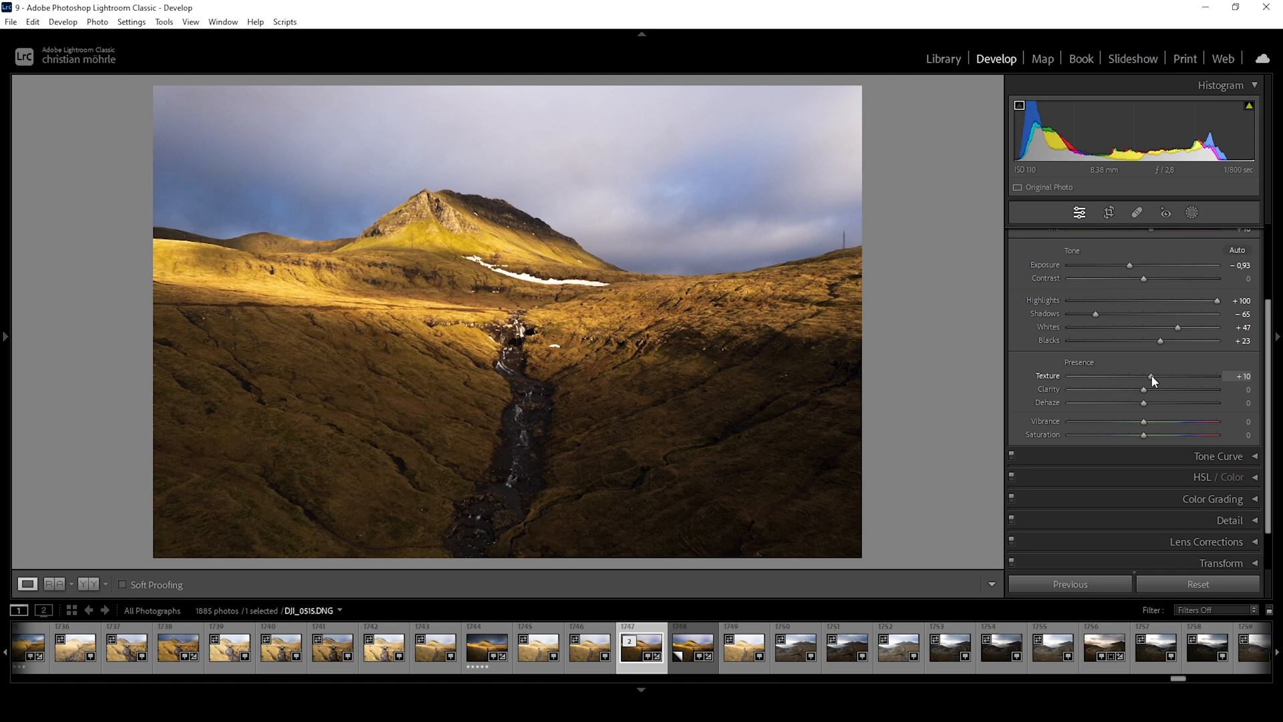
{"action": "left_click_drag", "start_coordinate": [1151, 375], "coordinate": [1180, 375]}
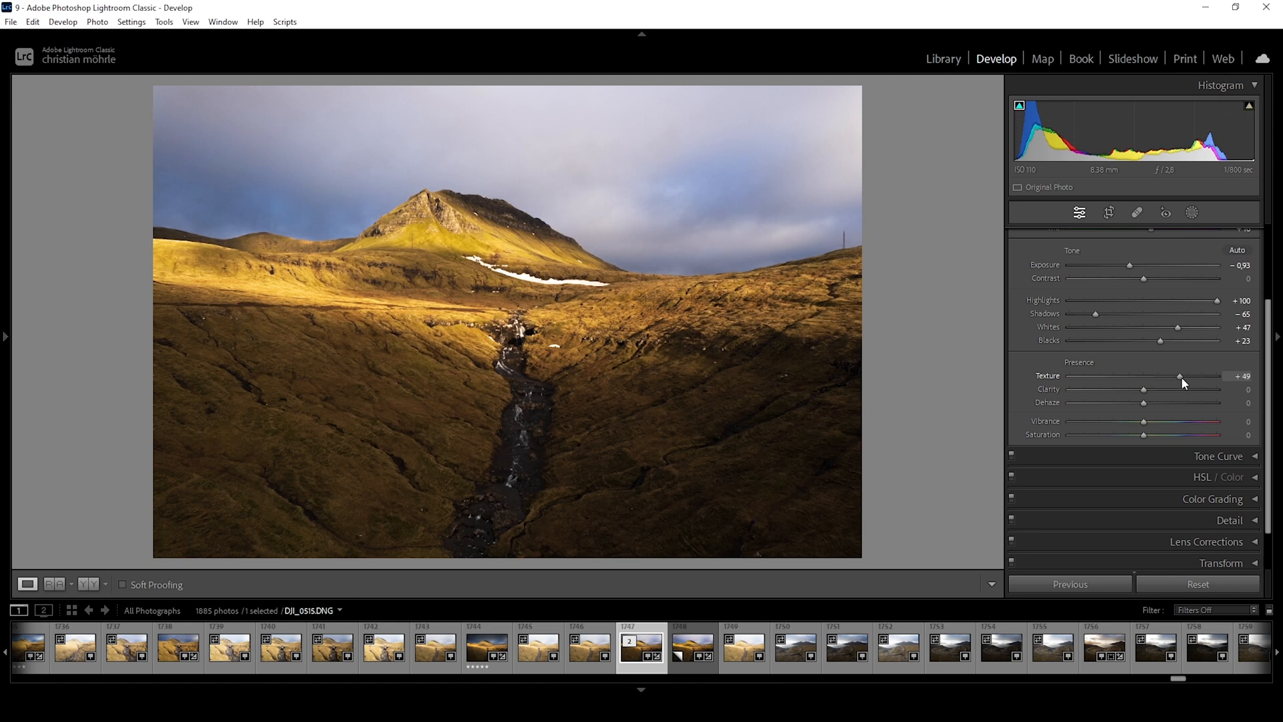
{"action": "left_click_drag", "start_coordinate": [1180, 375], "coordinate": [1217, 375]}
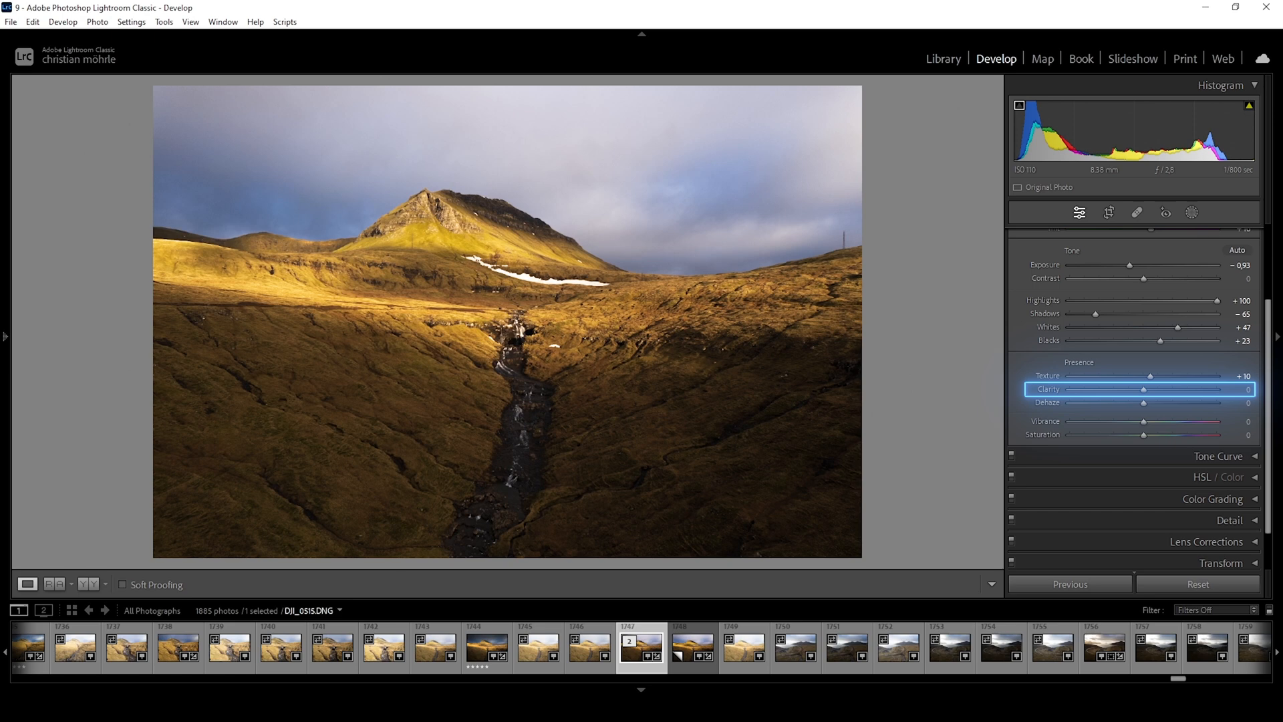
Step: Compare Clarity from about +21 down to −37, then set it at +19
{"action": "left_click_drag", "start_coordinate": [1145, 389], "coordinate": [1145, 389]}
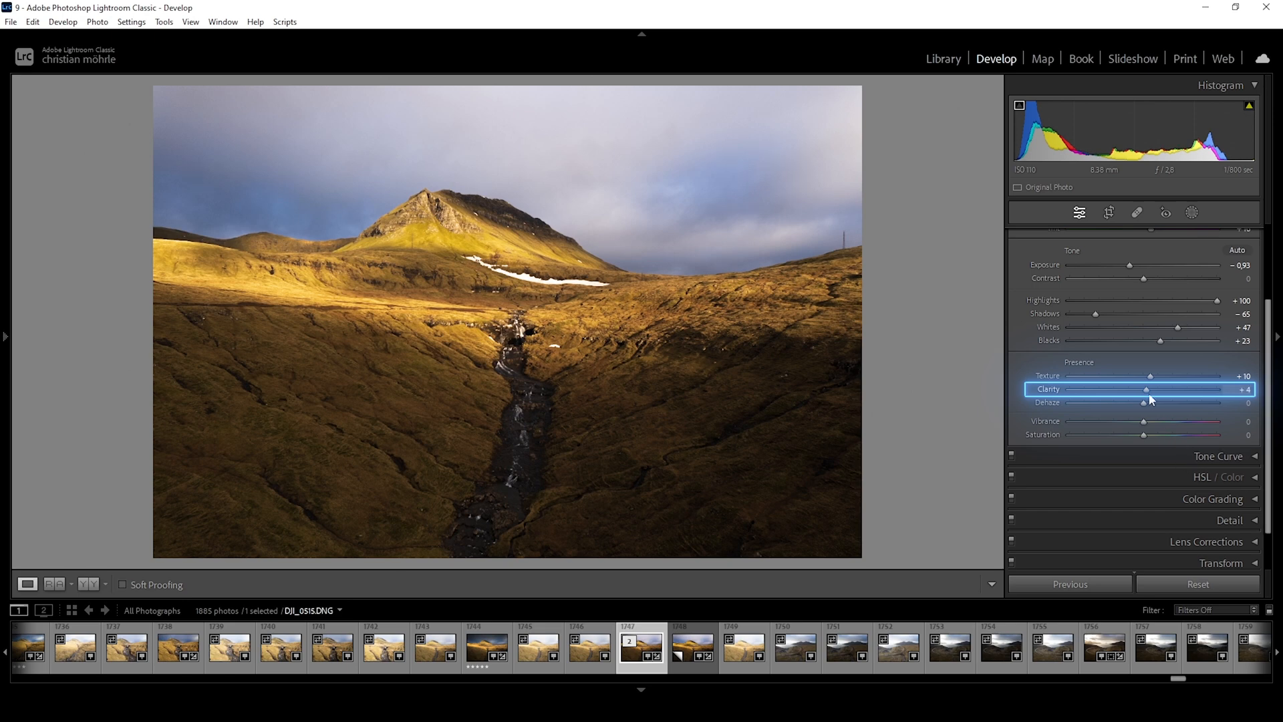
{"action": "left_click_drag", "start_coordinate": [1145, 389], "coordinate": [1157, 389]}
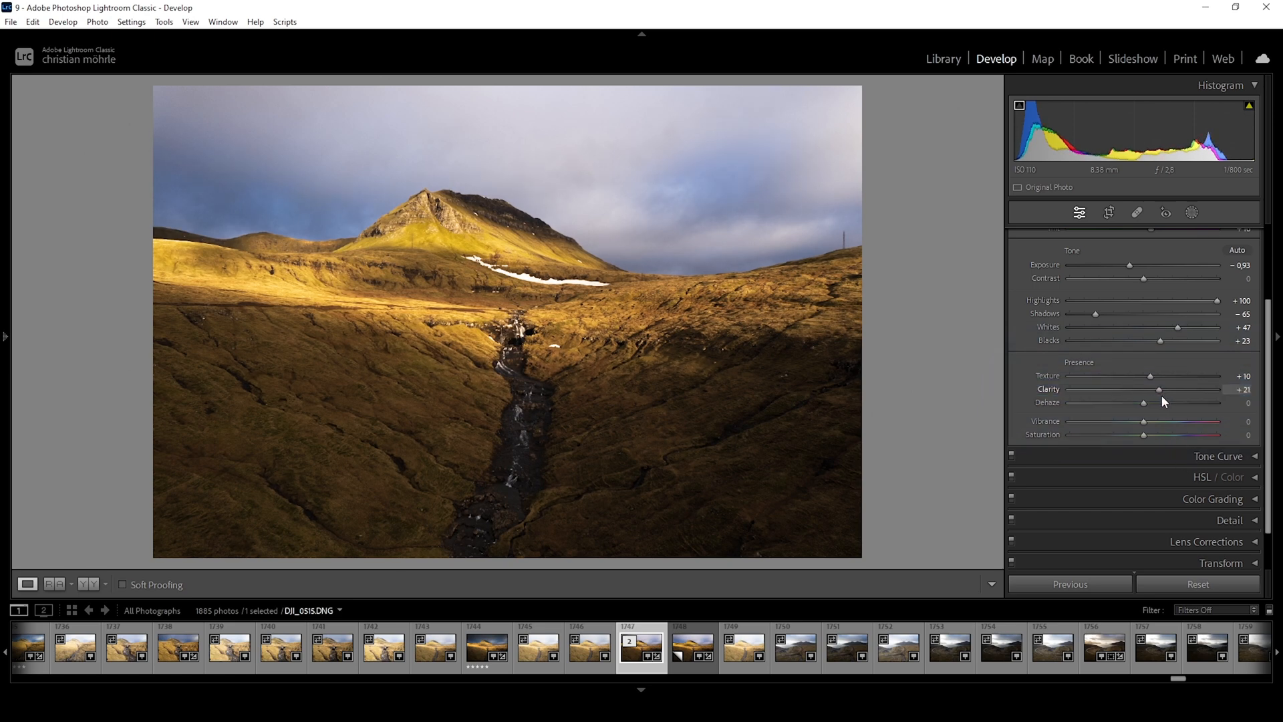
{"action": "left_click_drag", "start_coordinate": [1157, 389], "coordinate": [1149, 389]}
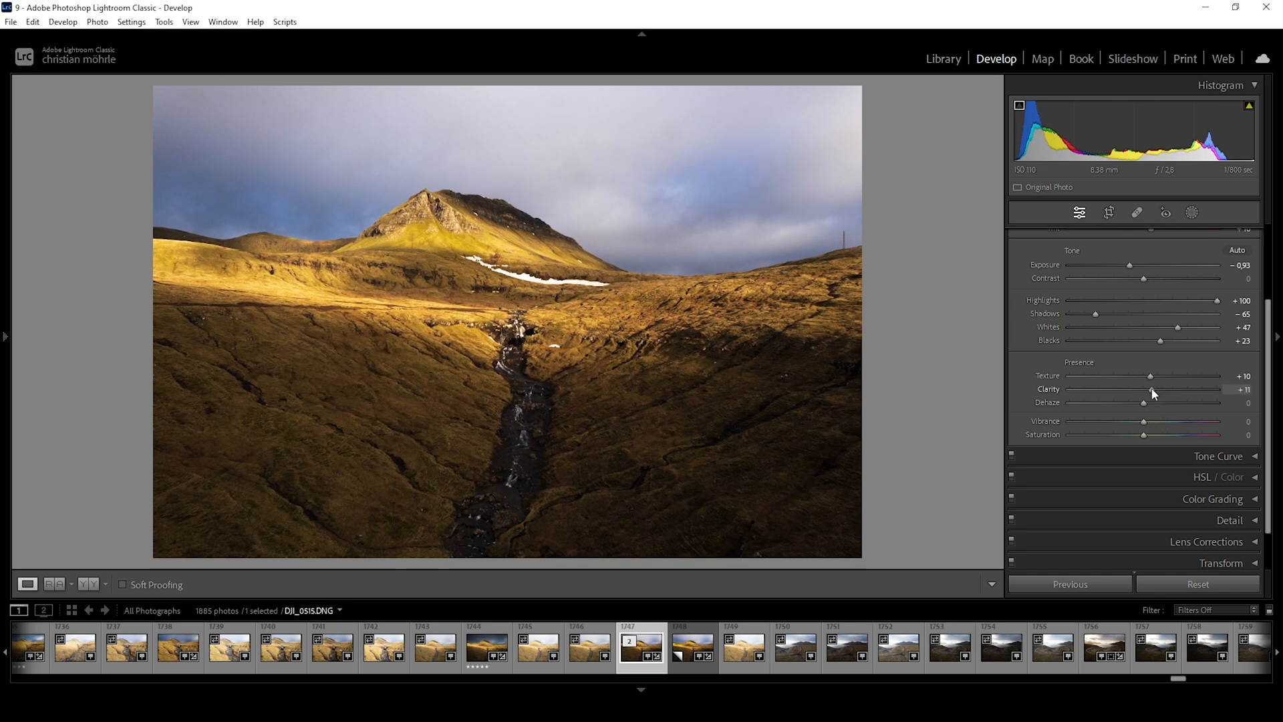
{"action": "left_click_drag", "start_coordinate": [1191, 392], "coordinate": [1141, 391]}
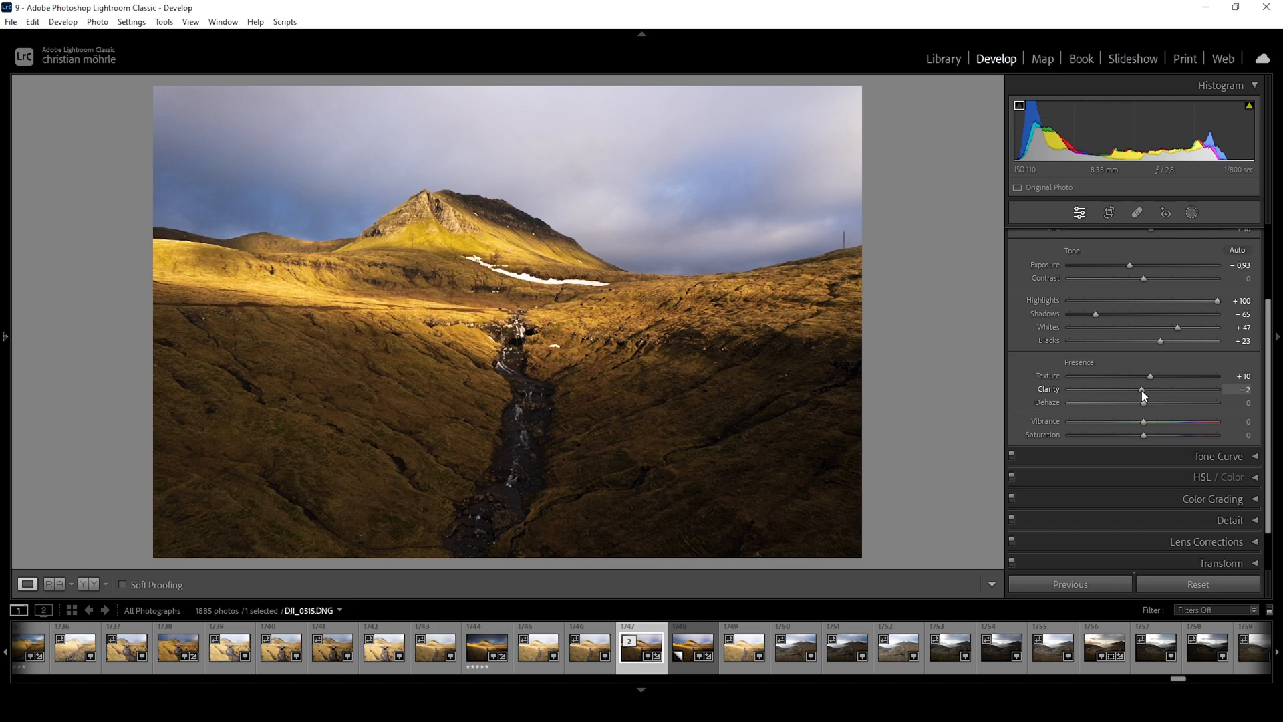
{"action": "left_click_drag", "start_coordinate": [1144, 389], "coordinate": [1125, 389]}
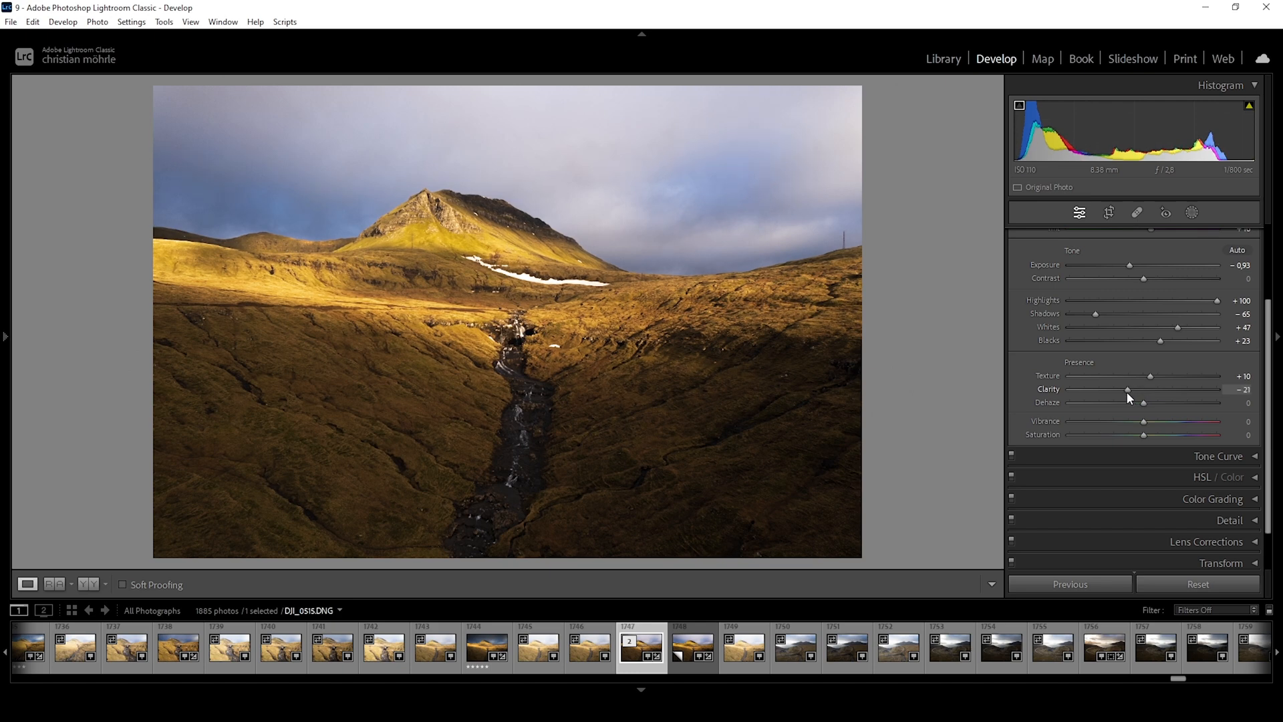
{"action": "left_click_drag", "start_coordinate": [1125, 389], "coordinate": [1114, 389]}
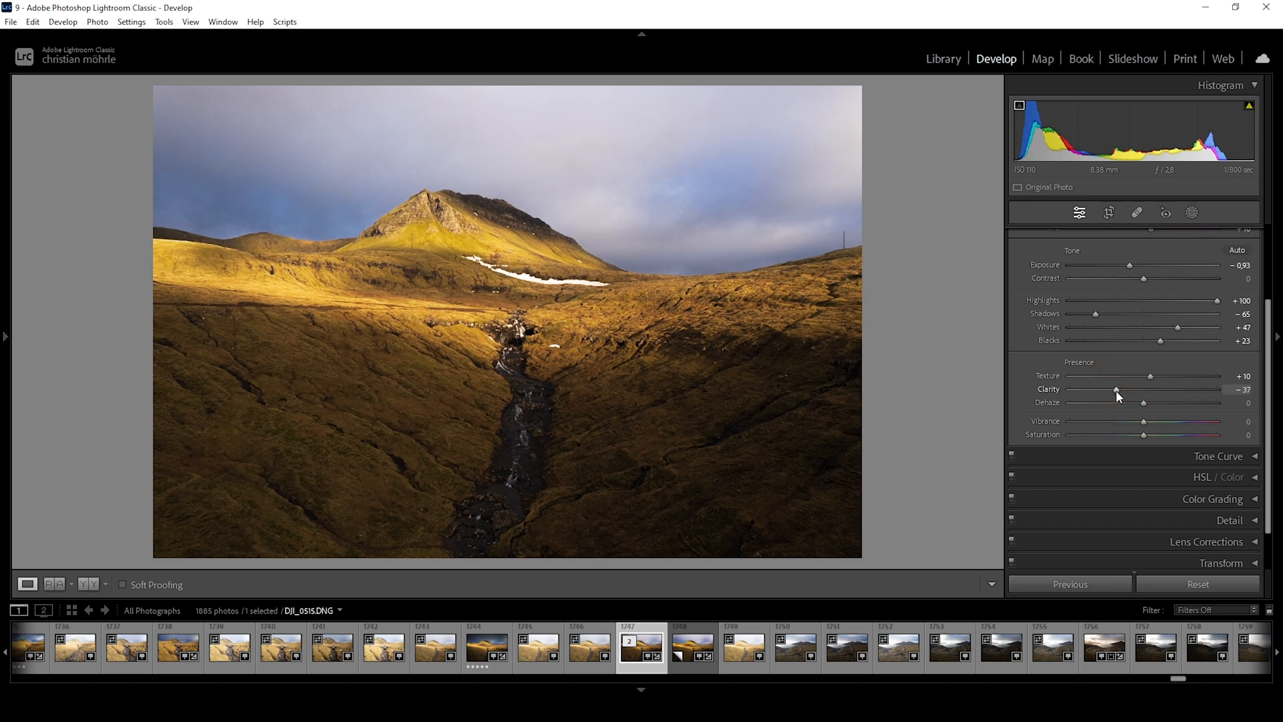
{"action": "left_click_drag", "start_coordinate": [1117, 389], "coordinate": [1168, 389]}
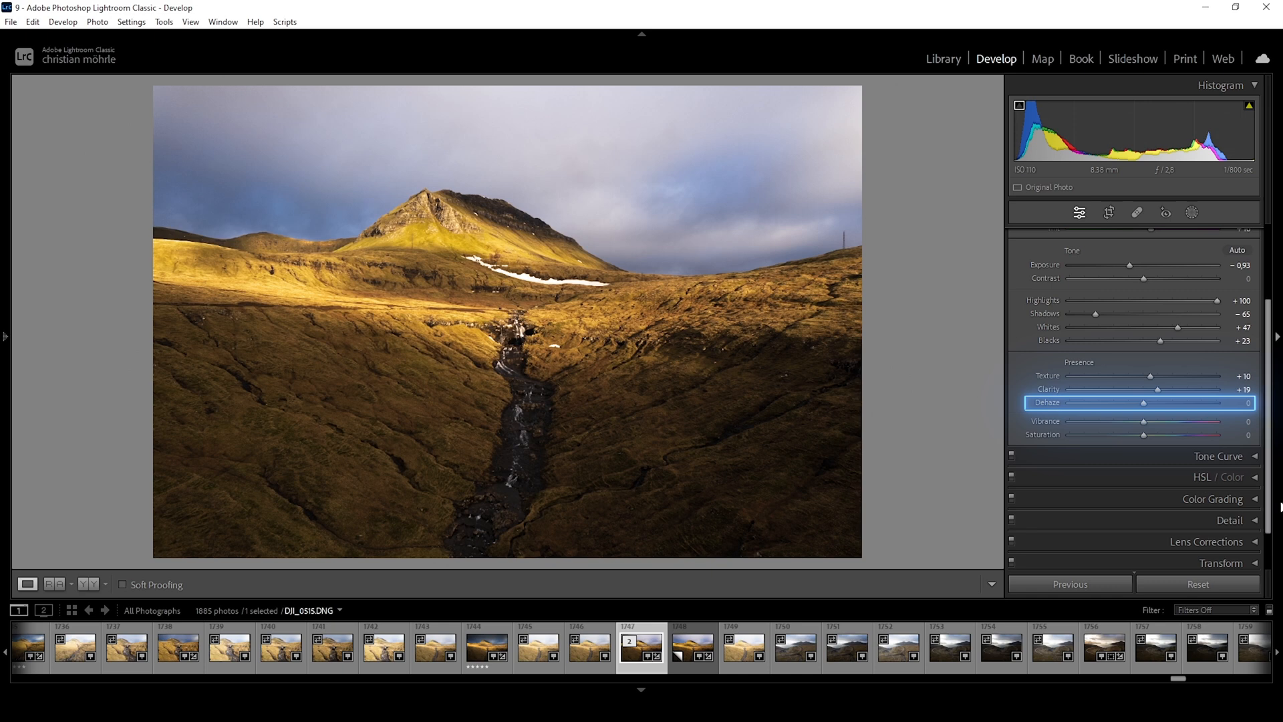
{"action": "mouse_move", "coordinate": [1246, 492]}
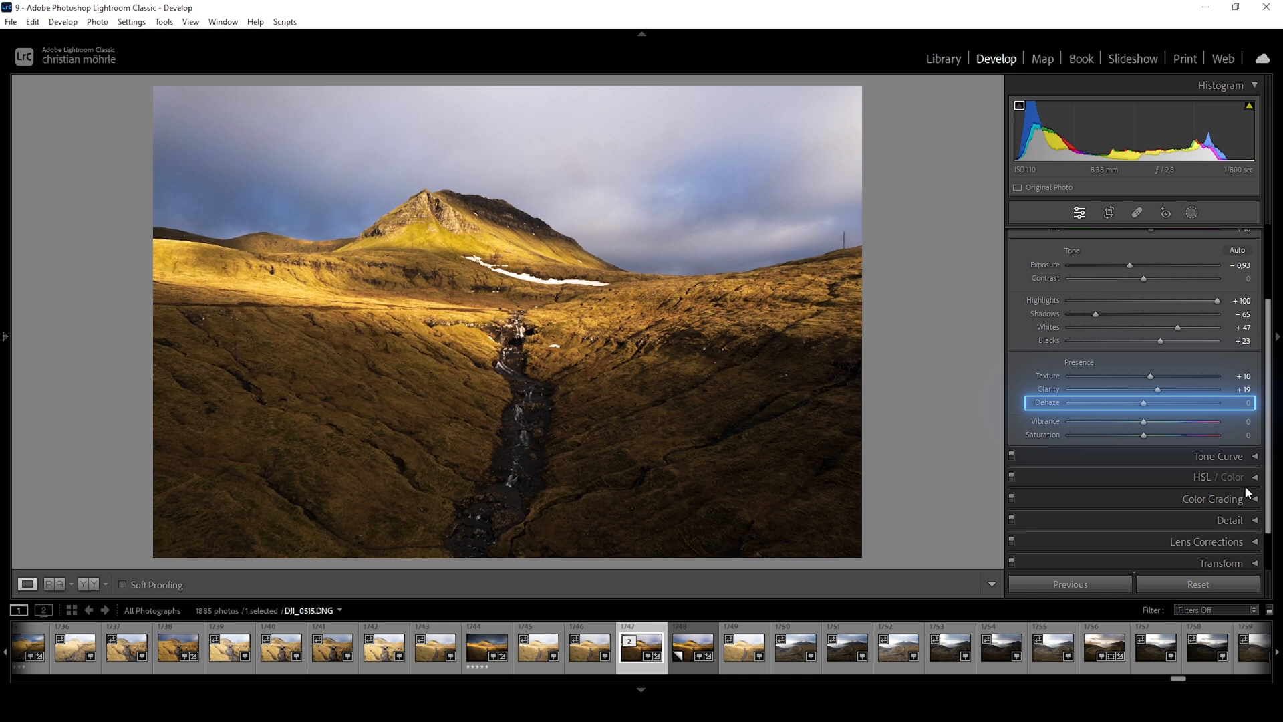
{"action": "mouse_move", "coordinate": [1225, 454]}
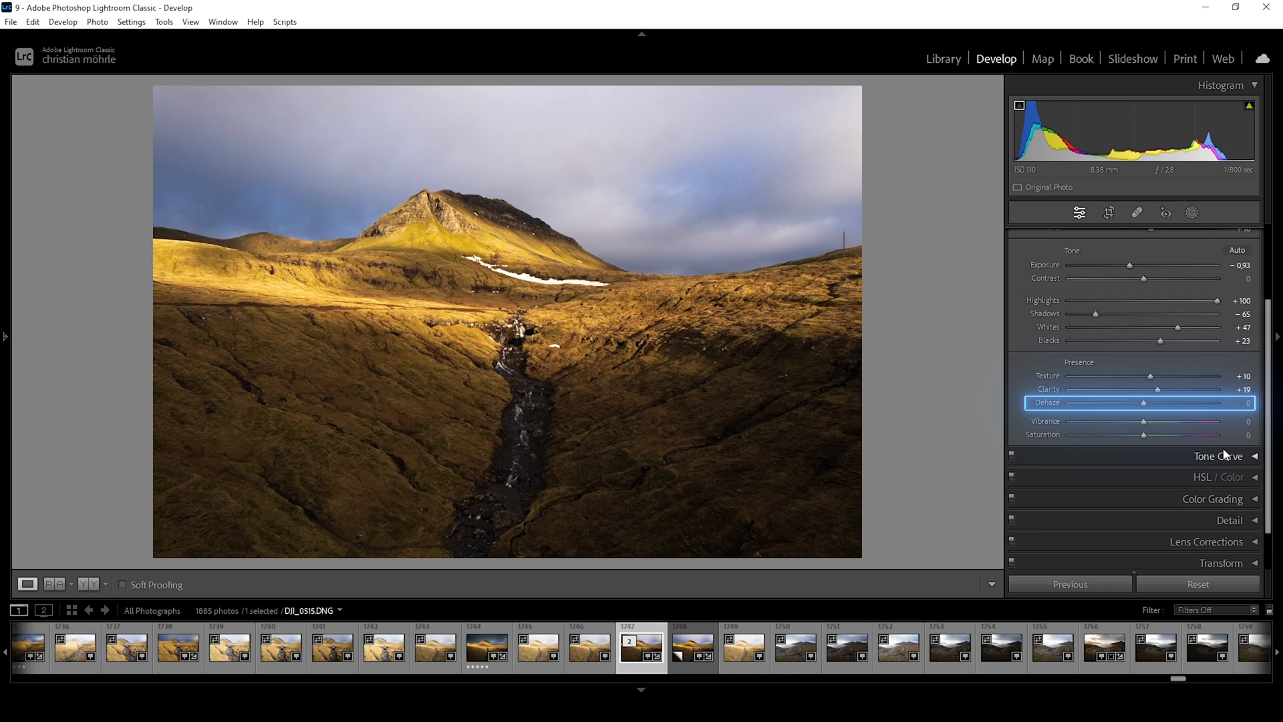
Step: Nudge Clarity to +24 and test a slight negative Dehaze before returning it to 0
{"action": "left_click_drag", "start_coordinate": [1160, 389], "coordinate": [1183, 389]}
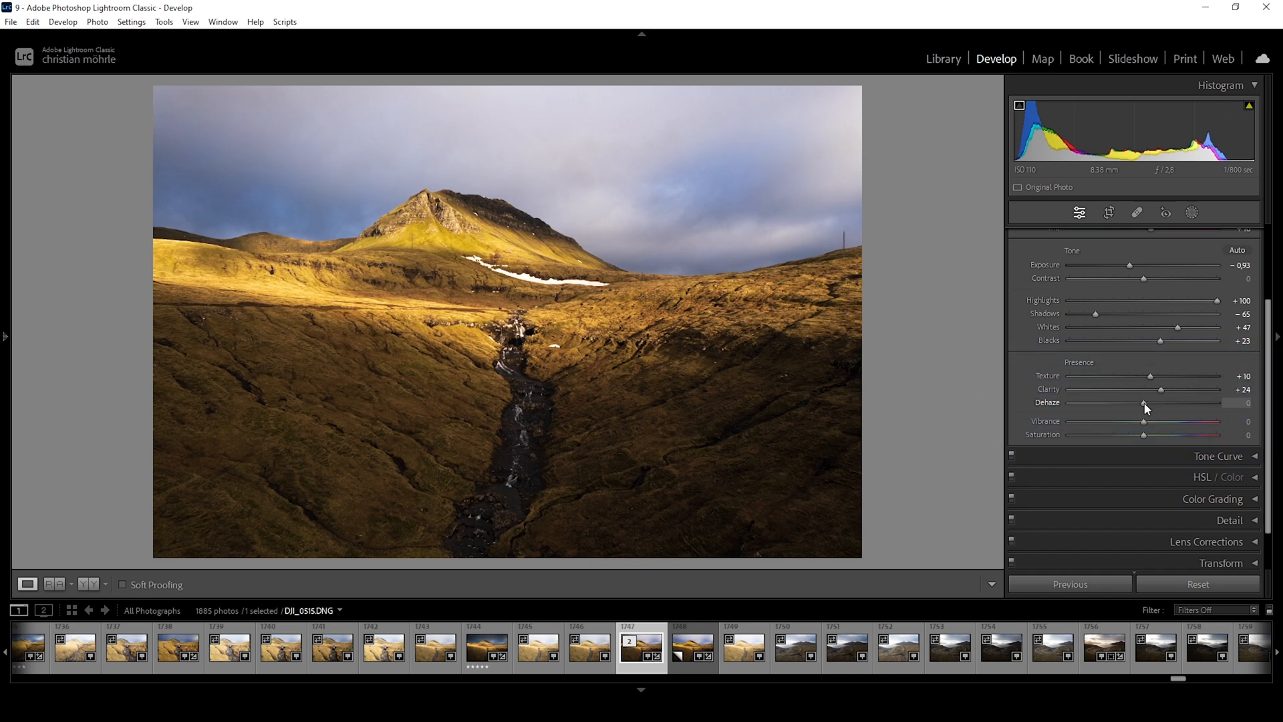
{"action": "left_click_drag", "start_coordinate": [1160, 402], "coordinate": [1141, 402]}
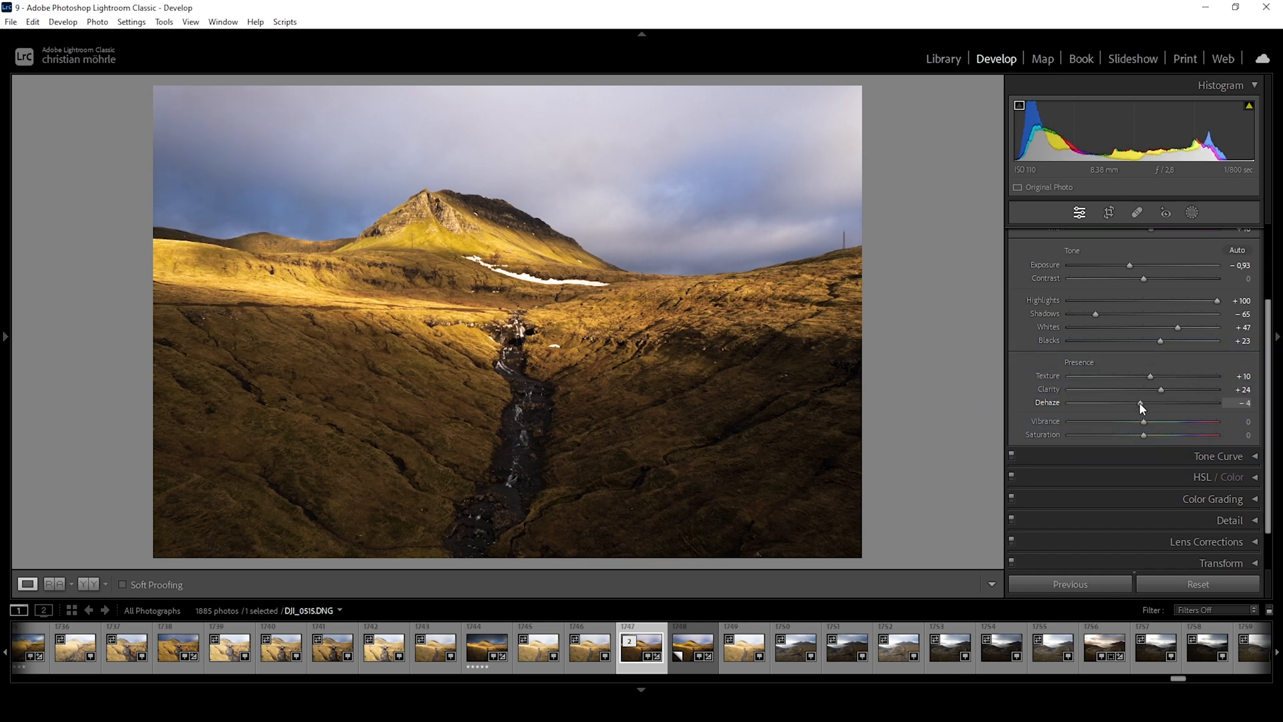
{"action": "left_click_drag", "start_coordinate": [1142, 402], "coordinate": [1138, 402]}
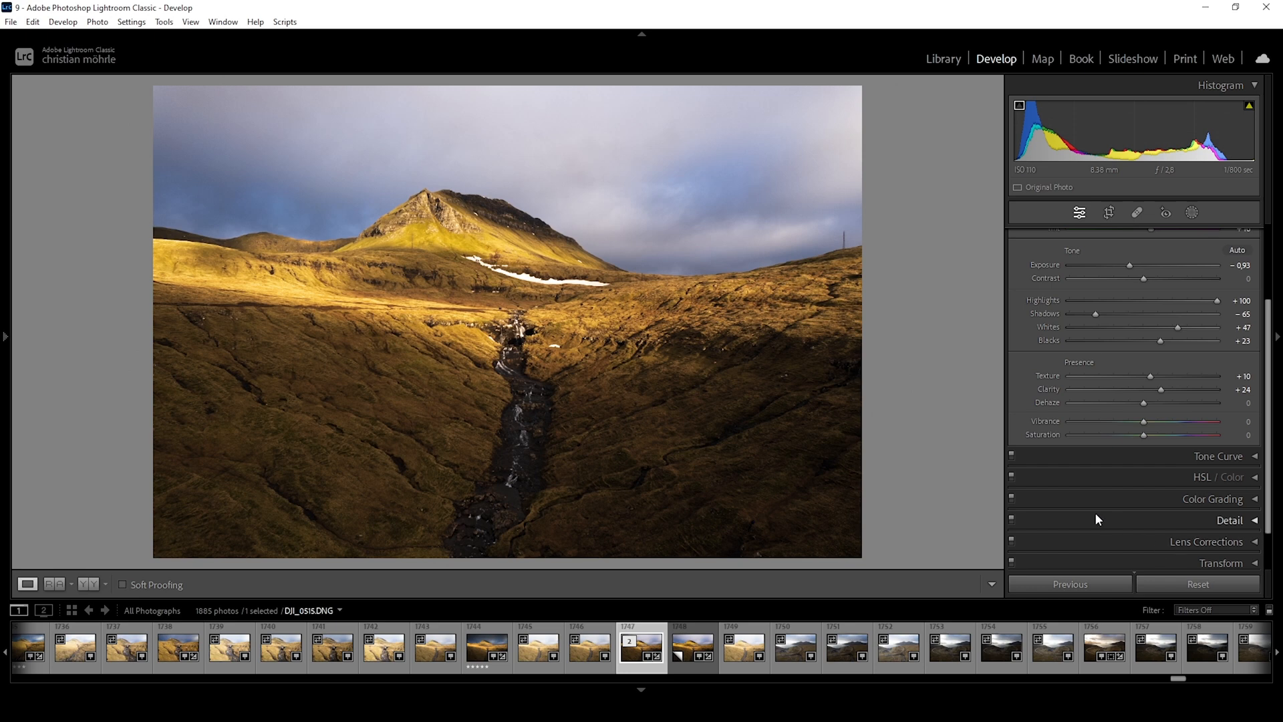
Step: Set Vibrance +20, try Saturation at +14, +10, +6, then pull it to −100
{"action": "left_click_drag", "start_coordinate": [1144, 421], "coordinate": [1160, 421]}
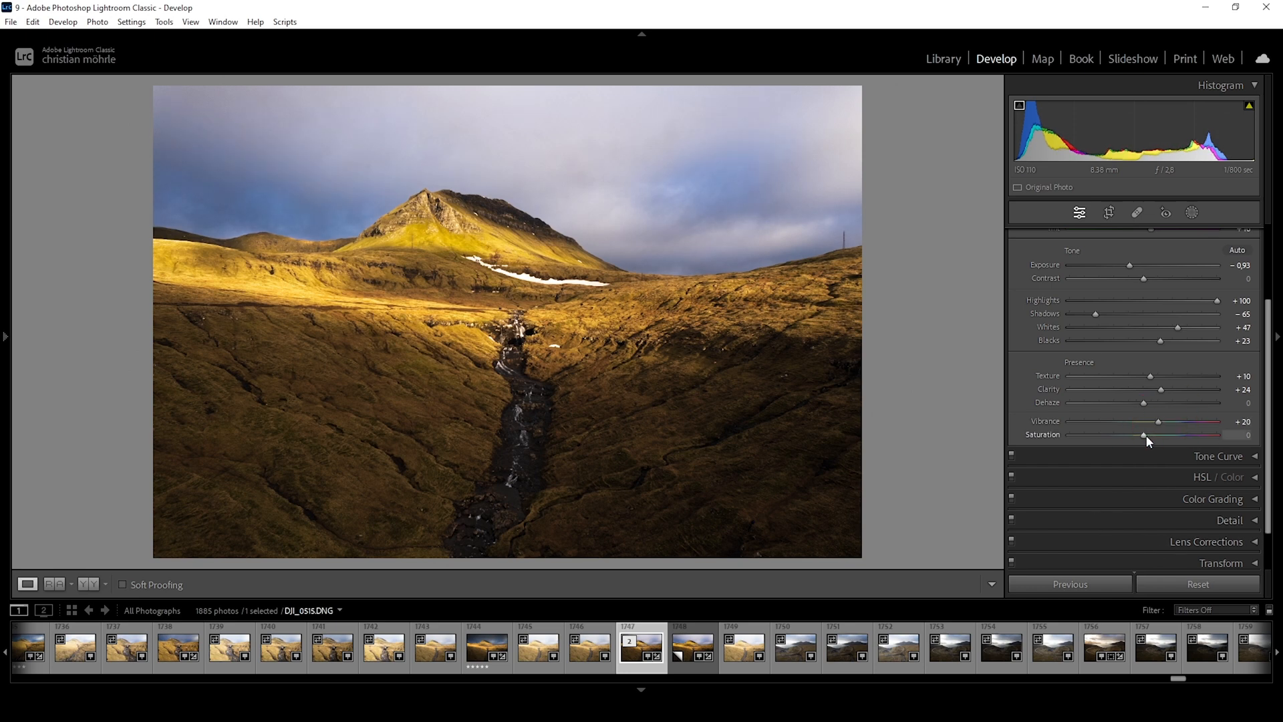
{"action": "left_click_drag", "start_coordinate": [1145, 435], "coordinate": [1157, 434]}
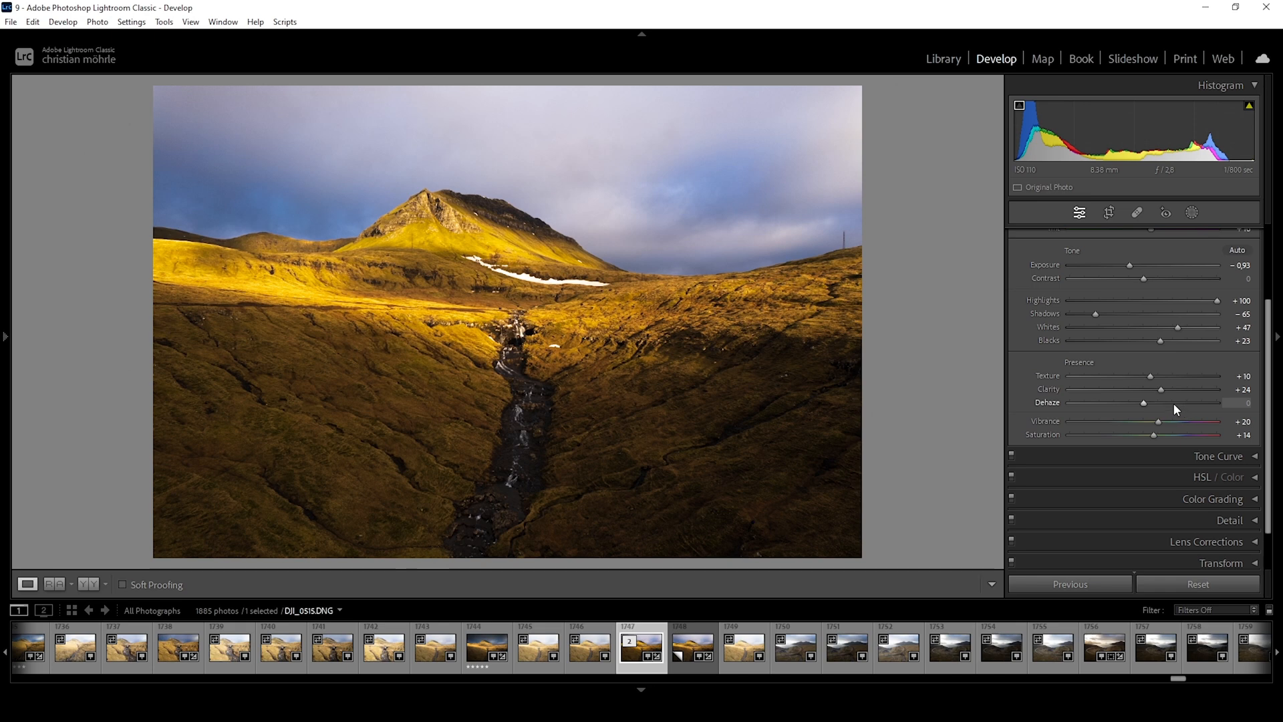
{"action": "mouse_move", "coordinate": [1218, 418]}
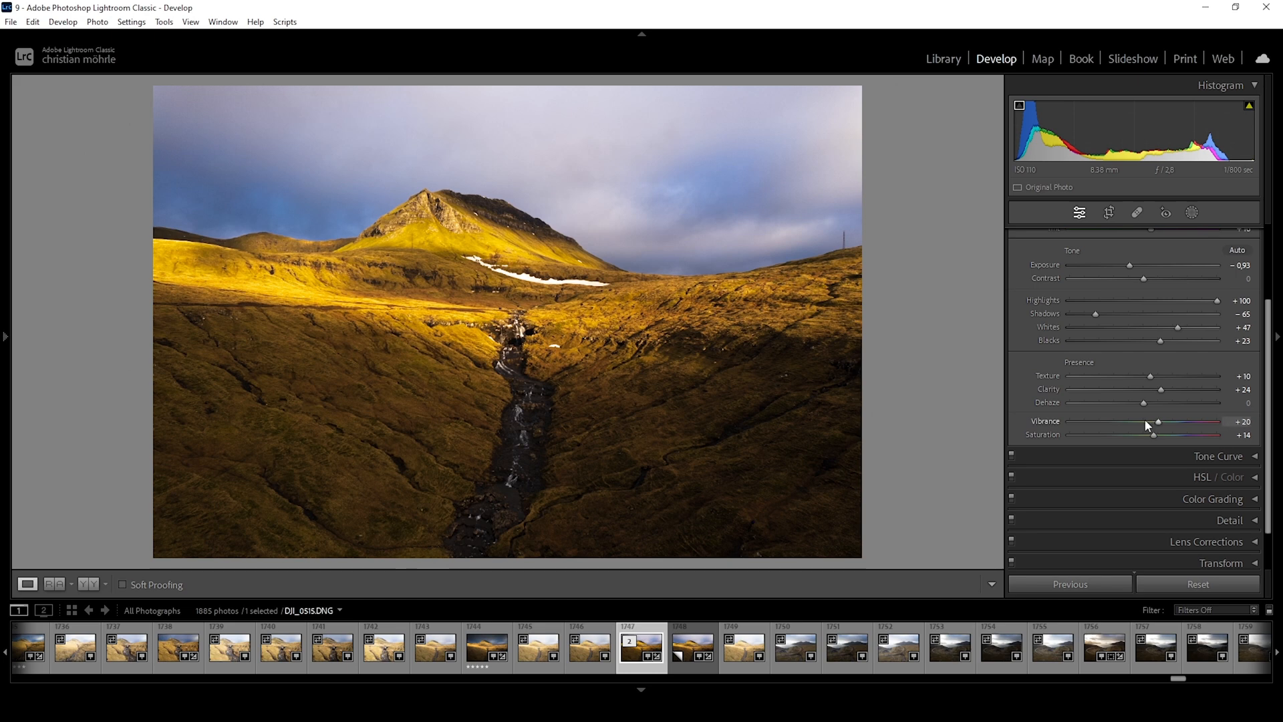
{"action": "mouse_move", "coordinate": [1153, 440]}
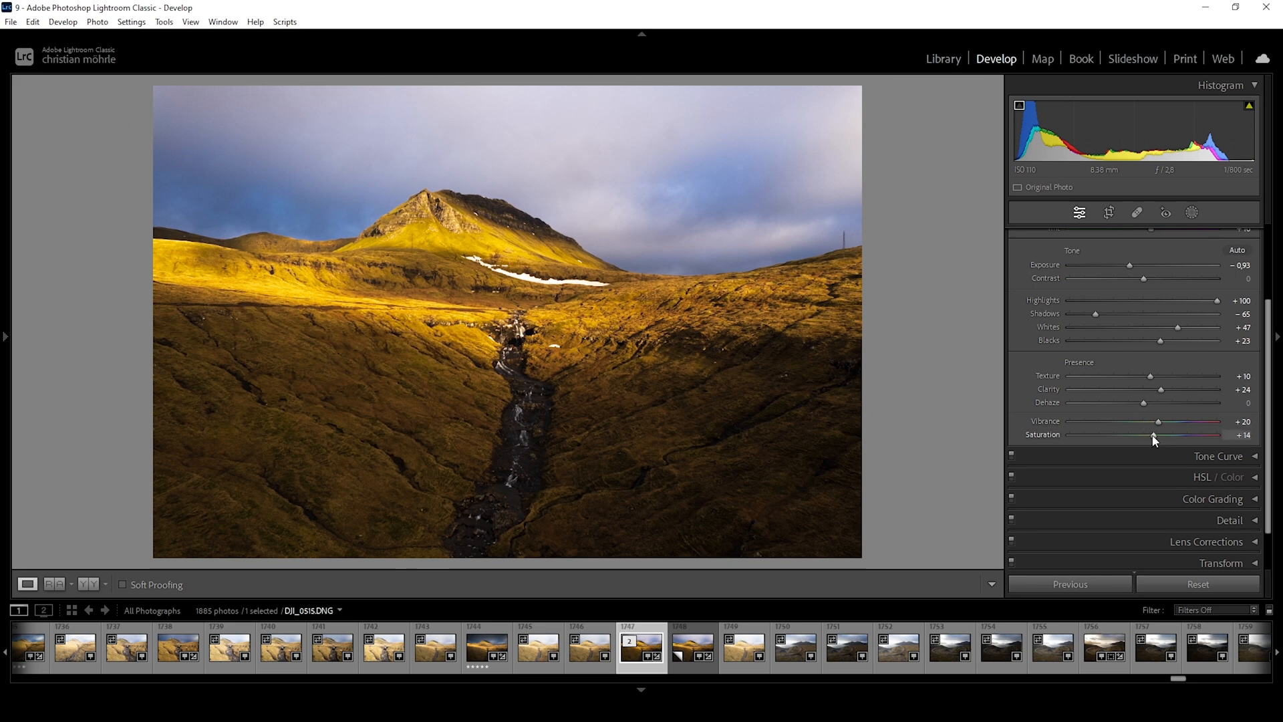
{"action": "left_click_drag", "start_coordinate": [1155, 434], "coordinate": [1150, 434]}
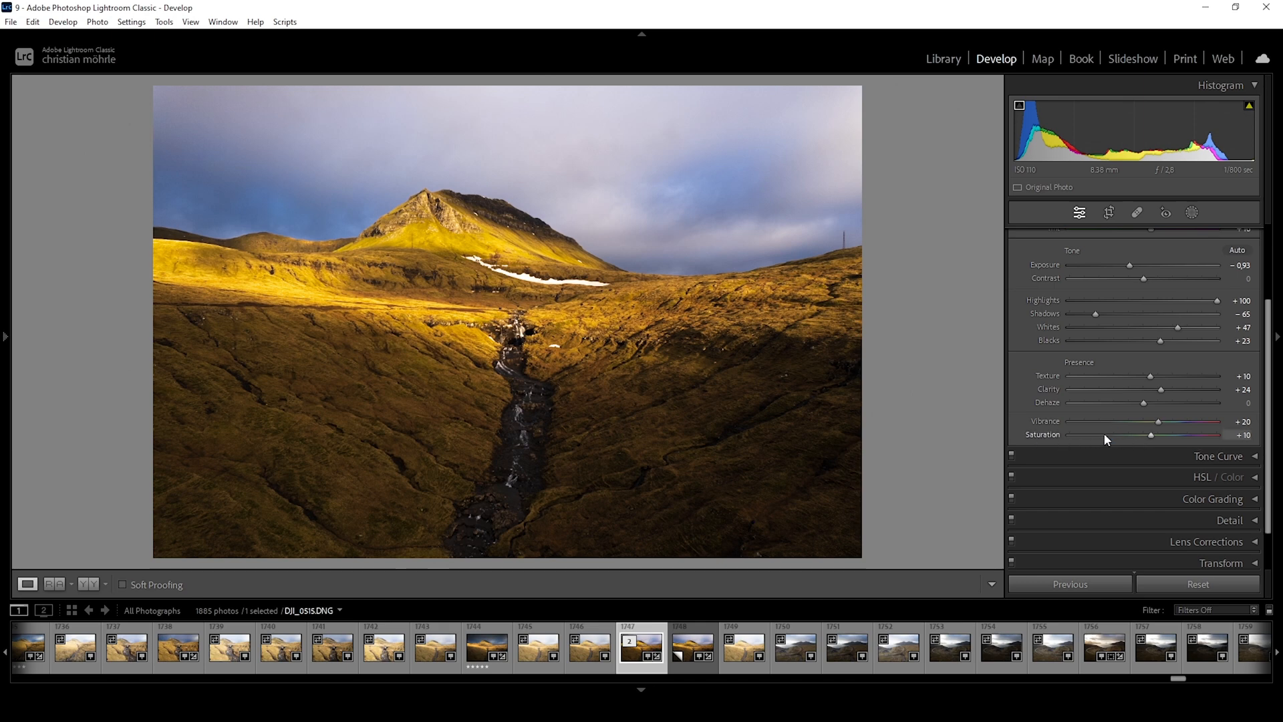
{"action": "mouse_move", "coordinate": [1142, 443]}
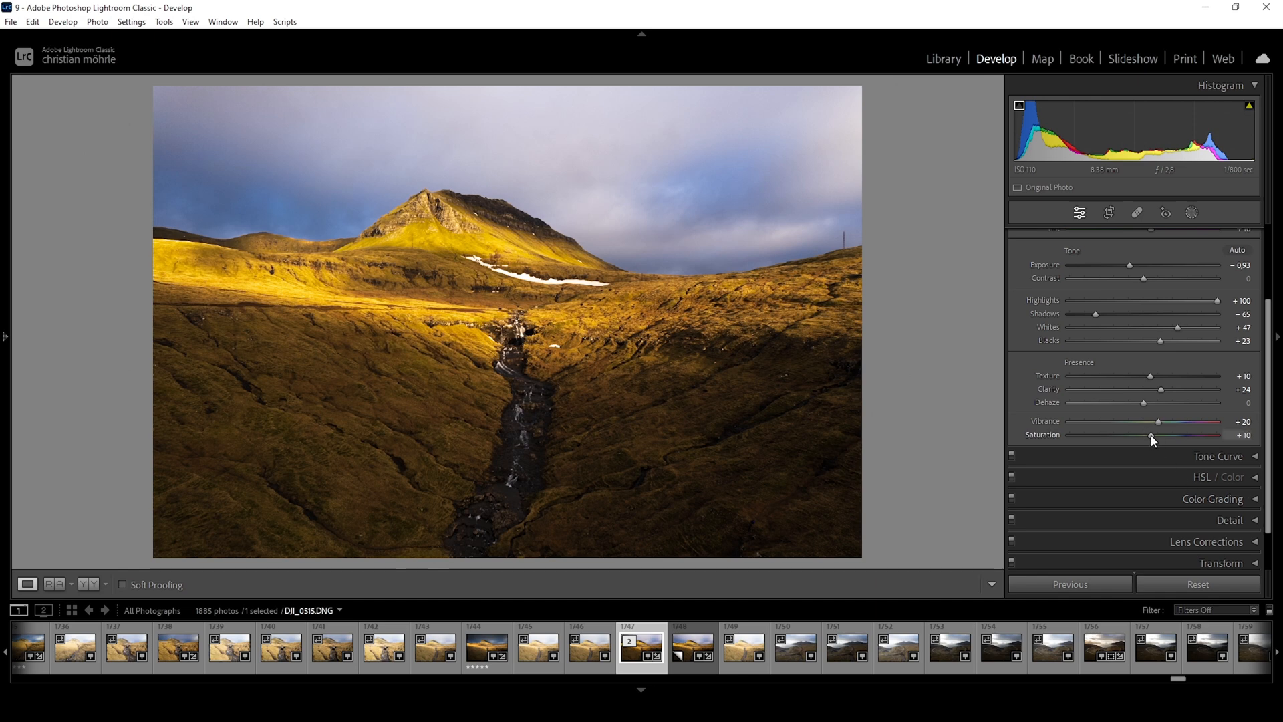
{"action": "left_click_drag", "start_coordinate": [1151, 435], "coordinate": [1146, 435]}
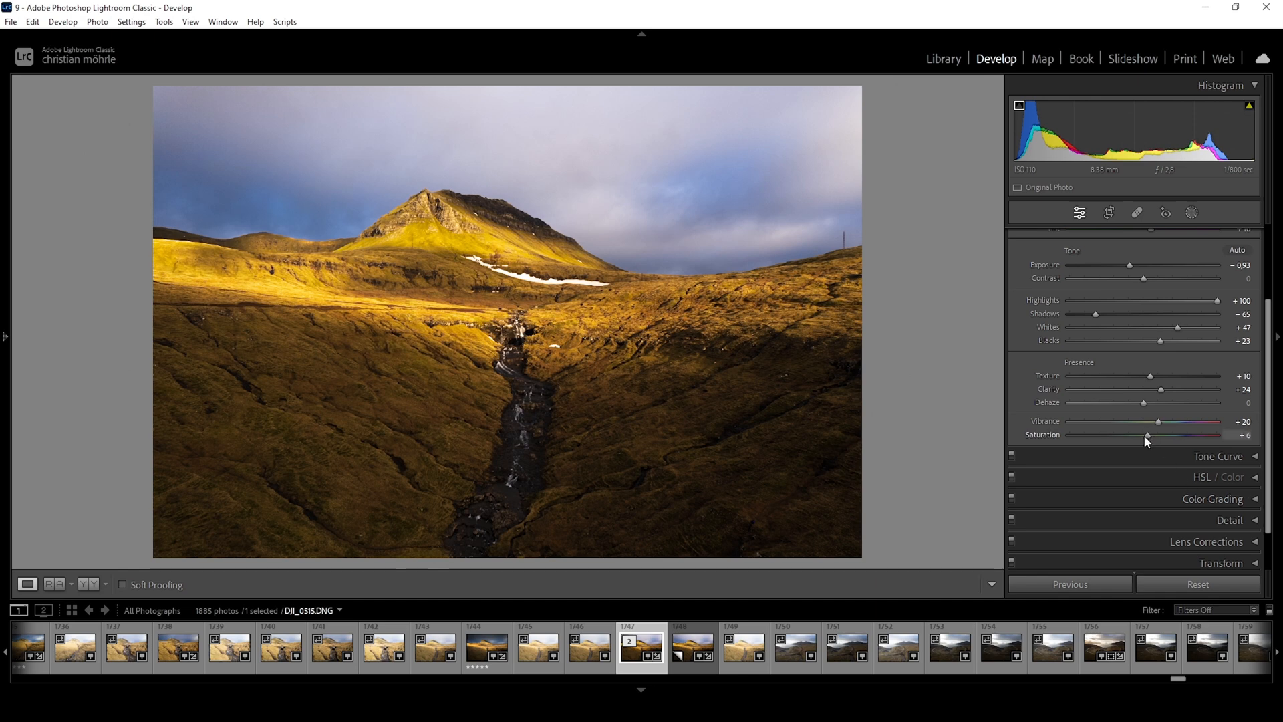
{"action": "left_click_drag", "start_coordinate": [1145, 434], "coordinate": [1068, 434]}
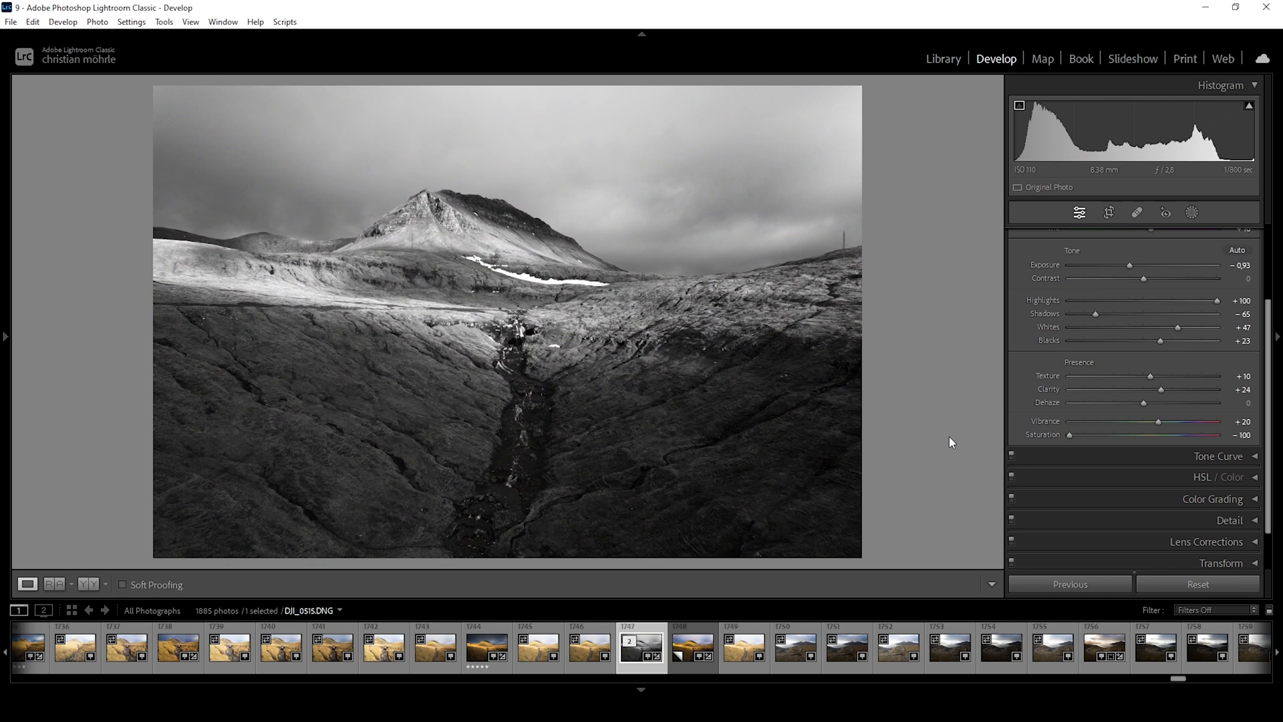
Step: Restore colour, then switch Treatment to Black & White with the Adobe Monochrome profile
{"action": "left_click", "coordinate": [1180, 256]}
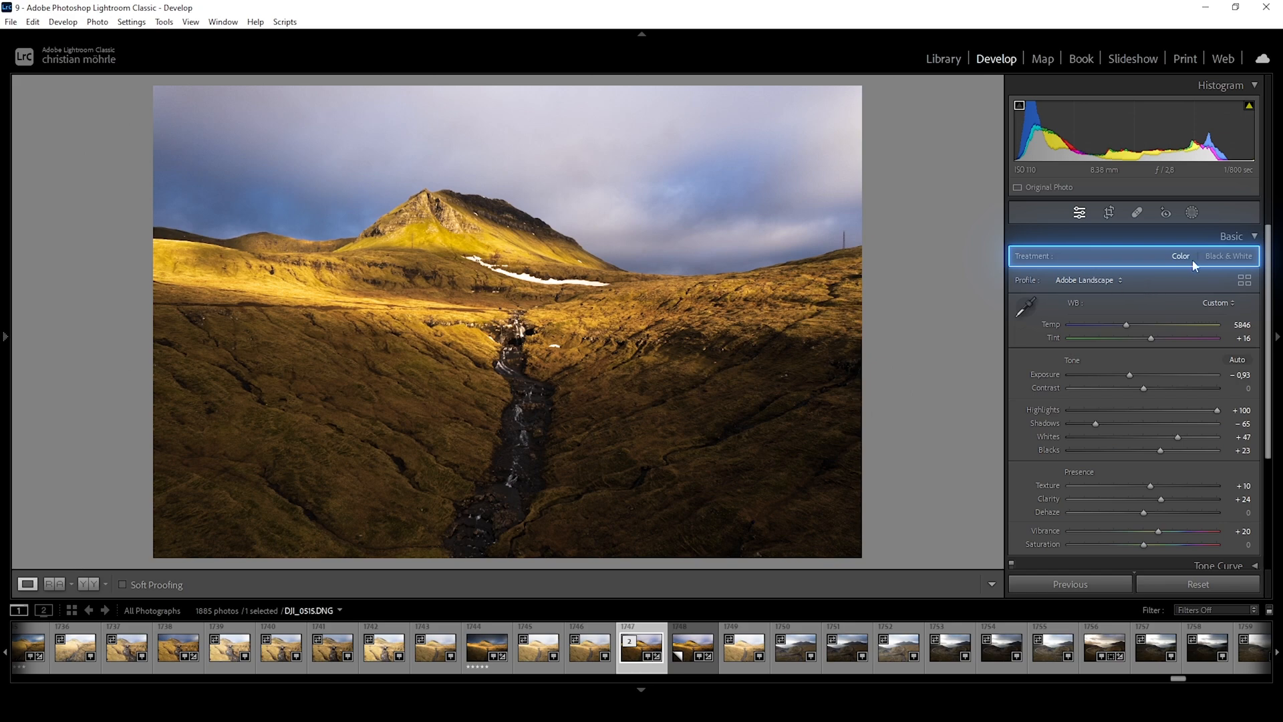
{"action": "left_click", "coordinate": [1230, 255]}
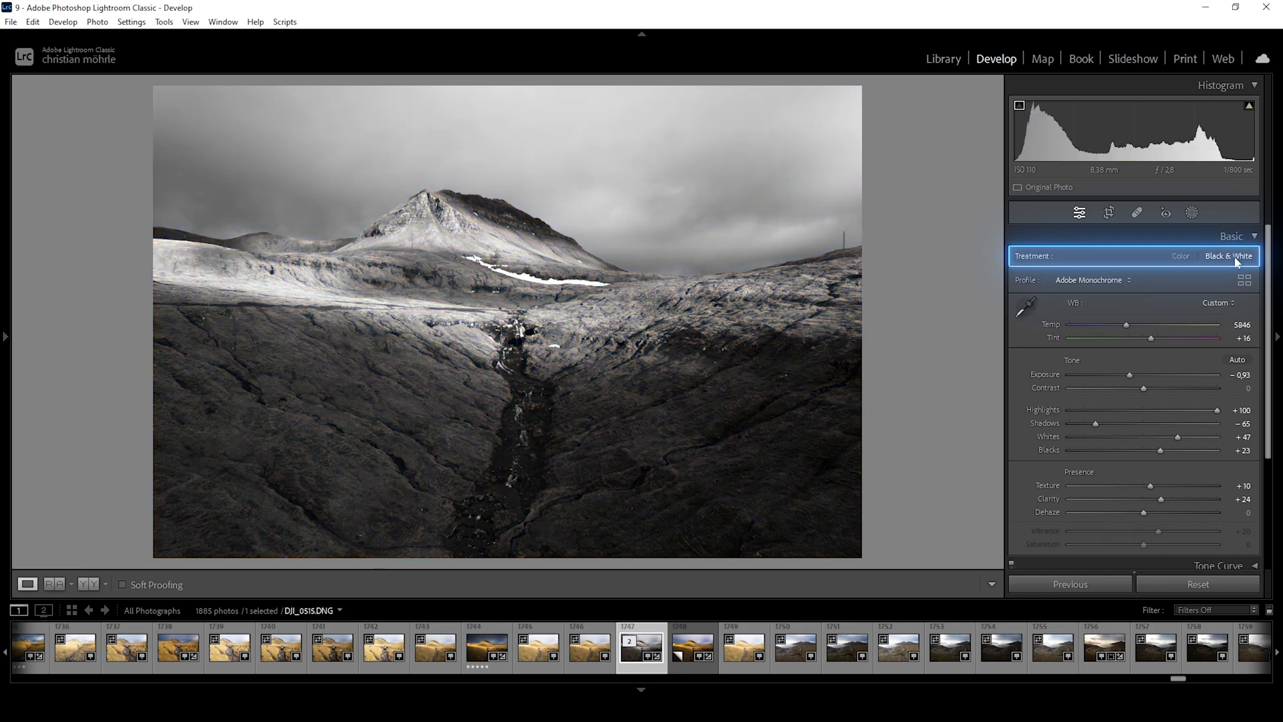